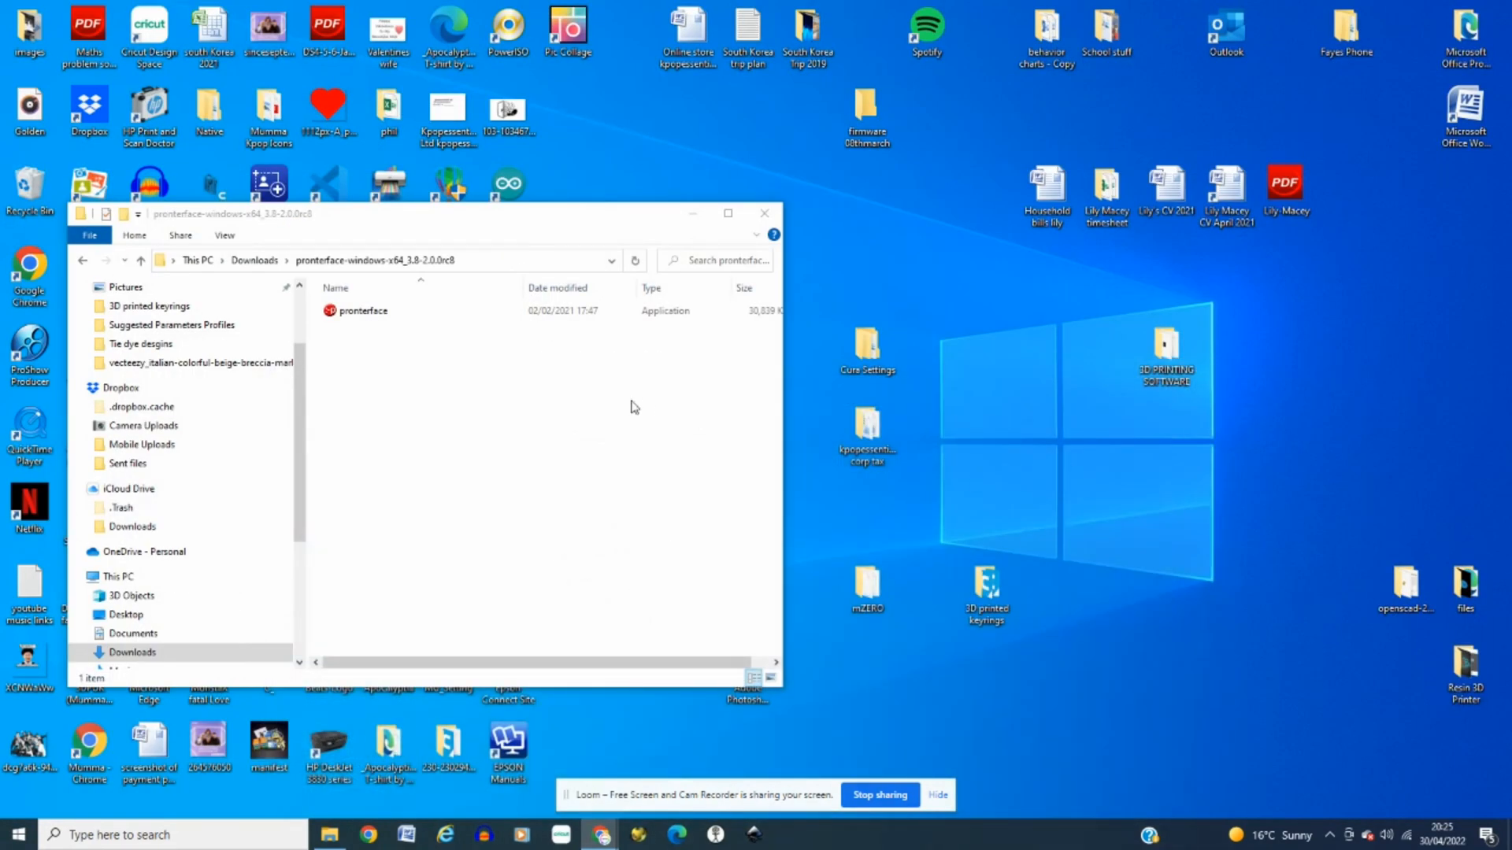
mouse_move(472, 453)
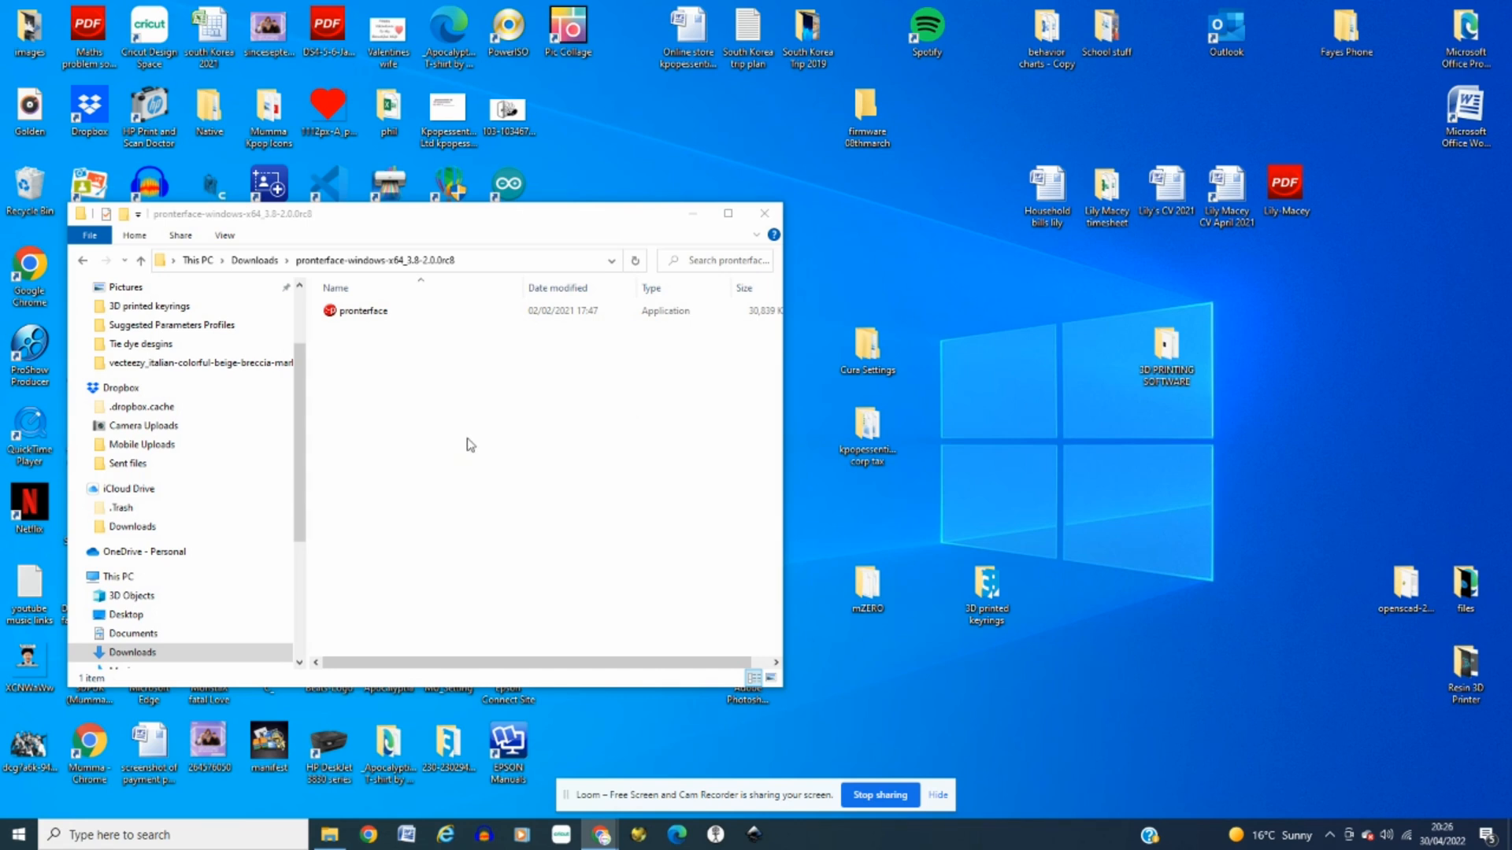
mouse_move(469, 439)
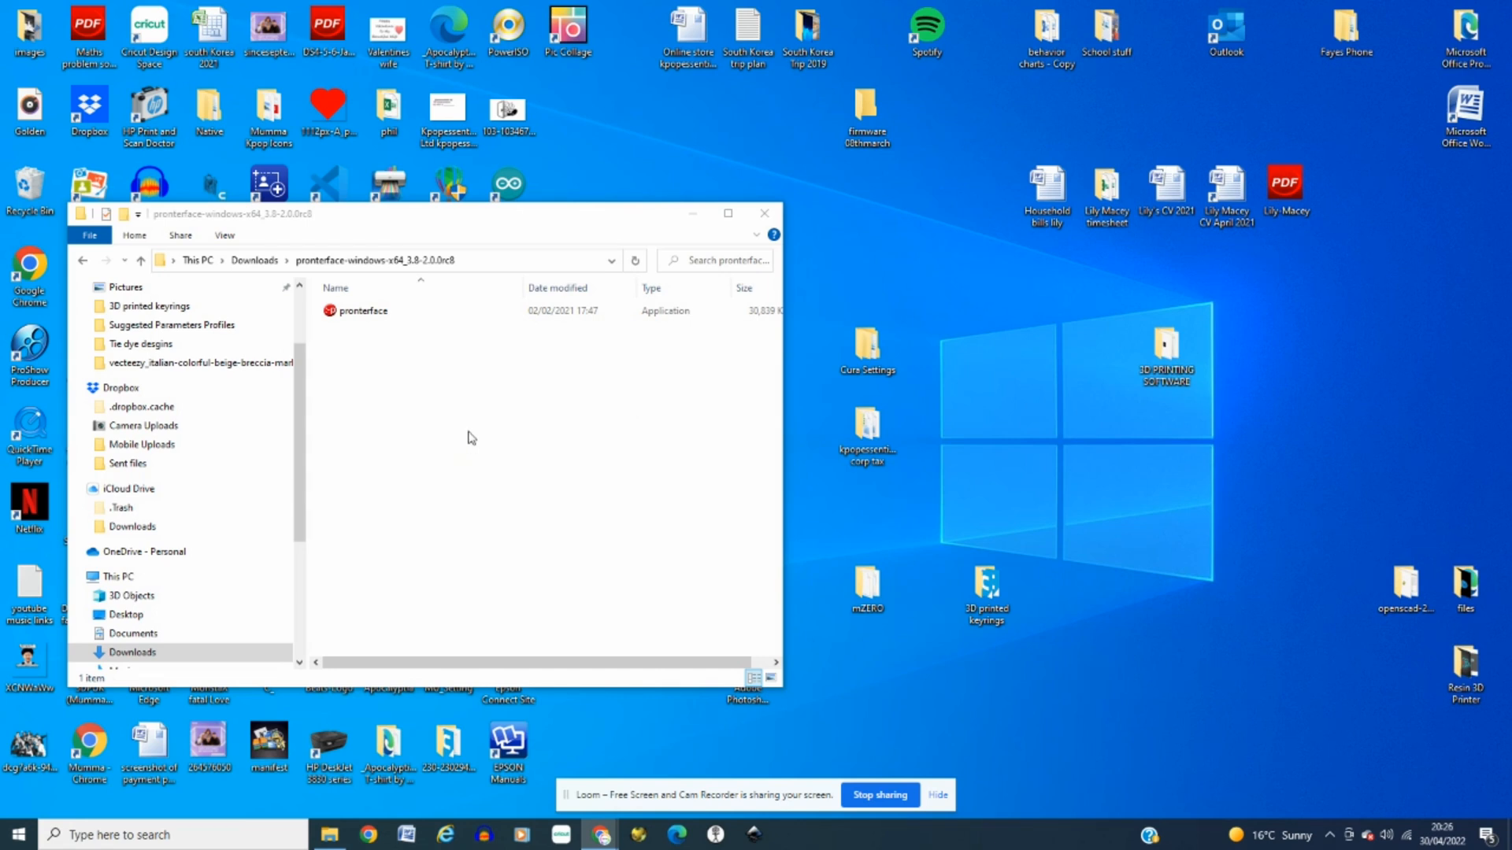
mouse_move(492, 453)
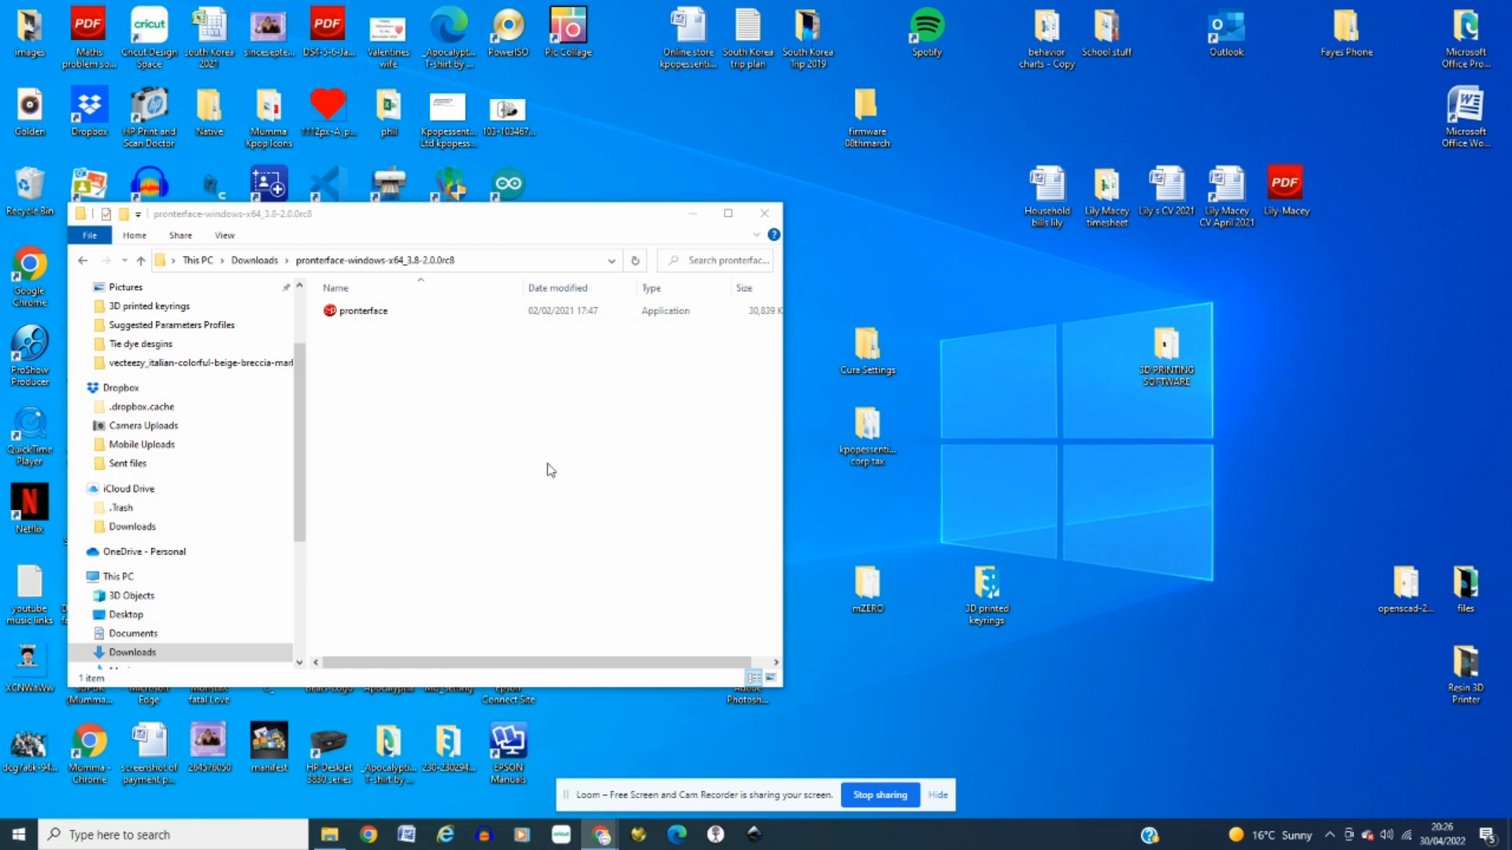
mouse_move(552, 472)
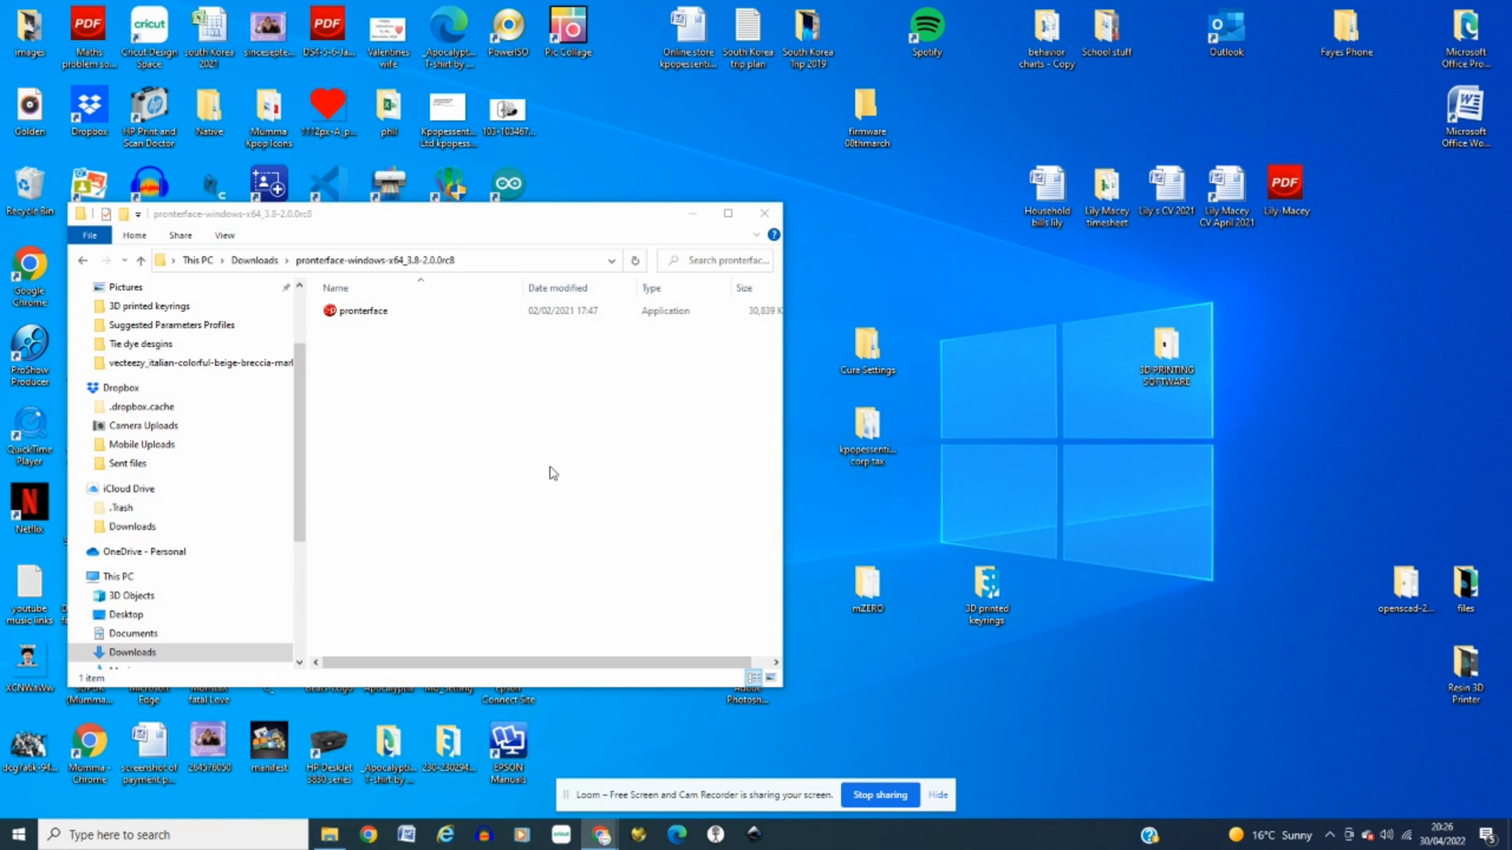
mouse_move(424, 461)
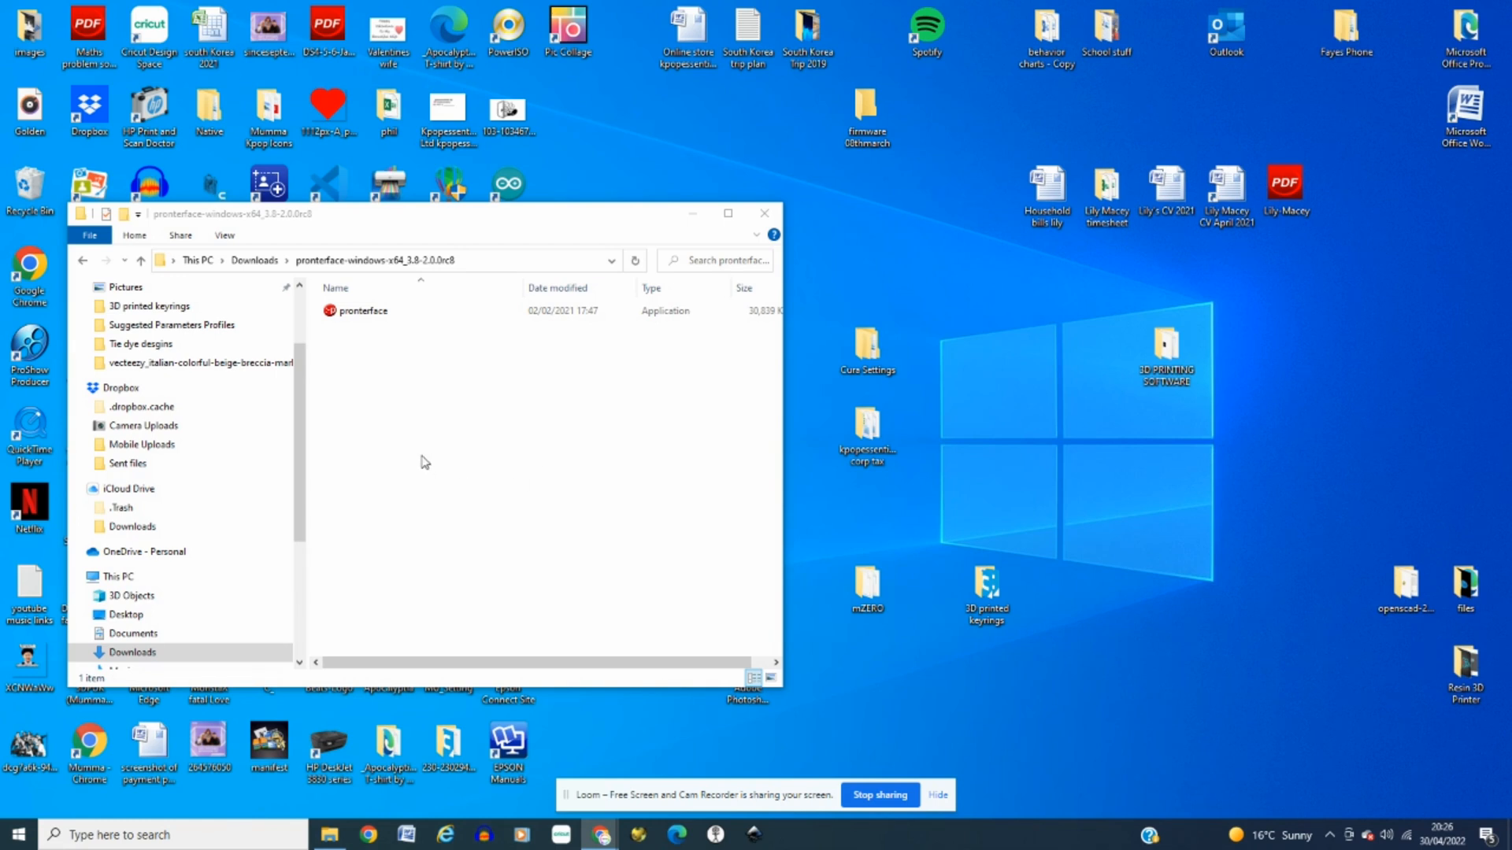
mouse_move(422, 462)
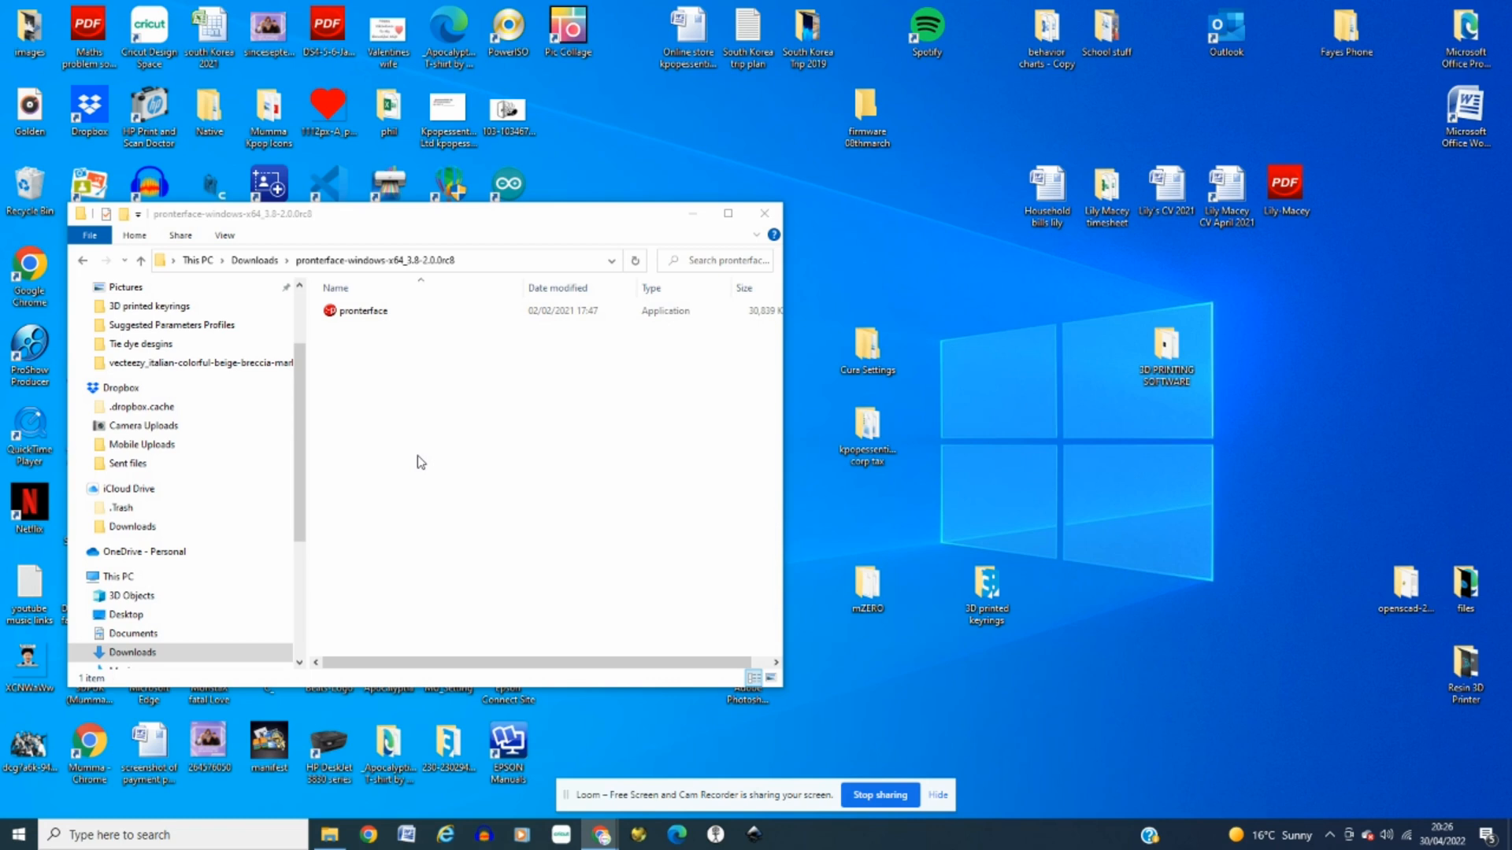
mouse_move(436, 463)
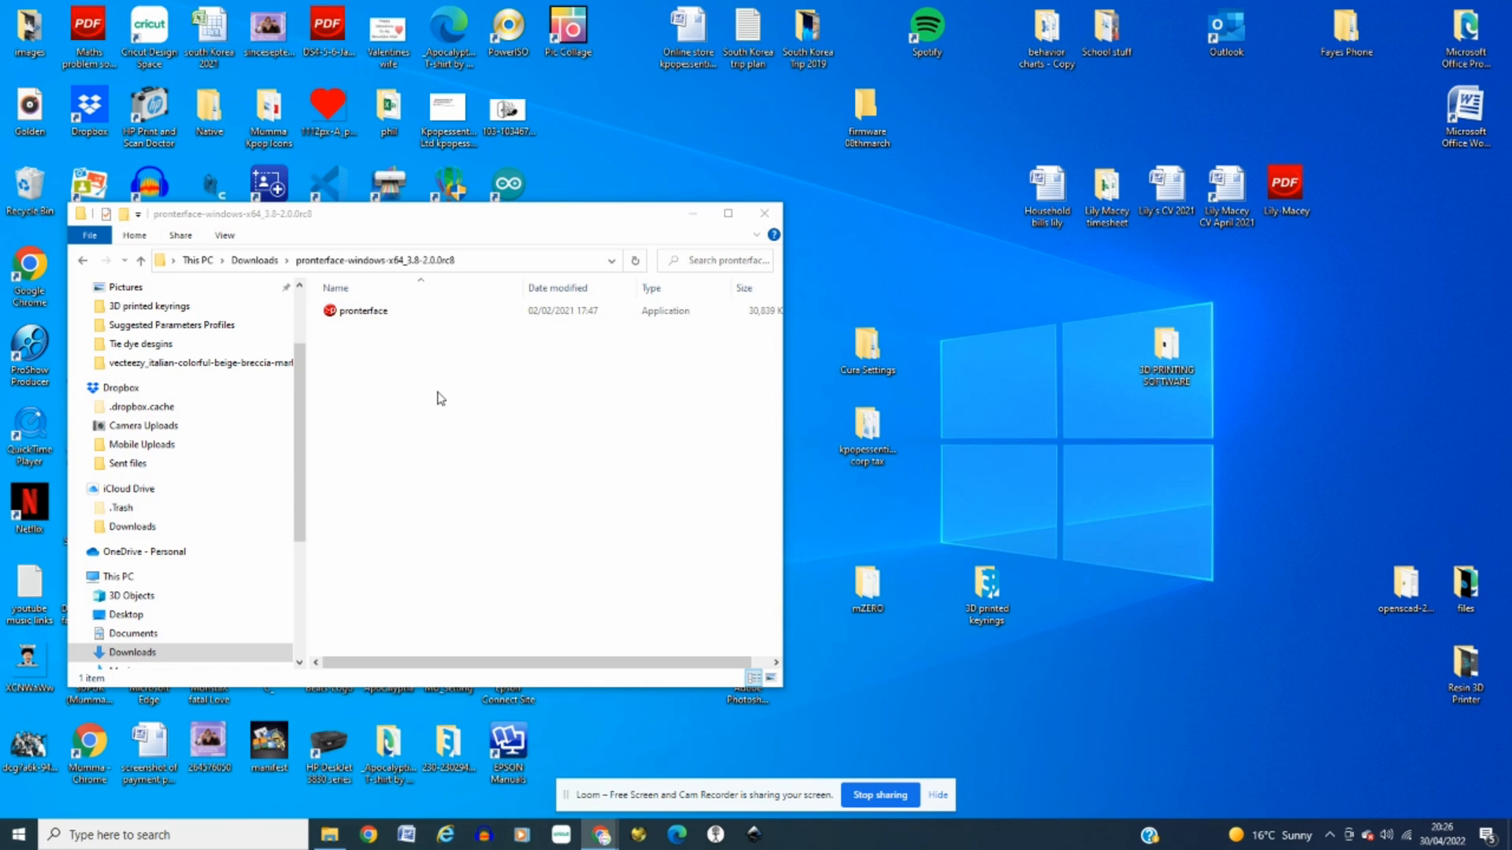
mouse_move(458, 411)
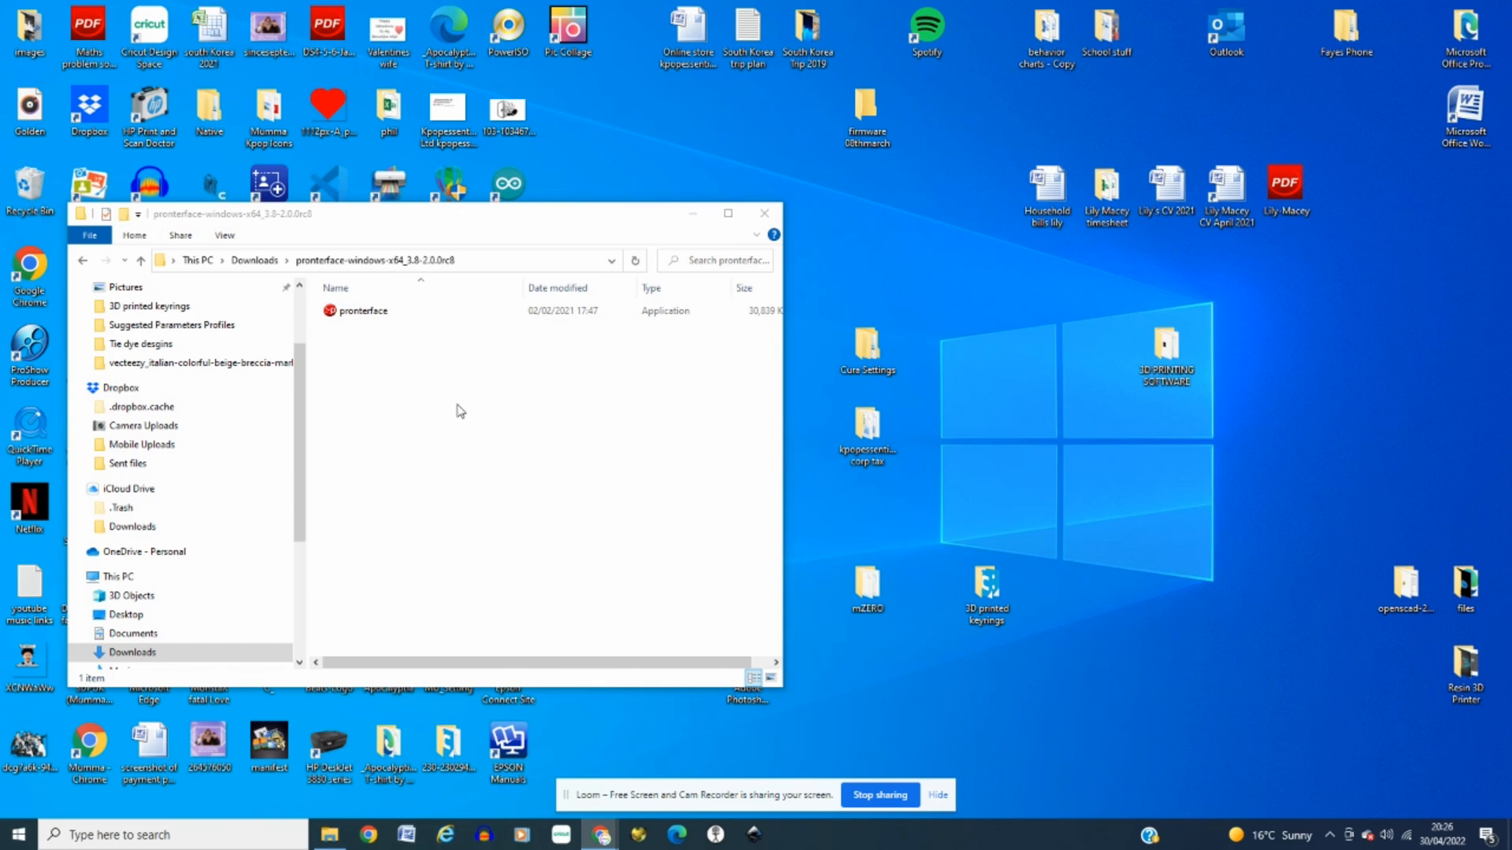
mouse_move(453, 410)
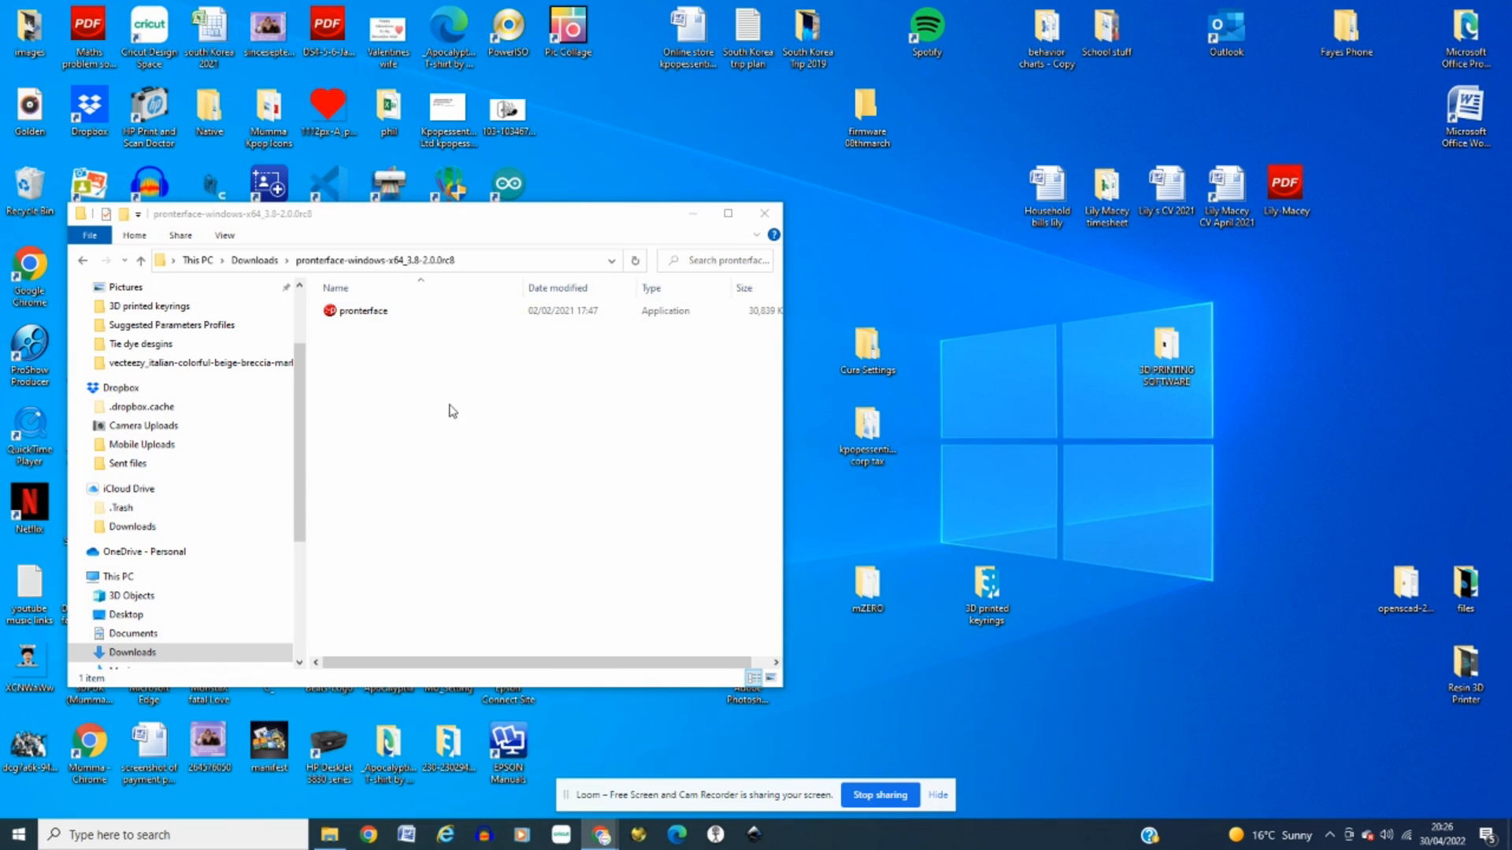
mouse_move(386, 327)
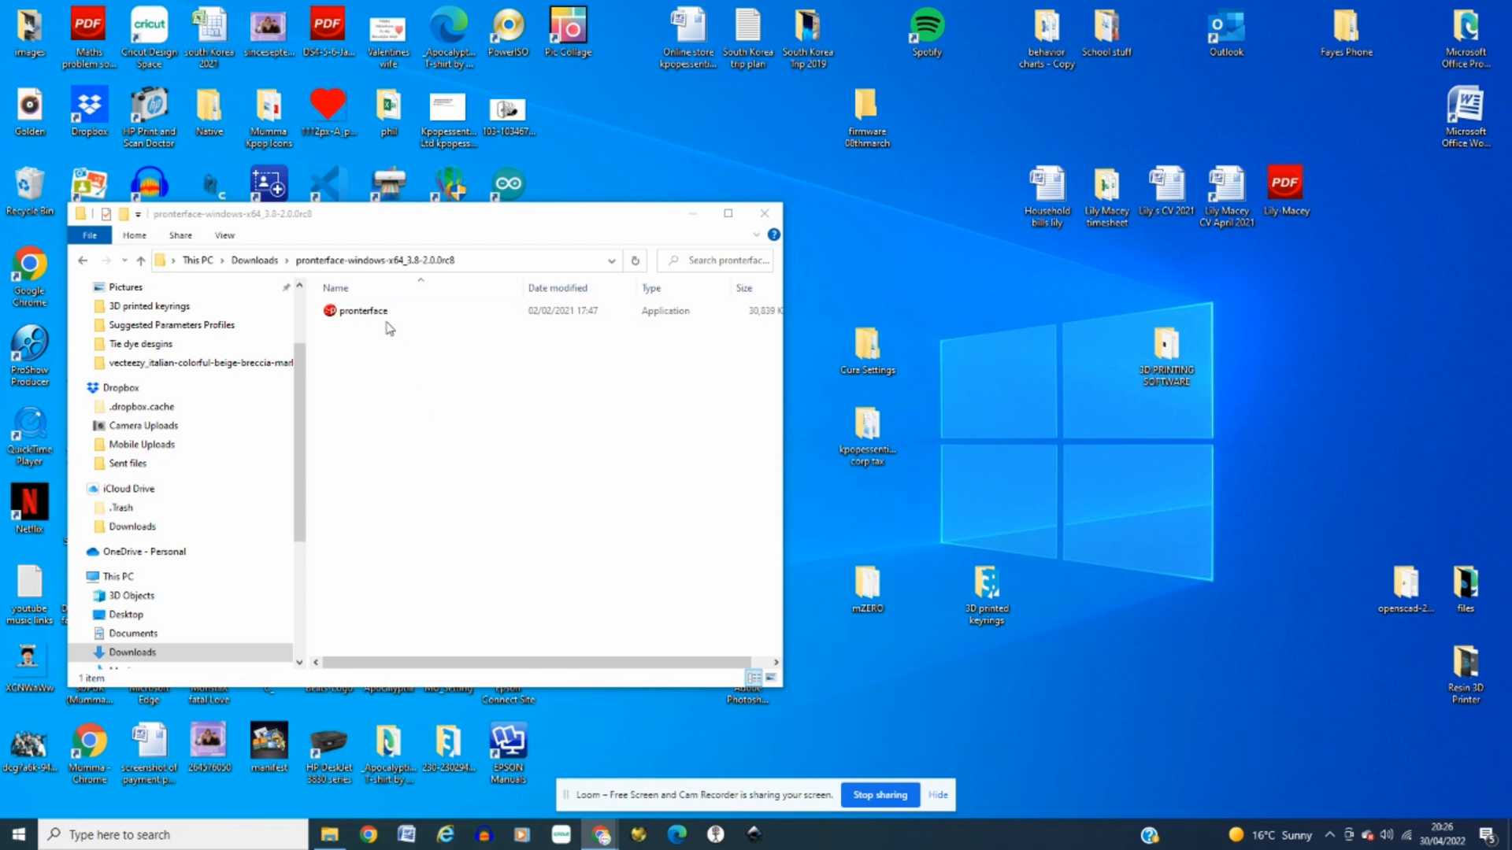
Step: Launch the Pronterface application from the File Explorer folder
click(362, 310)
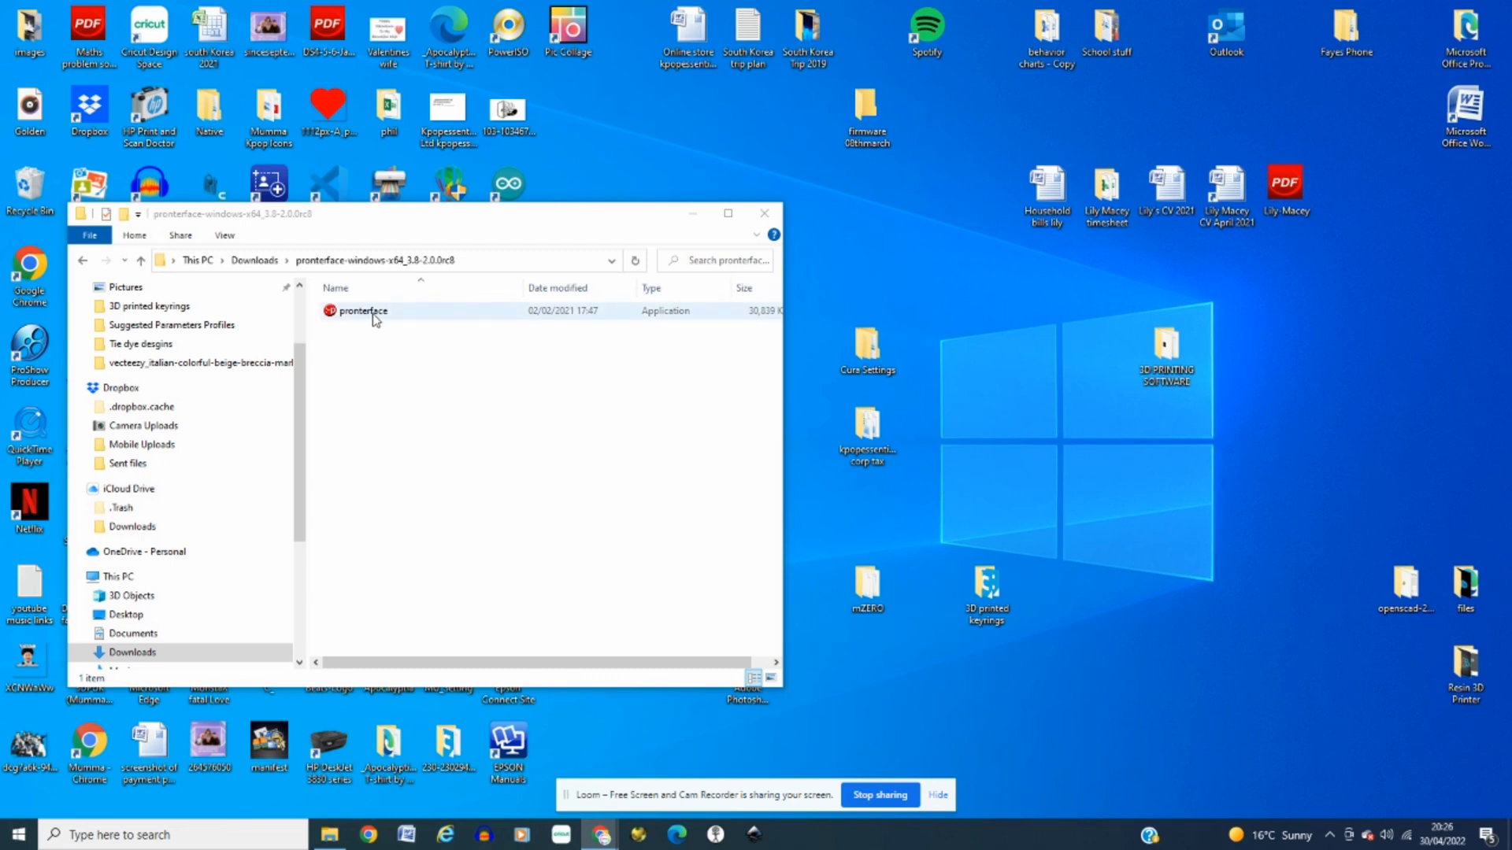
click(362, 310)
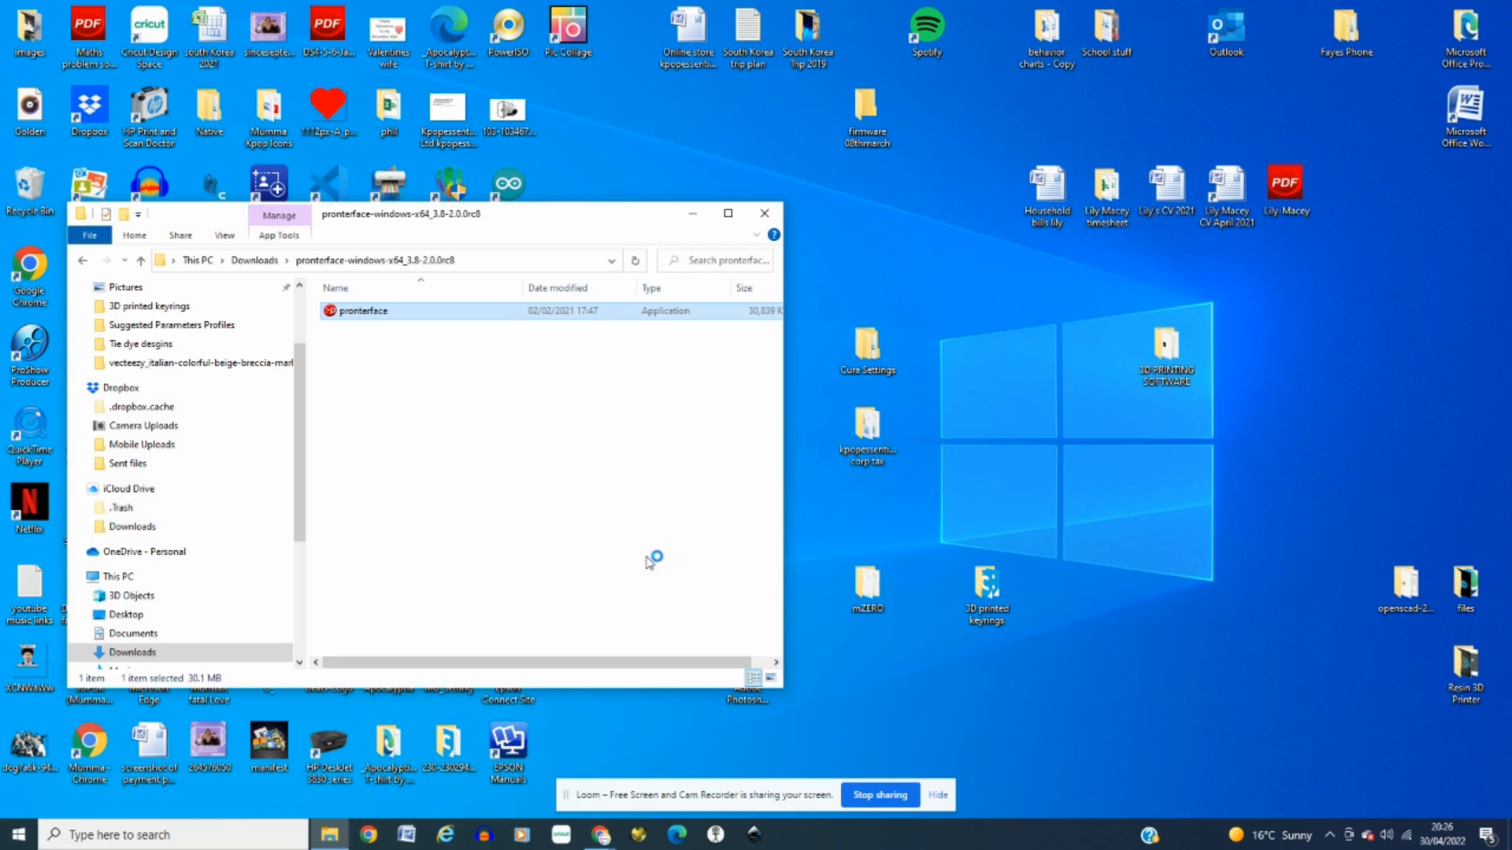
double_click(362, 311)
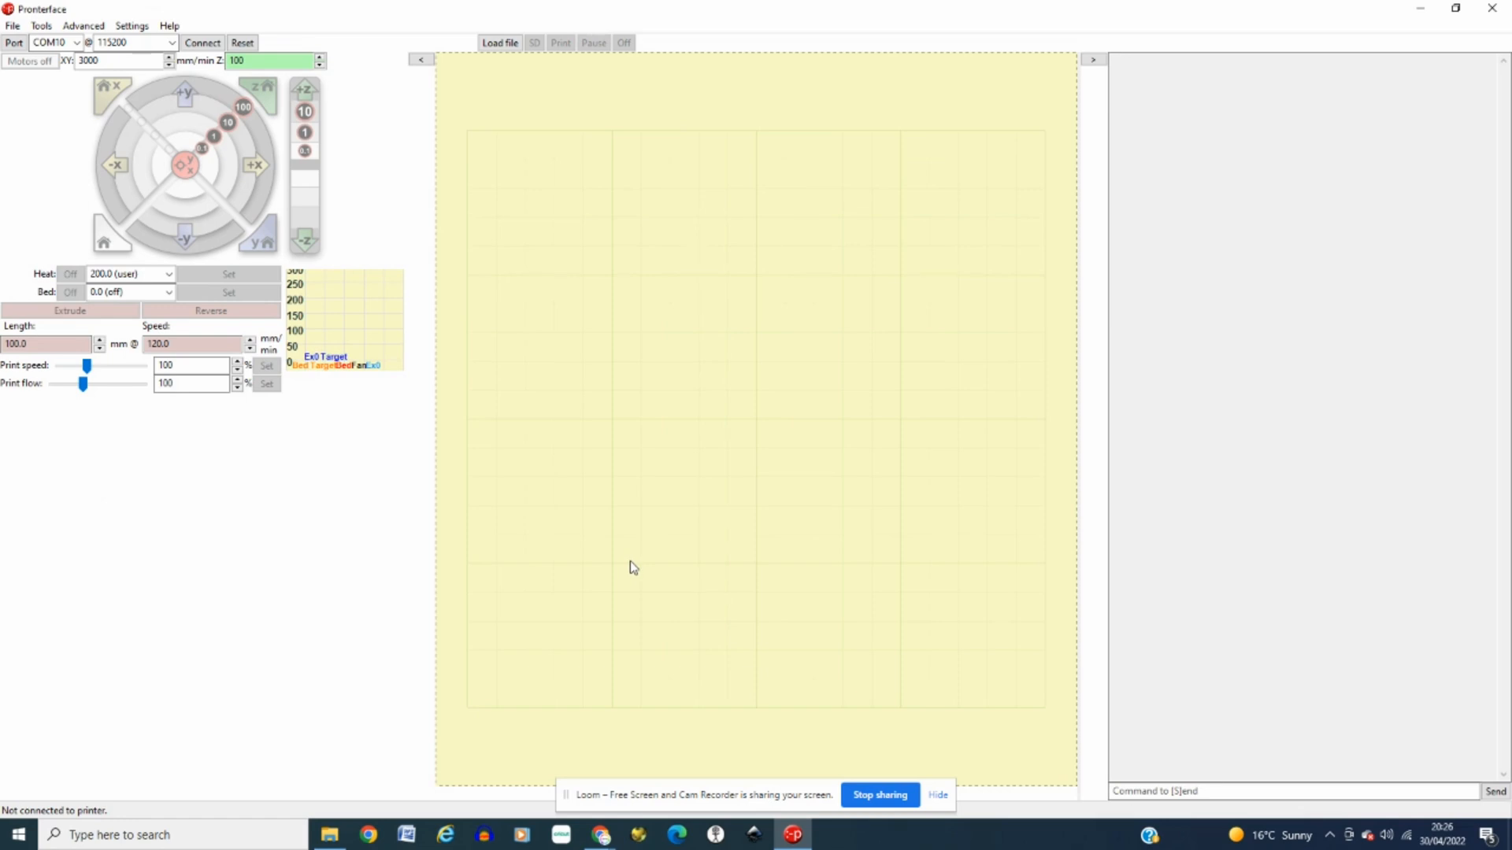
mouse_move(268, 573)
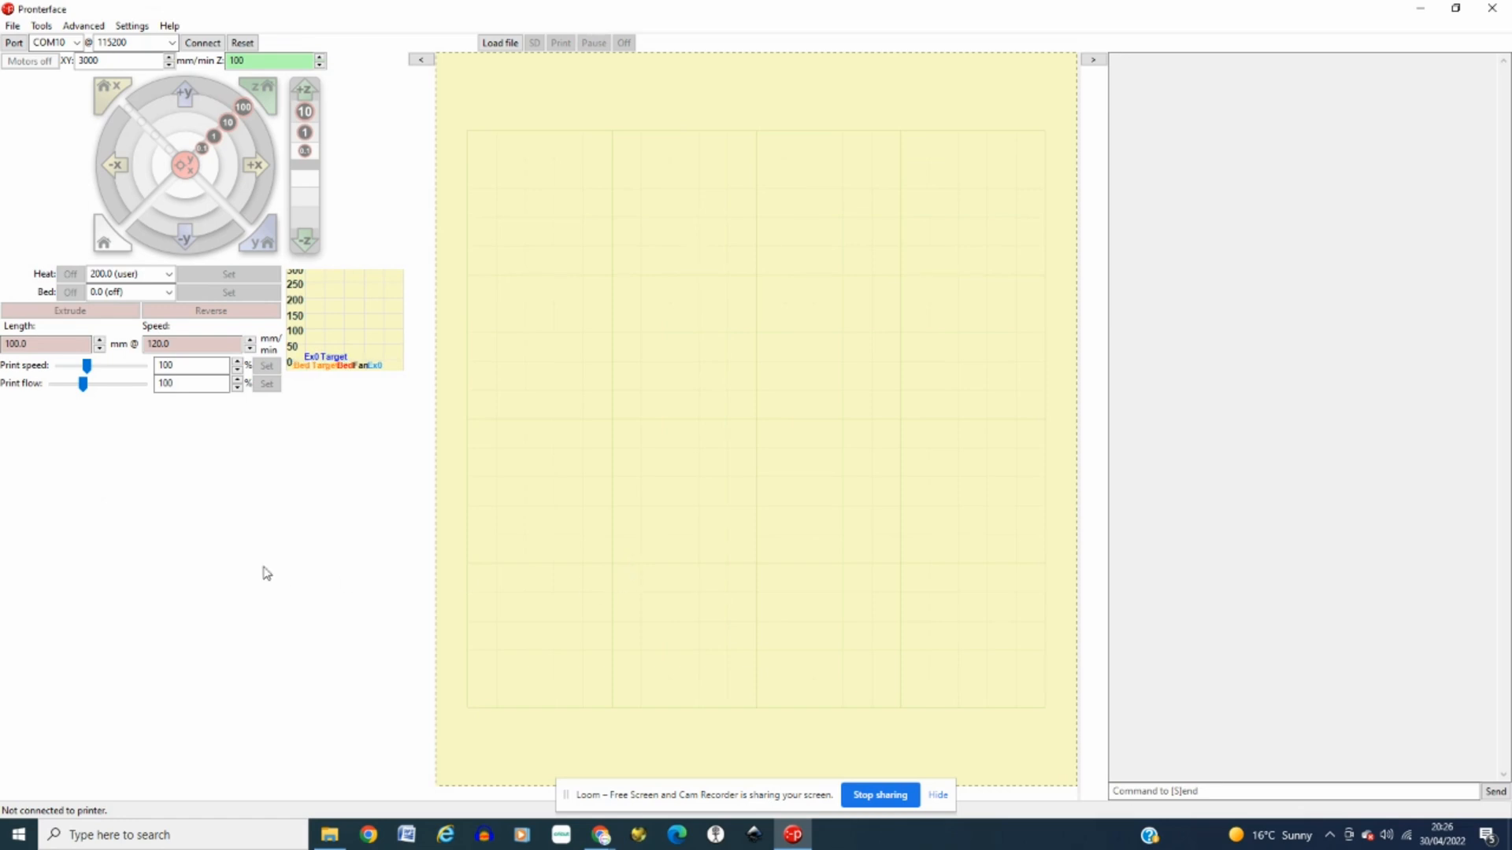
mouse_move(293, 608)
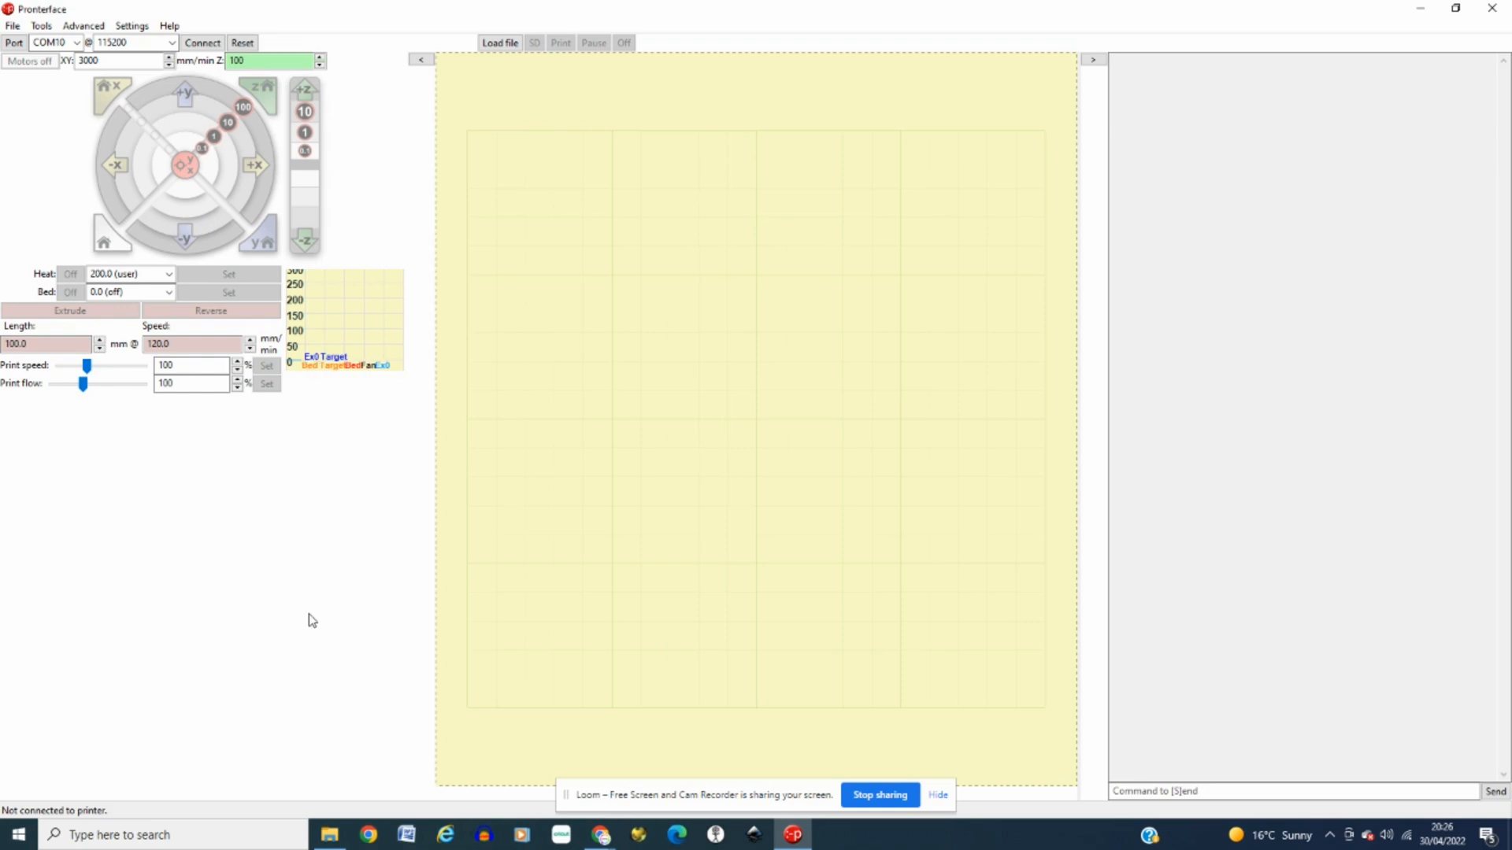
mouse_move(291, 636)
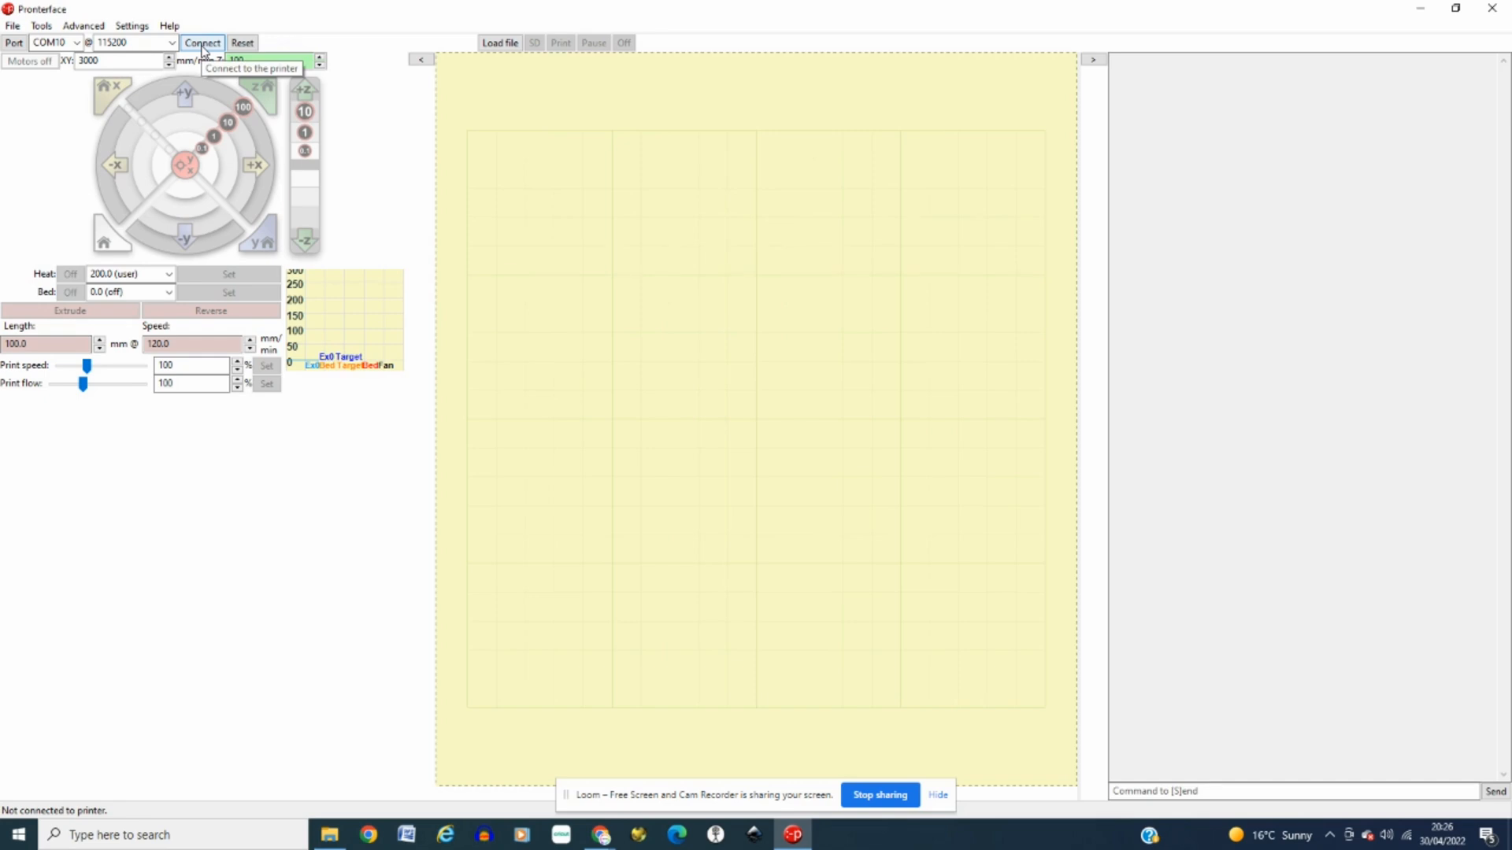
Step: Connect to the printer on COM10 at 115200 baud
click(202, 43)
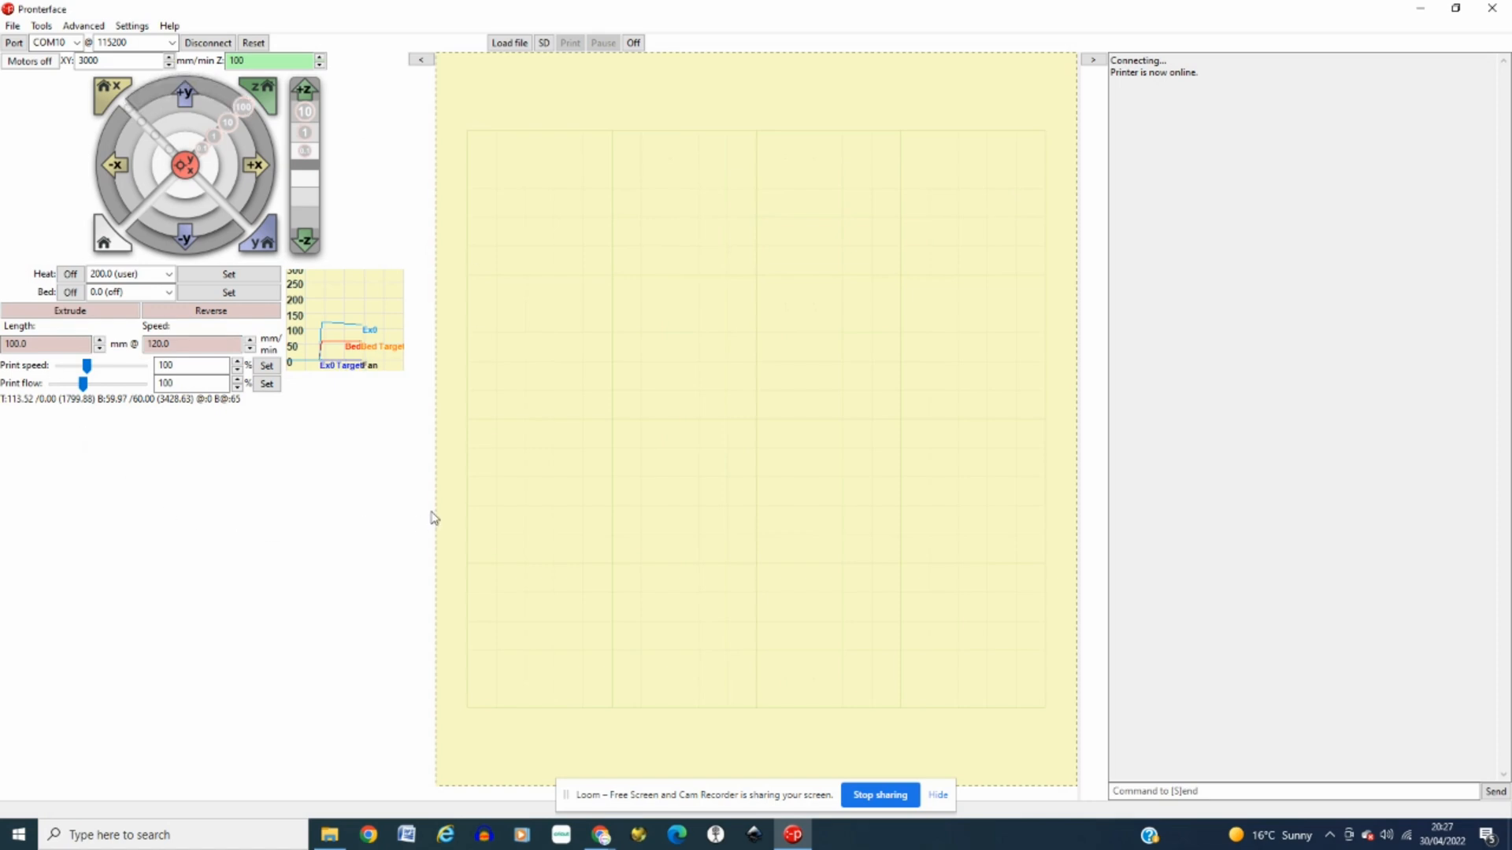
mouse_move(159, 478)
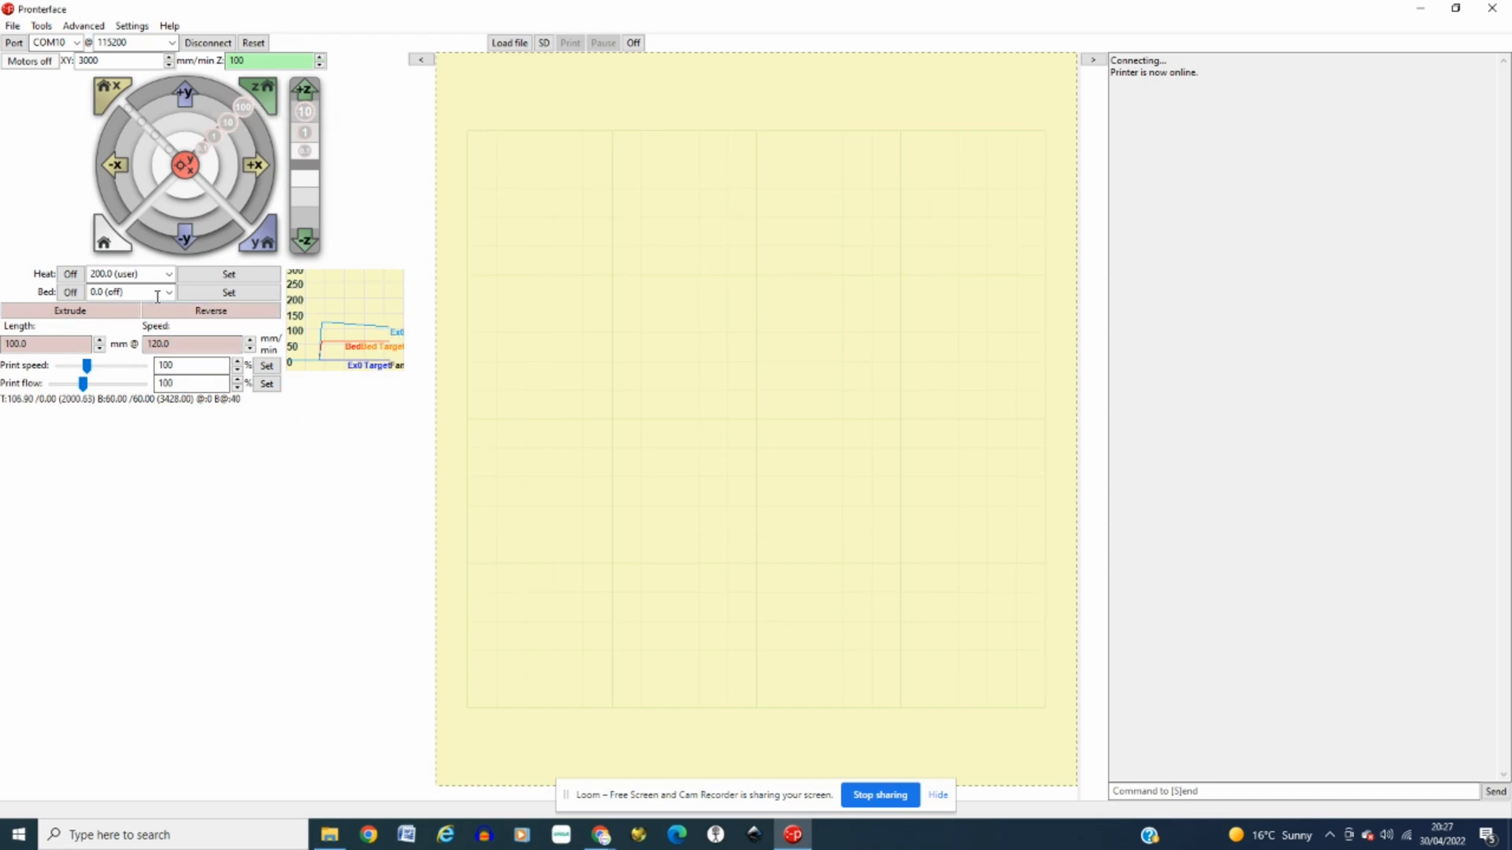
Step: Set the hotend target temperature to 200 °C so it starts heating
click(126, 274)
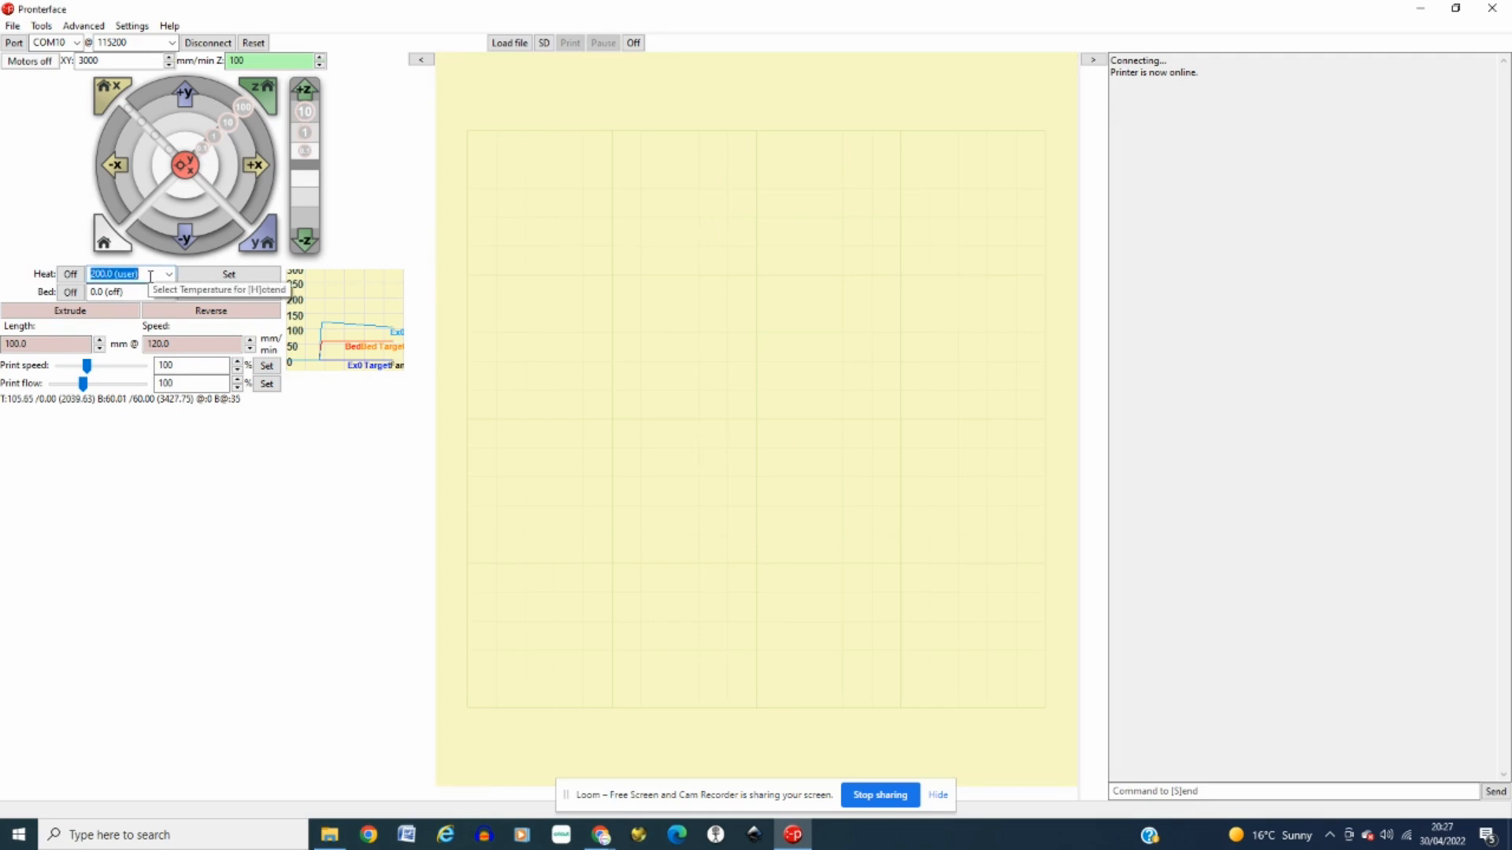
text(200)
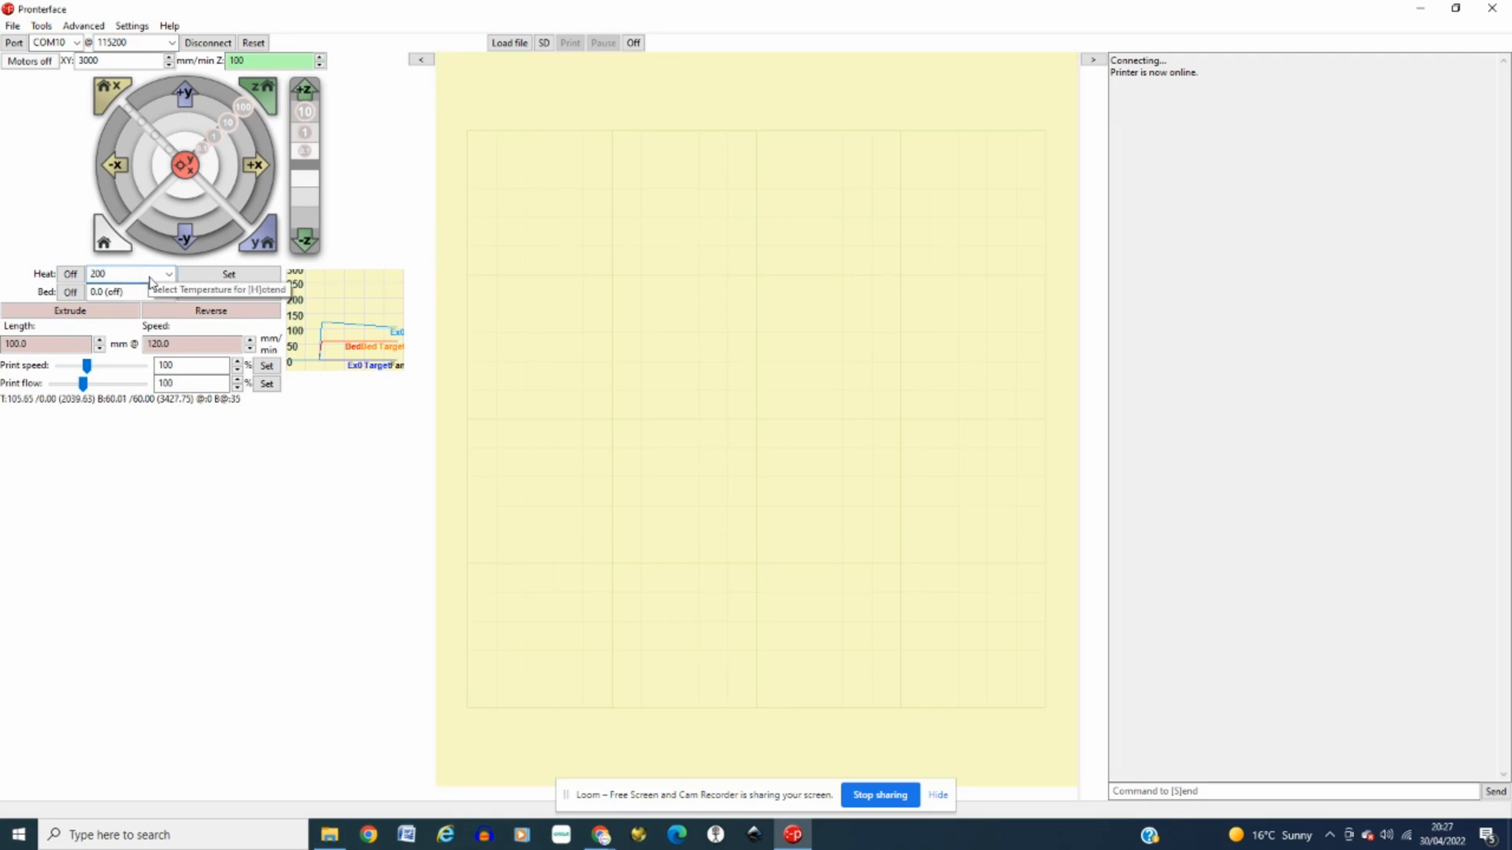
click(229, 274)
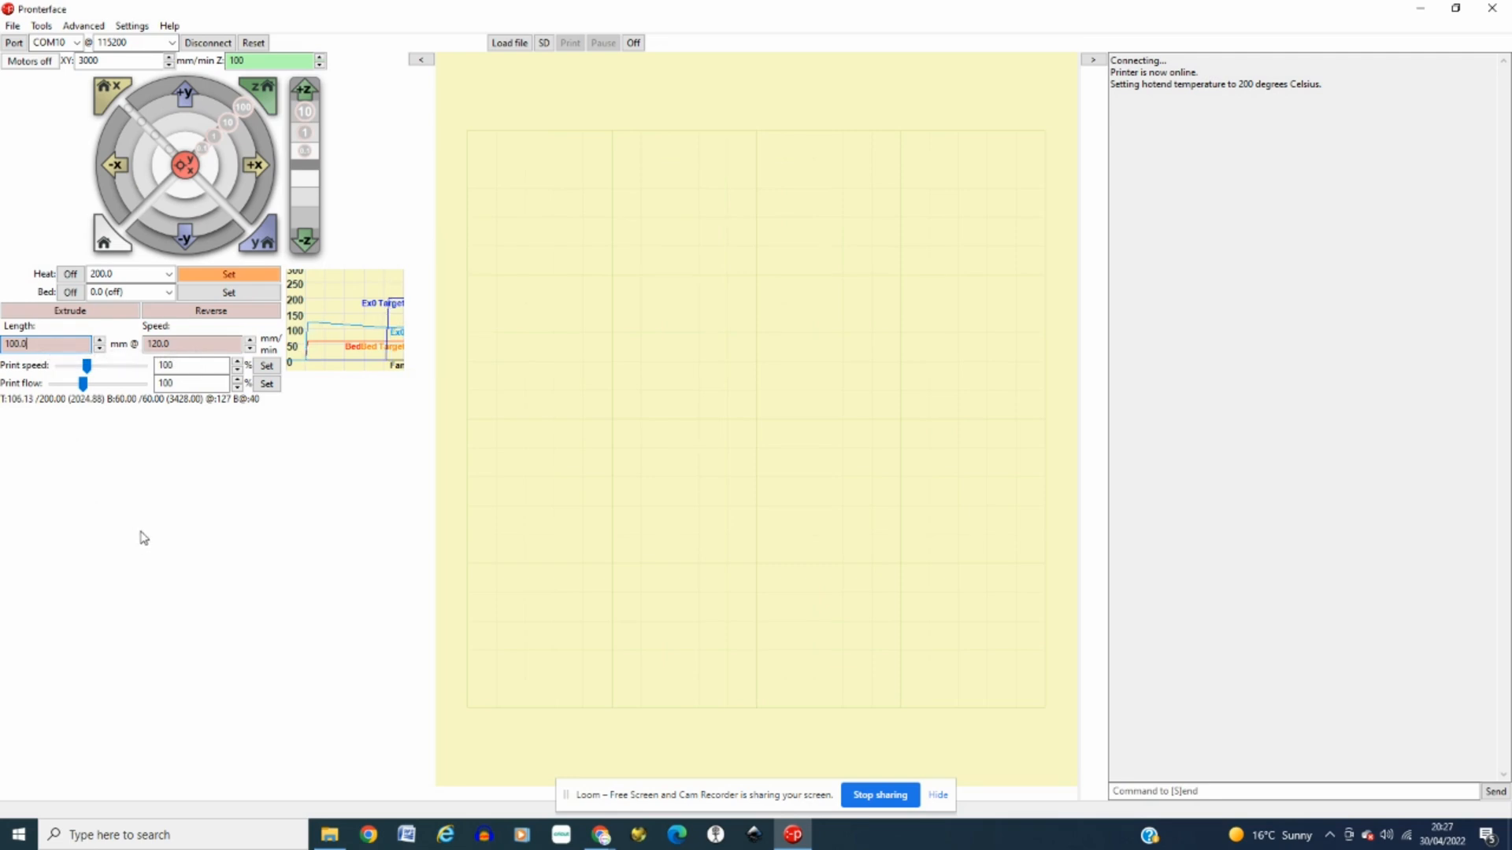
mouse_move(213, 521)
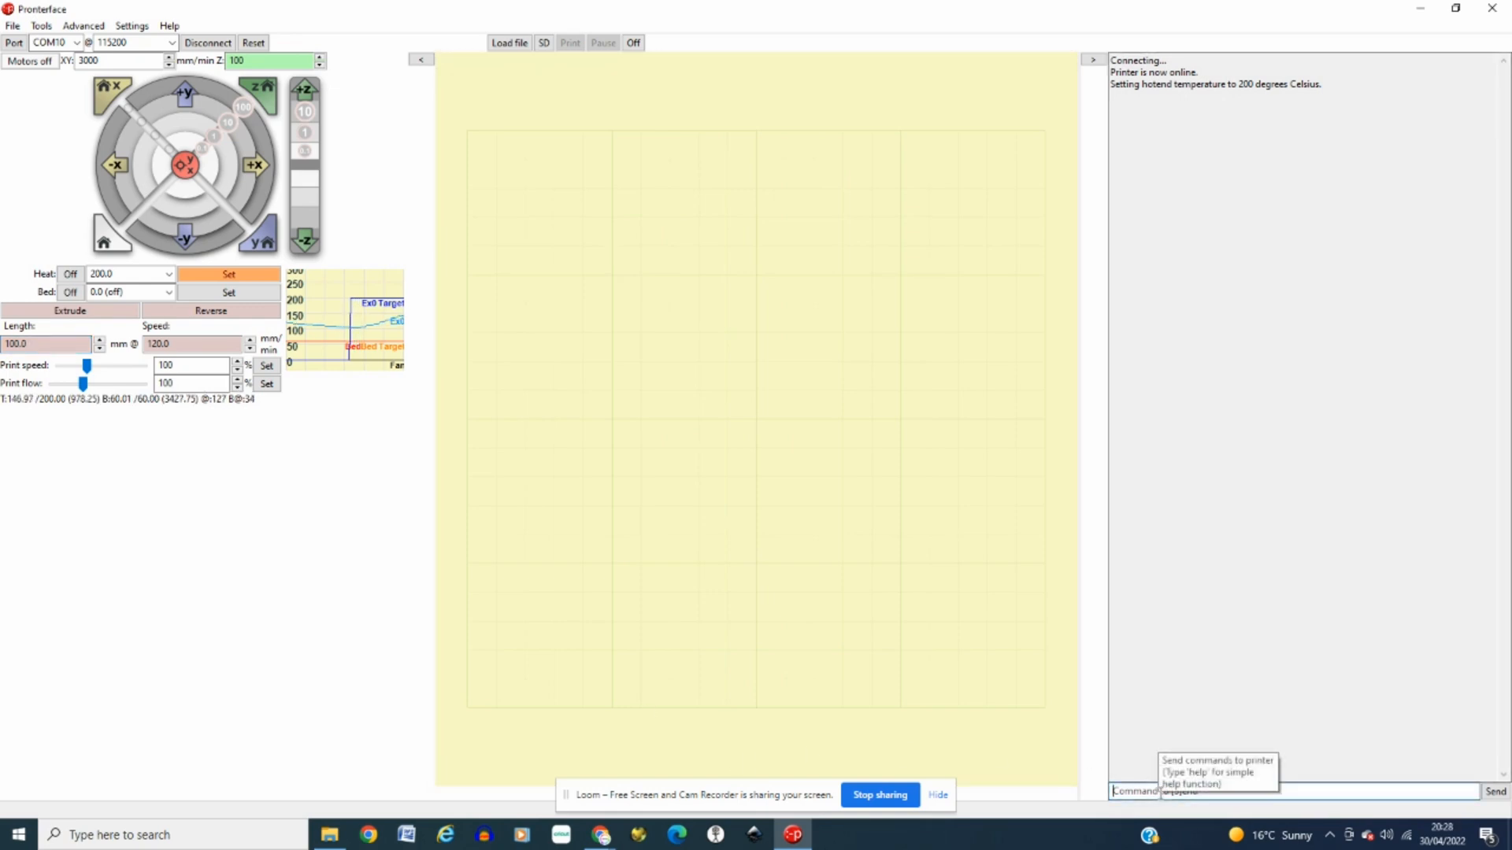
text(M503)
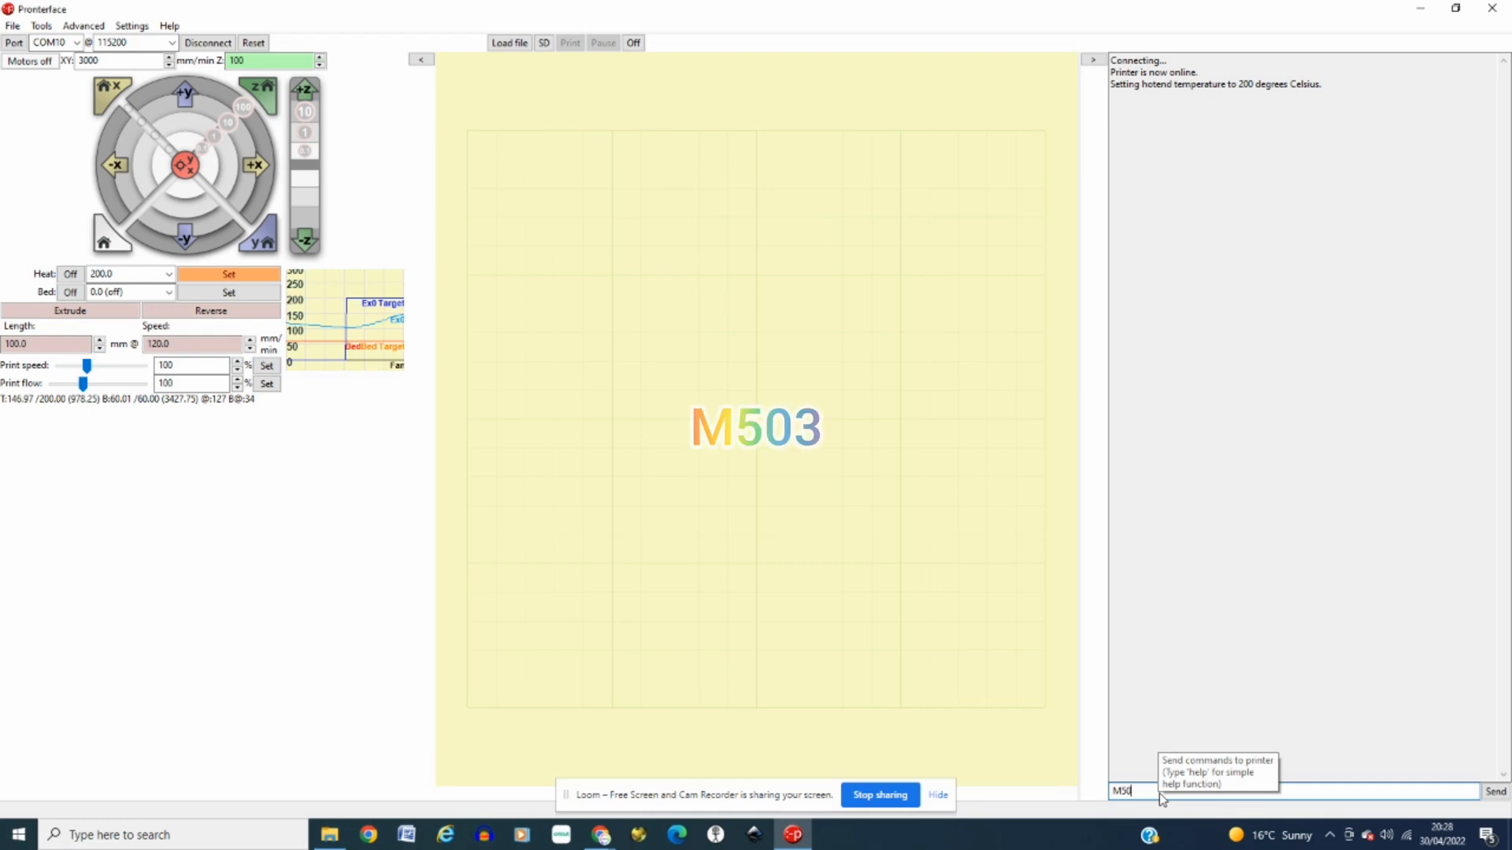
key(enter)
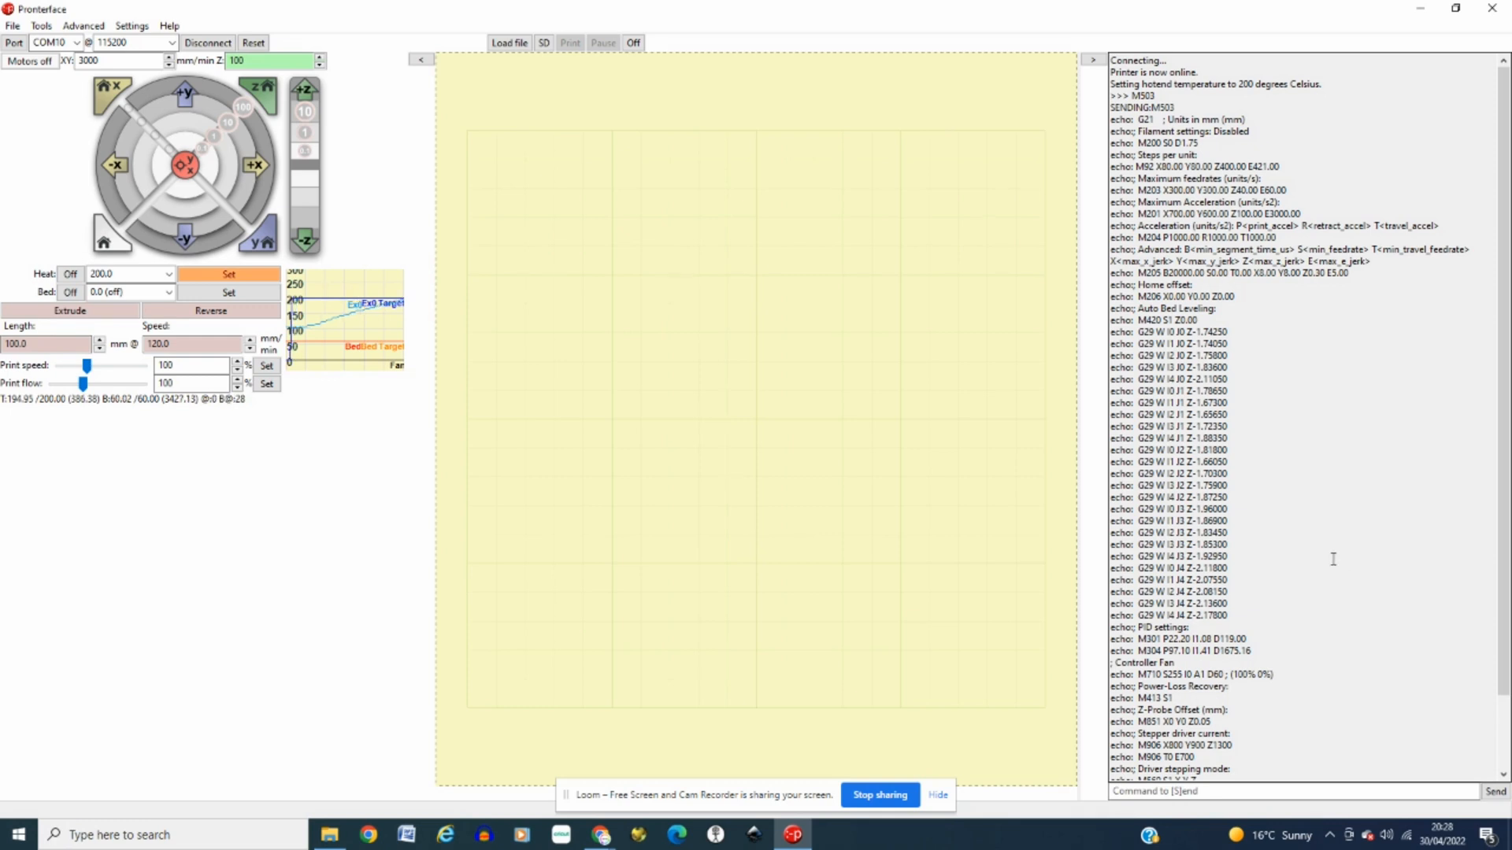
mouse_move(1354, 548)
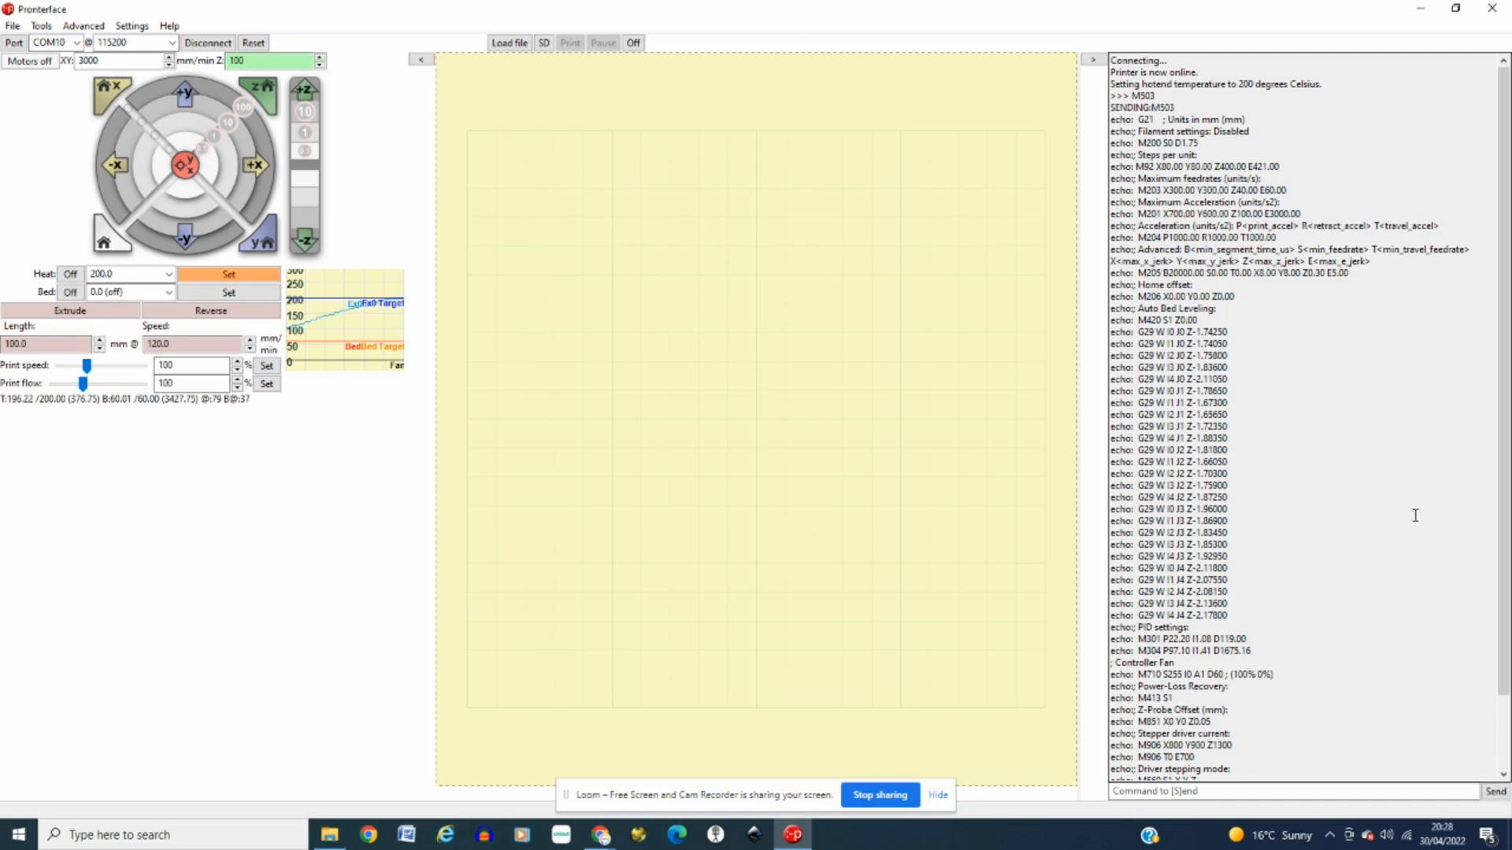
mouse_move(1304, 506)
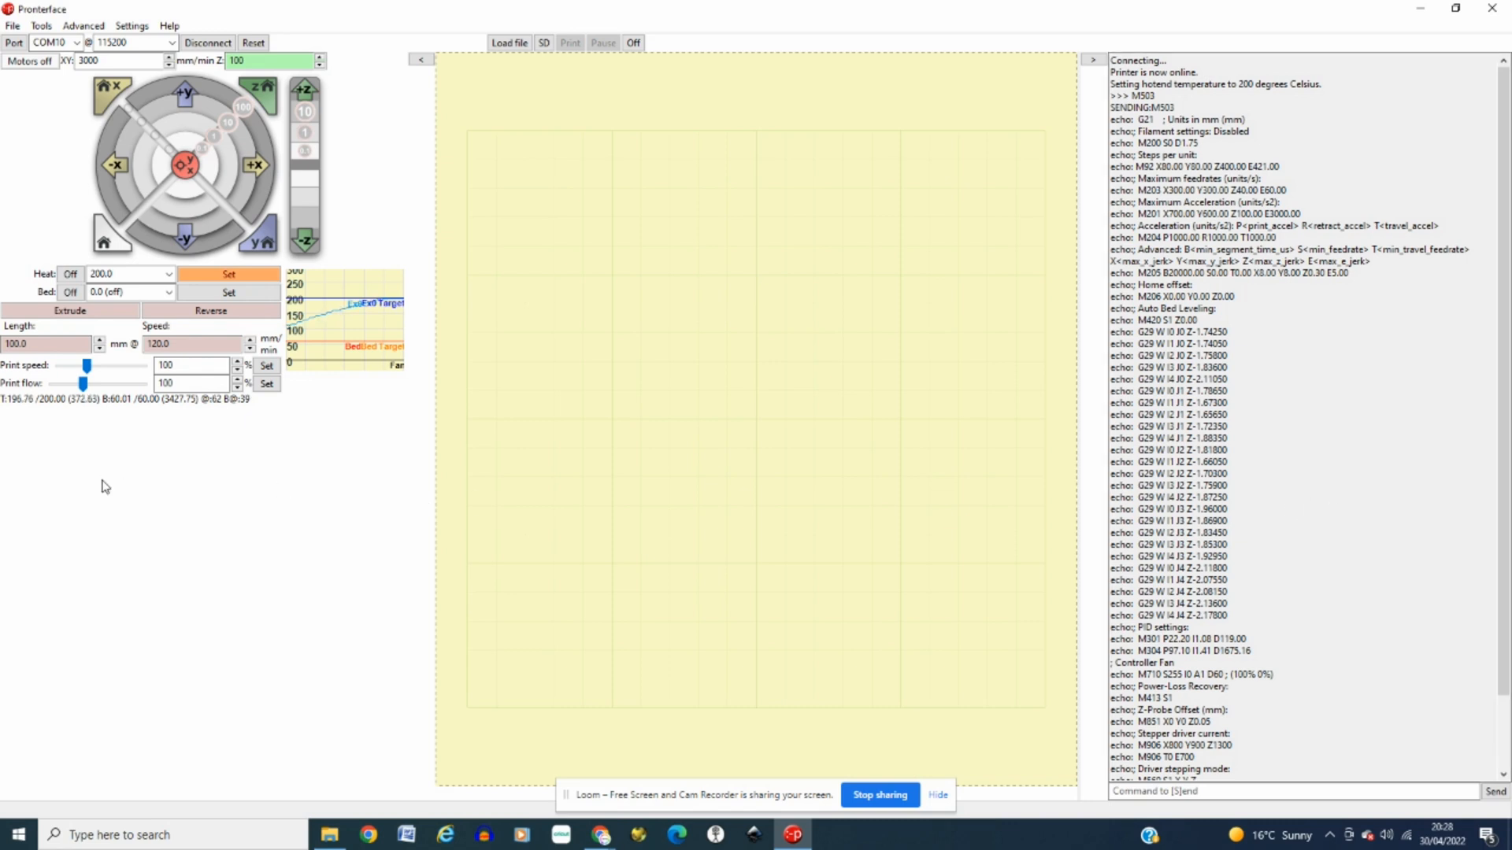
mouse_move(123, 509)
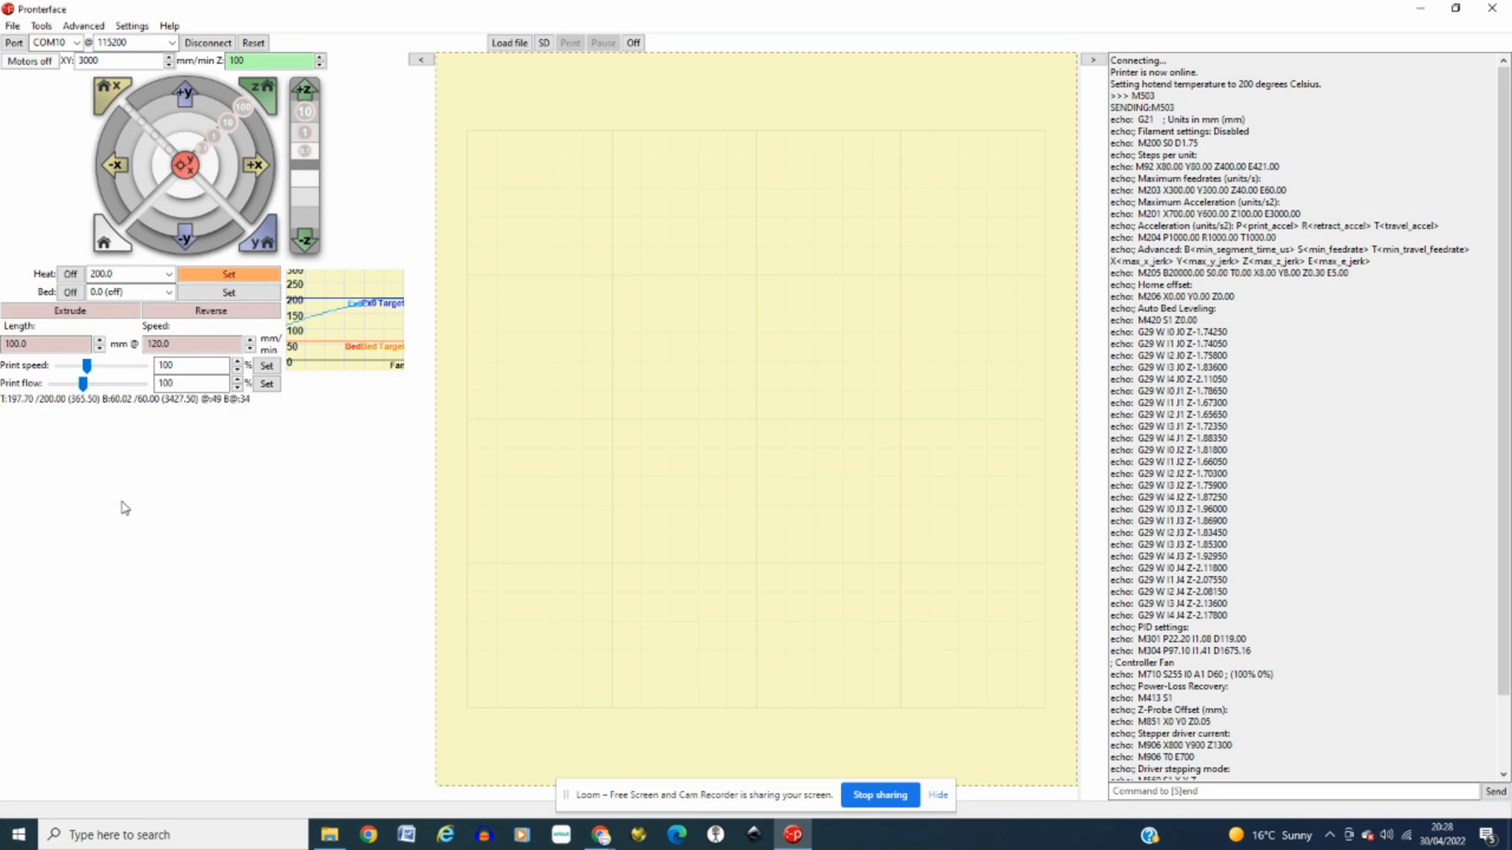
mouse_move(126, 514)
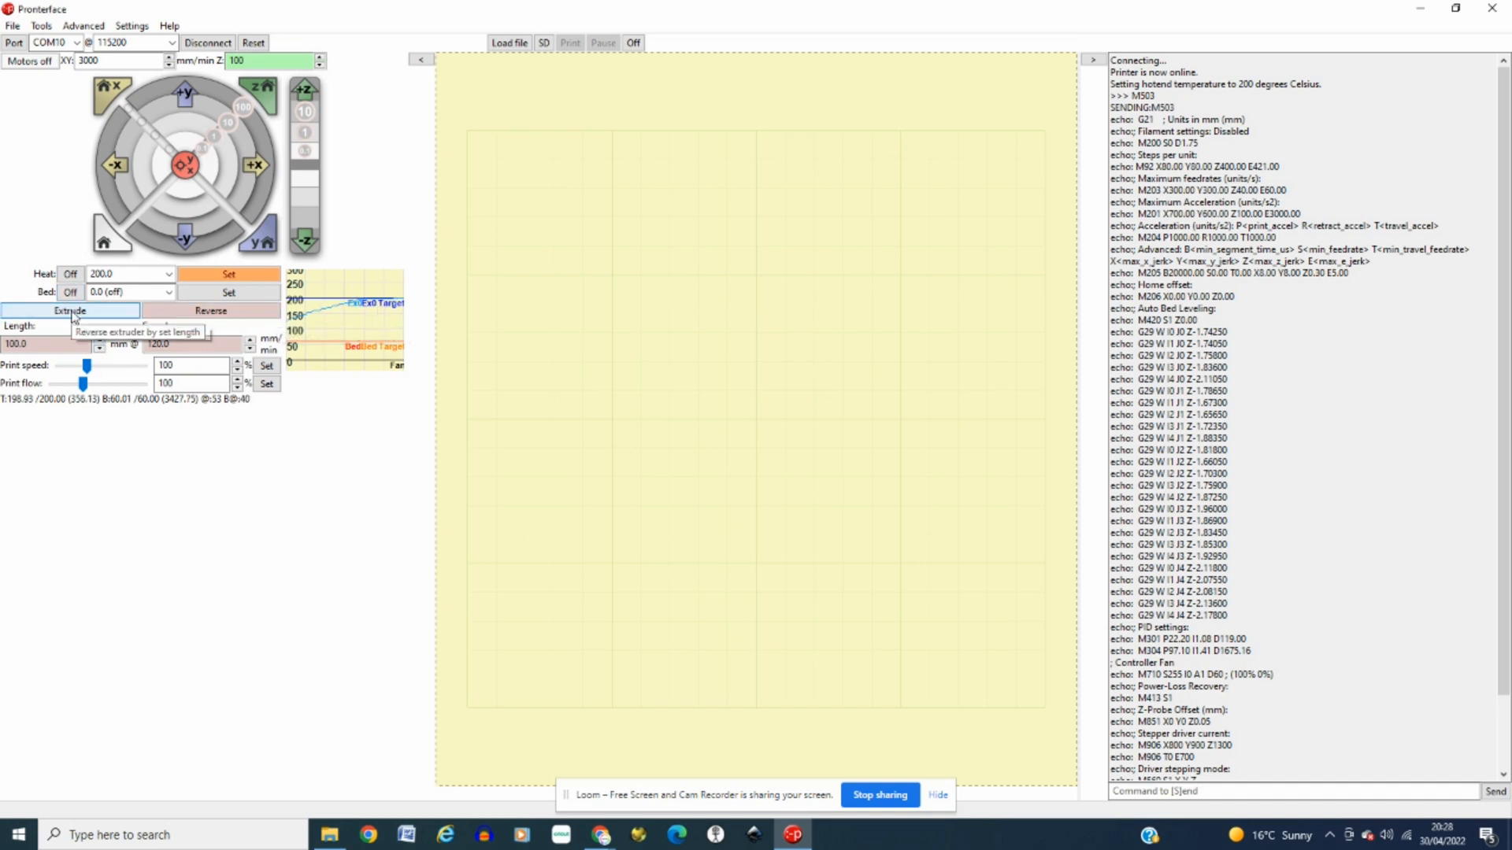
Step: Extrude 100 mm of filament, then bring up Calculator for the E-steps math
click(69, 310)
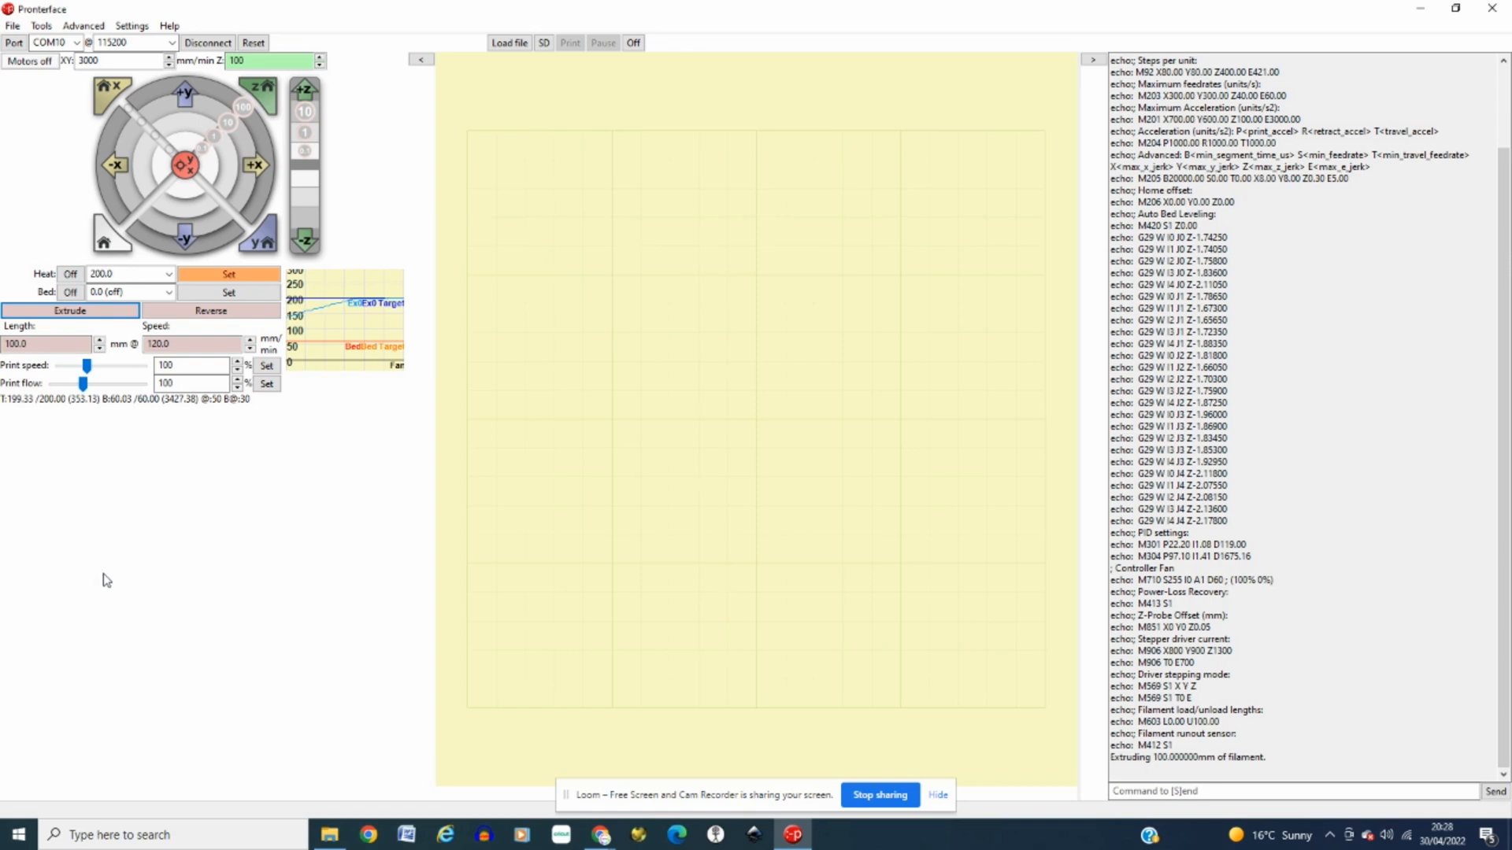
mouse_move(81, 581)
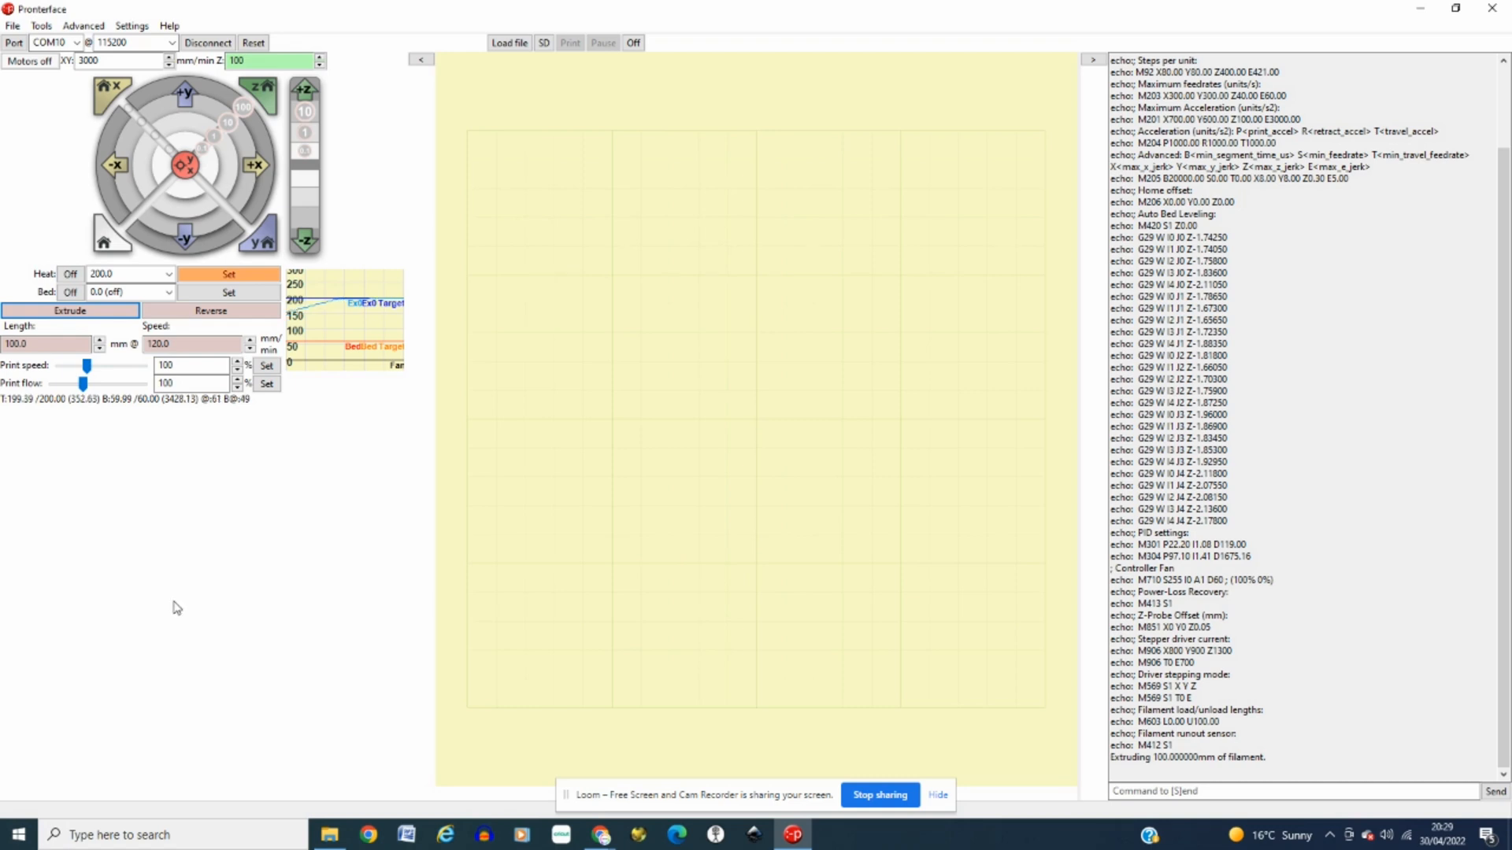
mouse_move(215, 603)
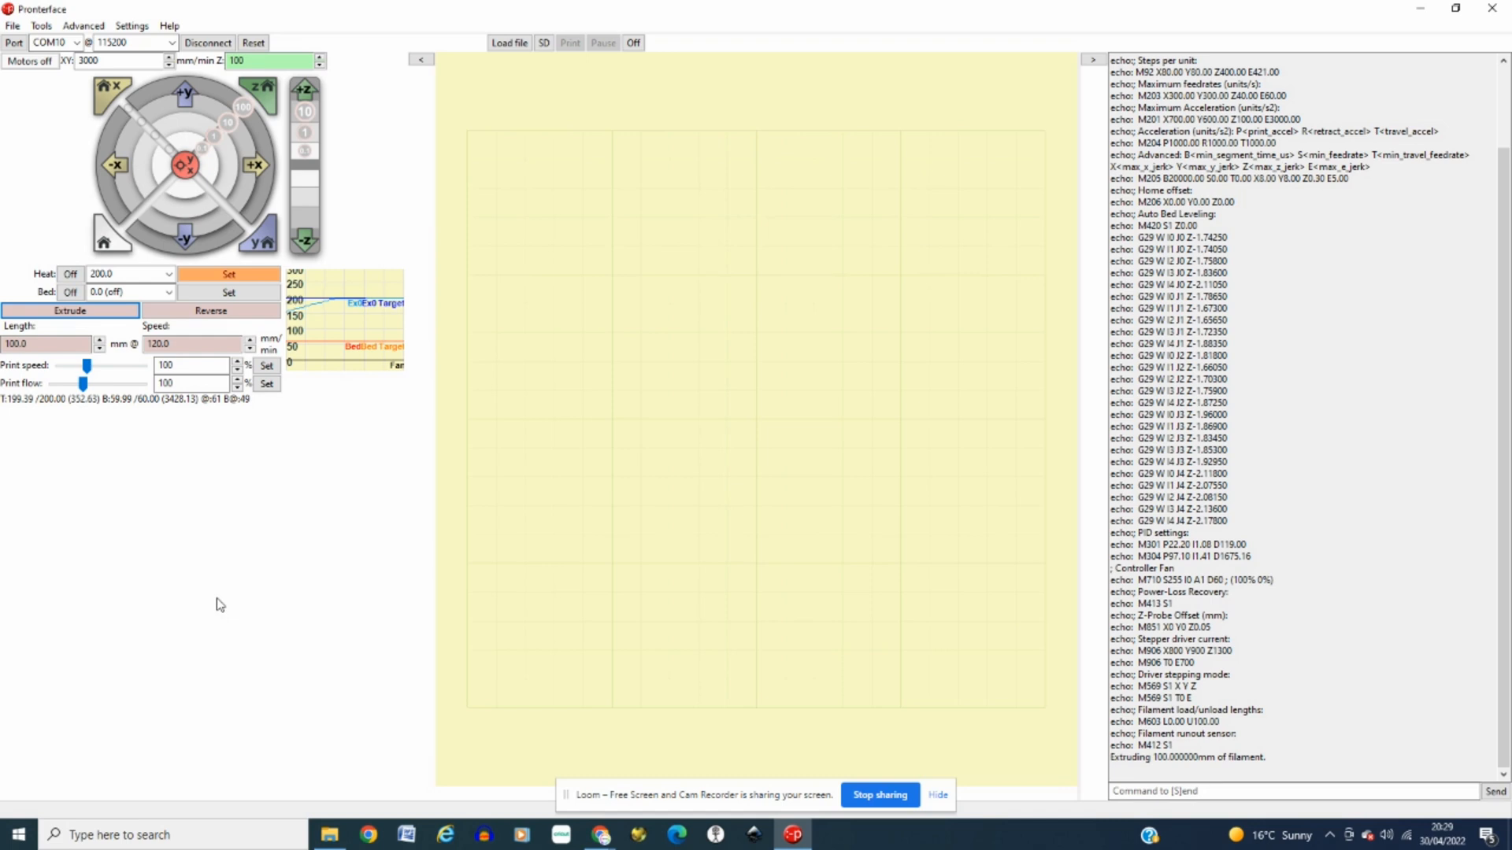
mouse_move(222, 597)
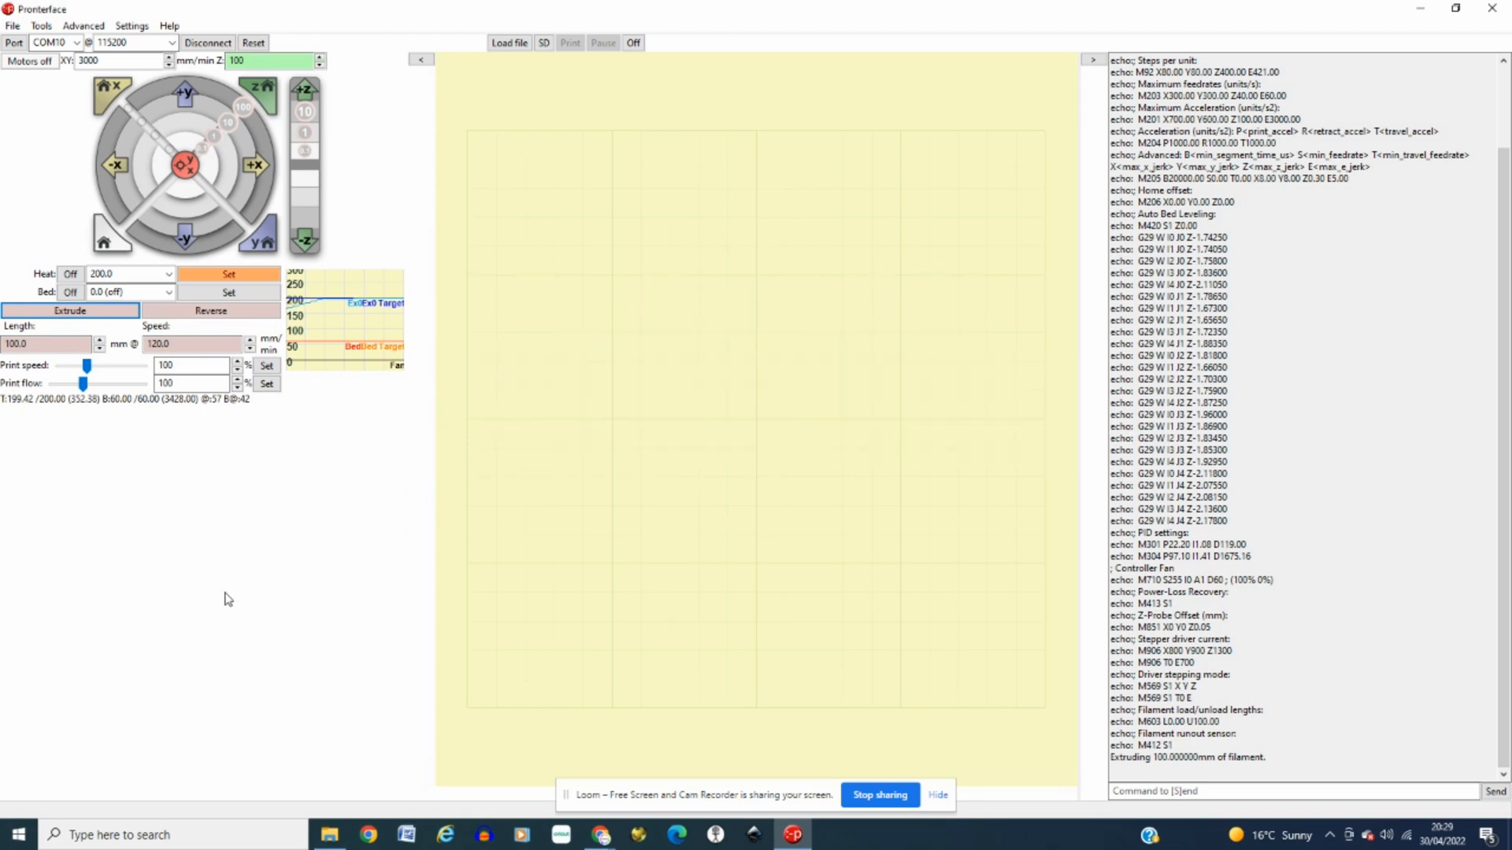
mouse_move(229, 577)
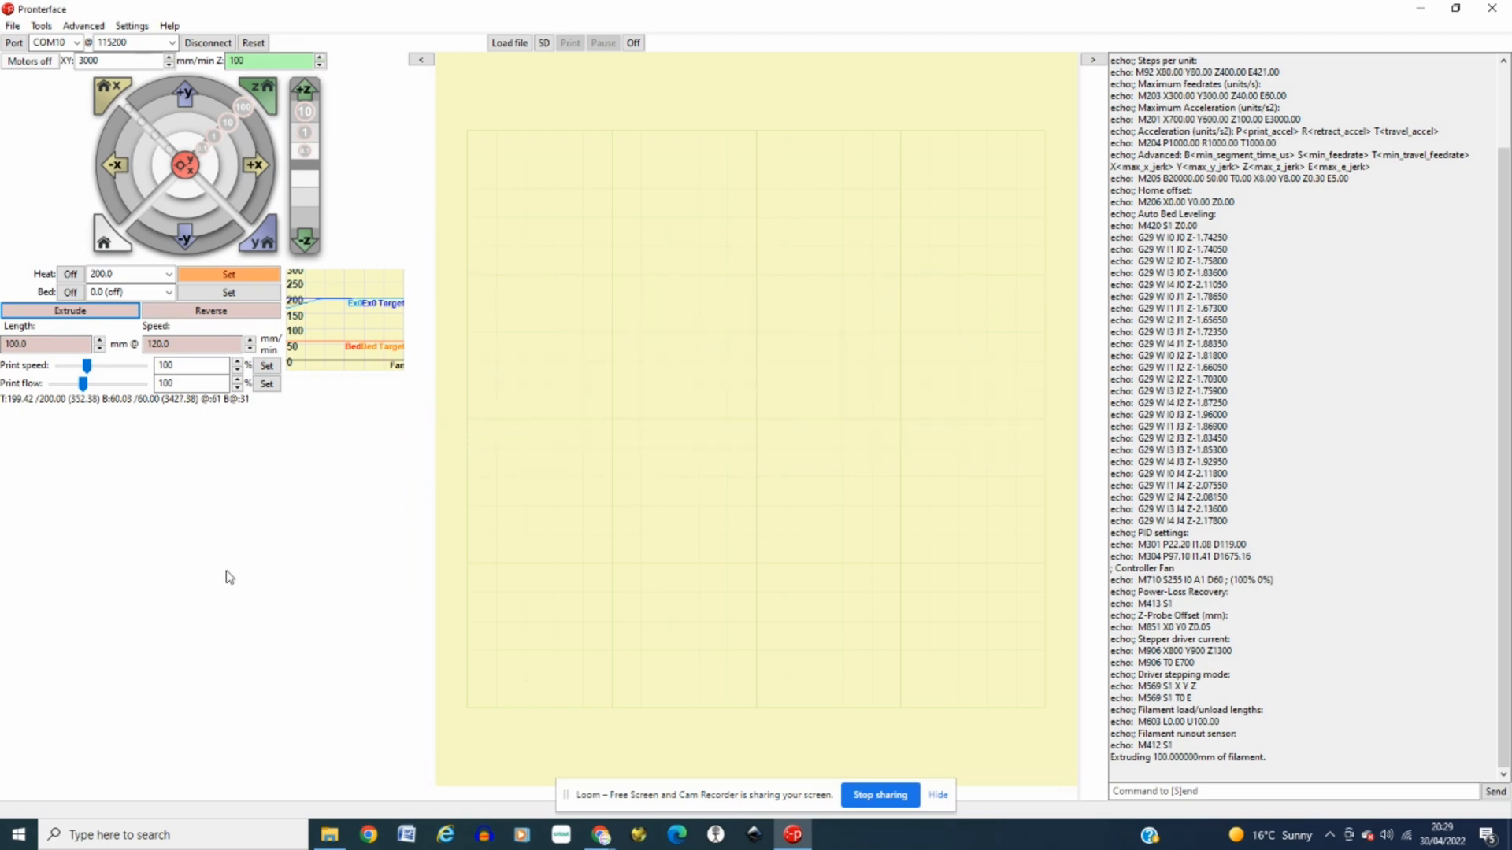
mouse_move(231, 578)
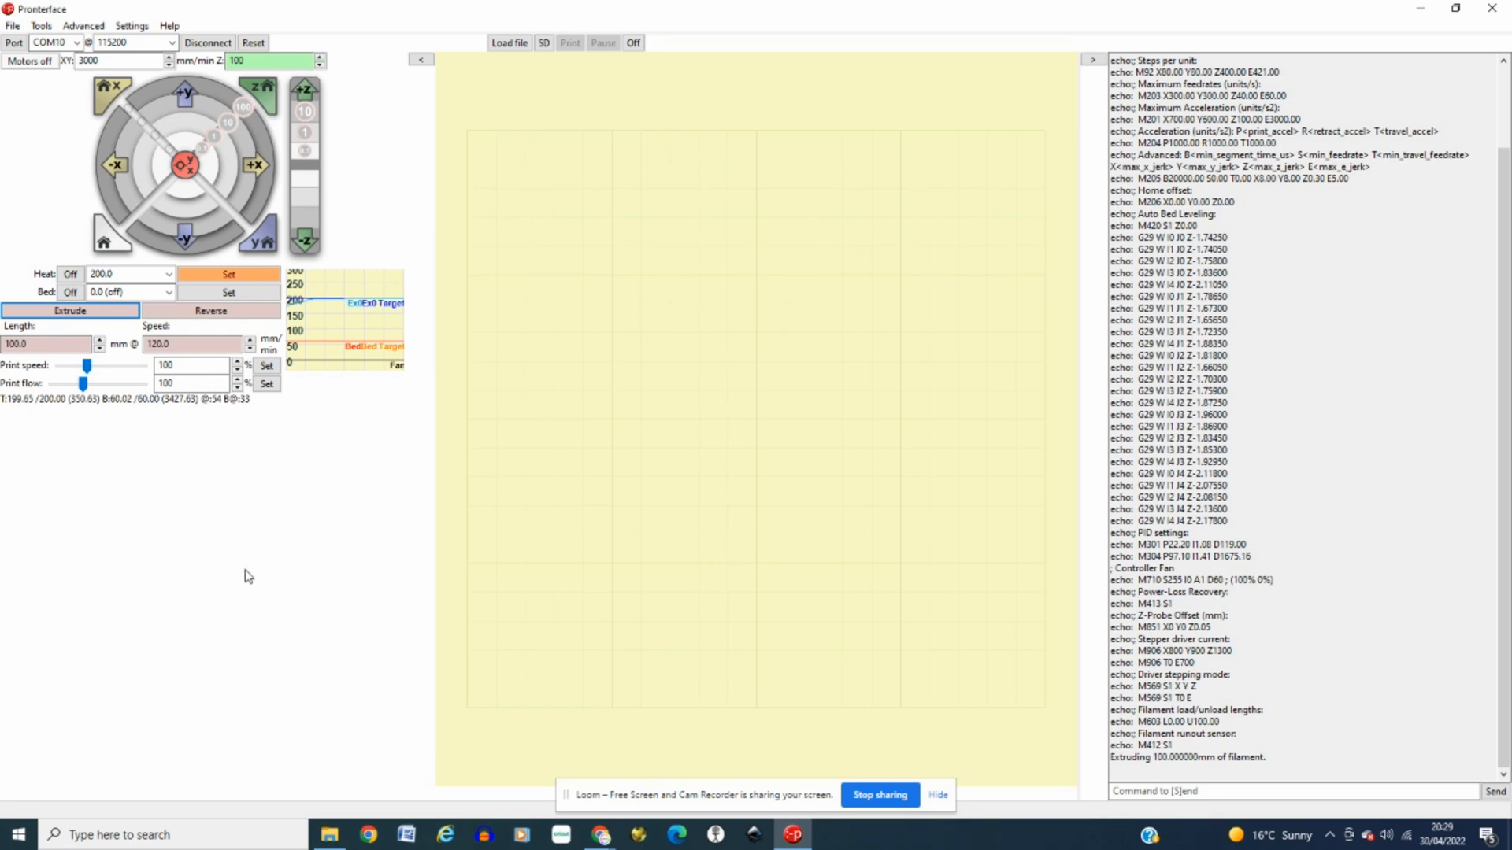
mouse_move(240, 578)
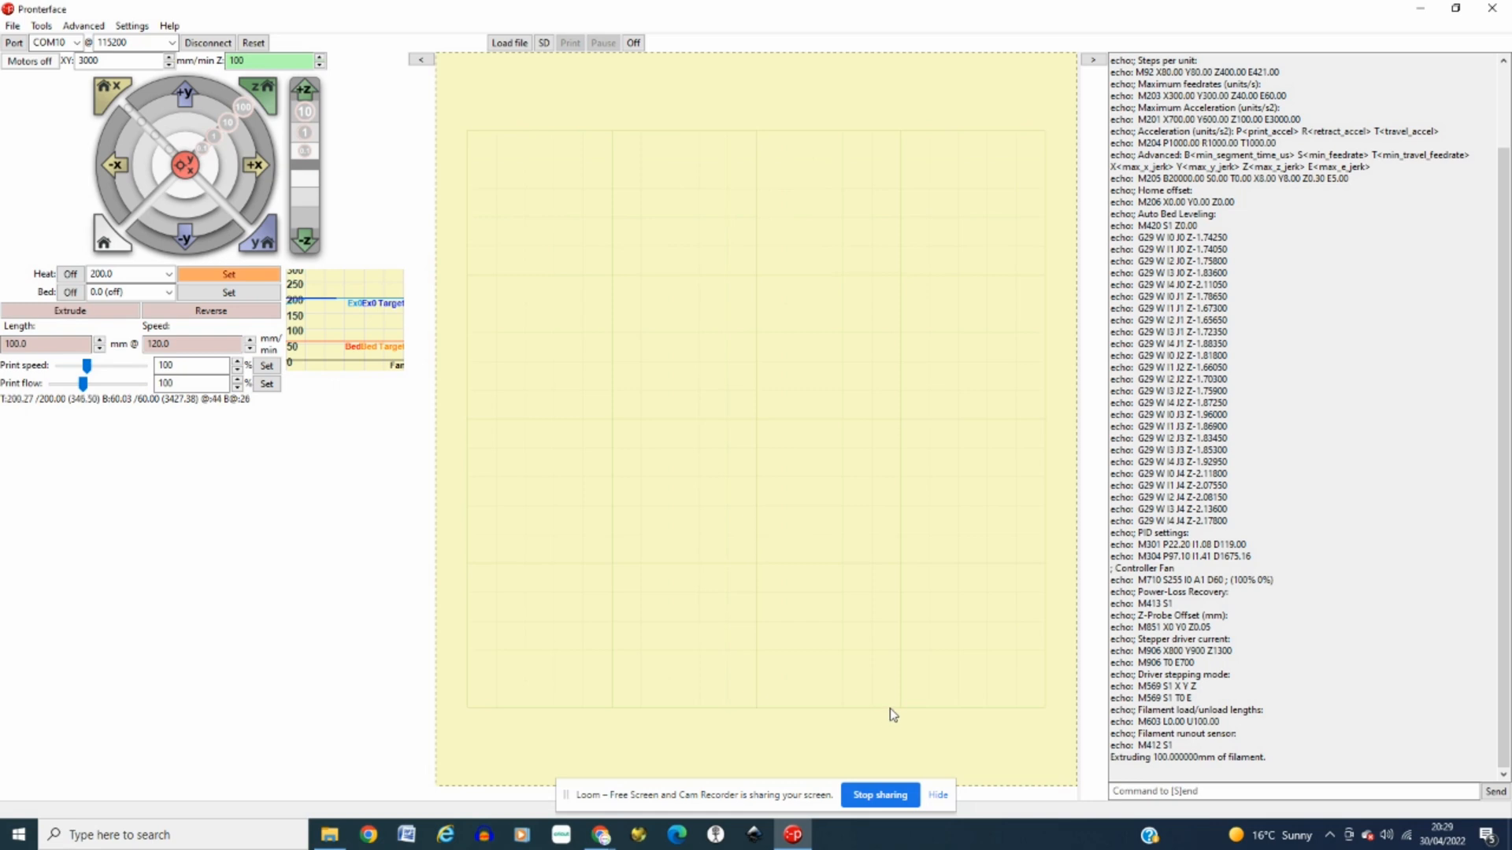
mouse_move(552, 814)
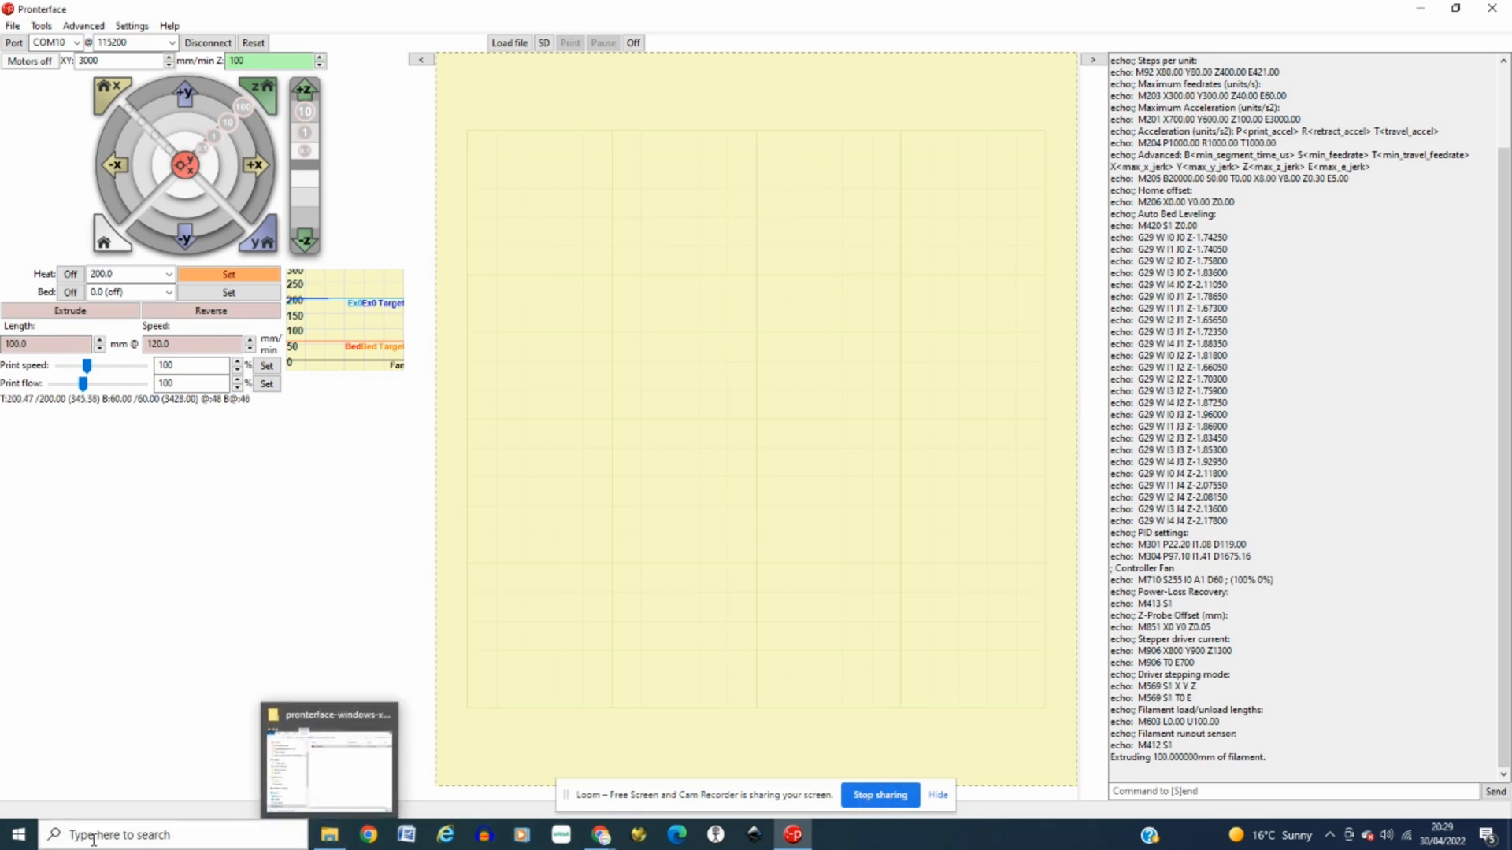
click(16, 835)
text(100)
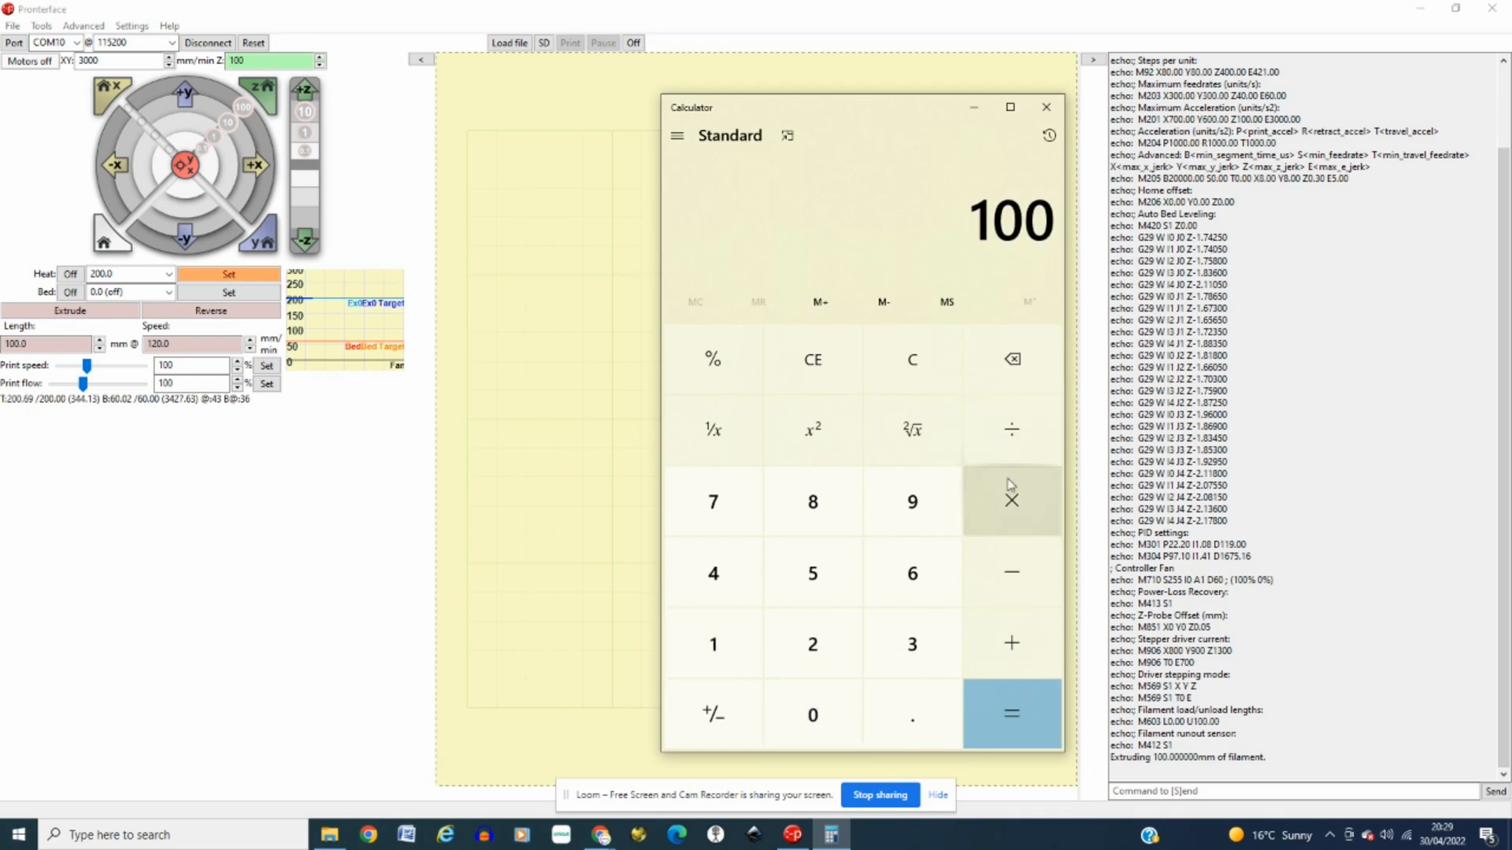
mouse_move(1011, 428)
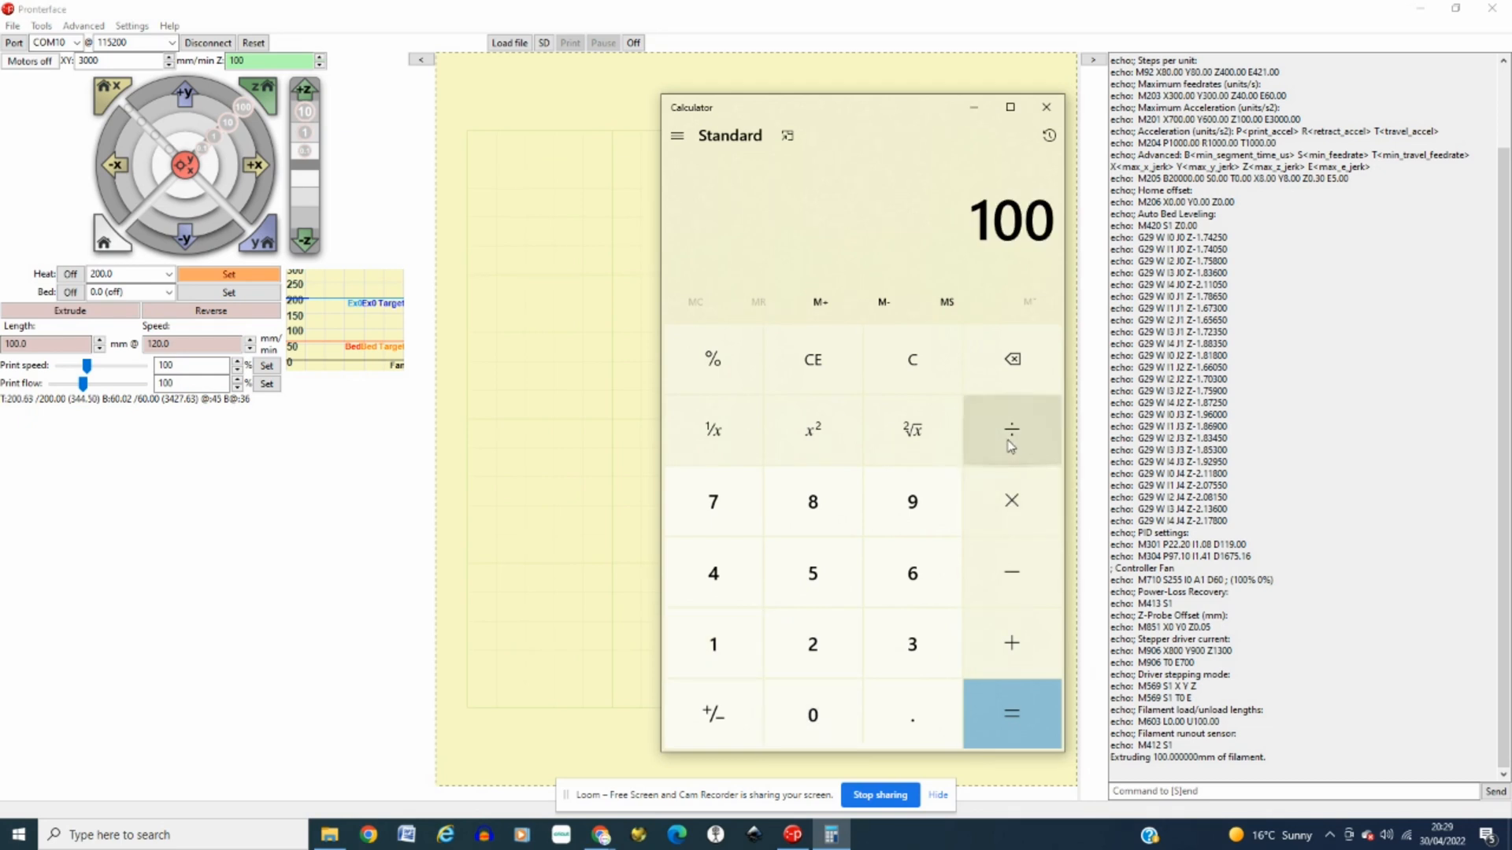
Step: Divide 100 by the measured length times current E-steps to get 405
click(1011, 428)
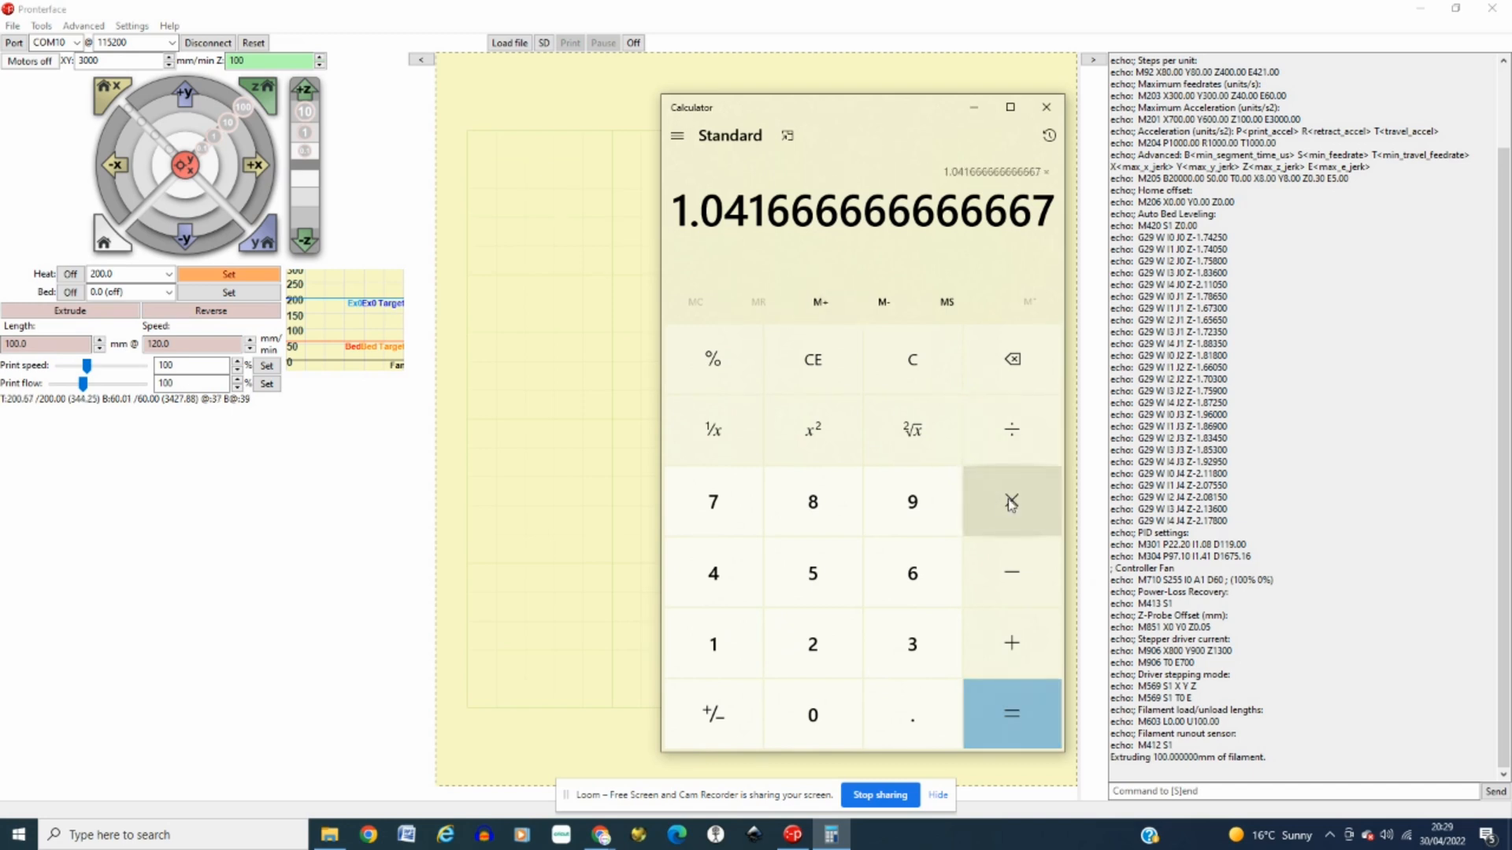
mouse_move(866, 614)
text(405)
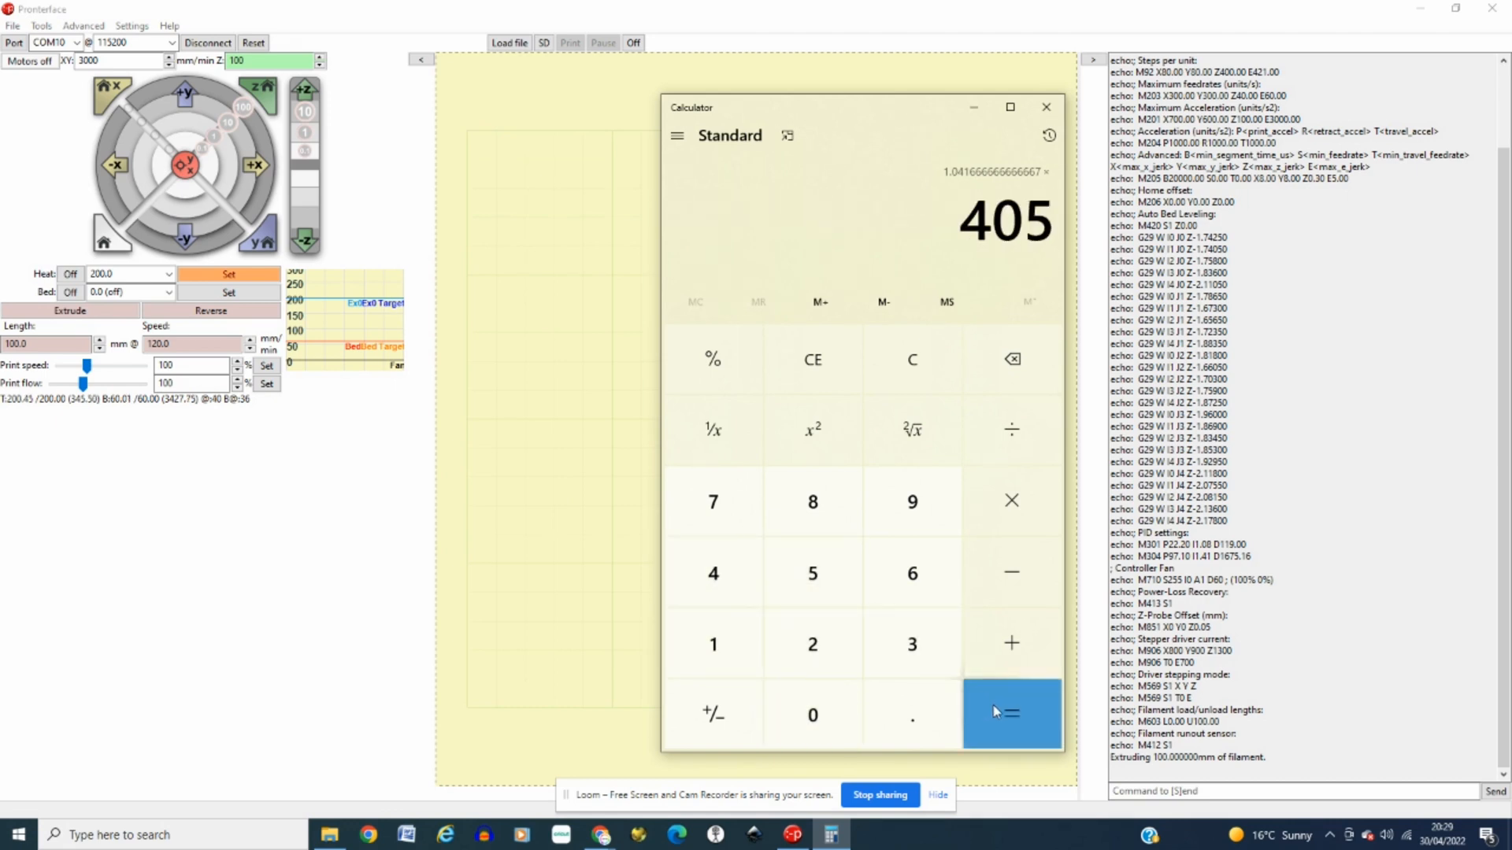
click(1011, 714)
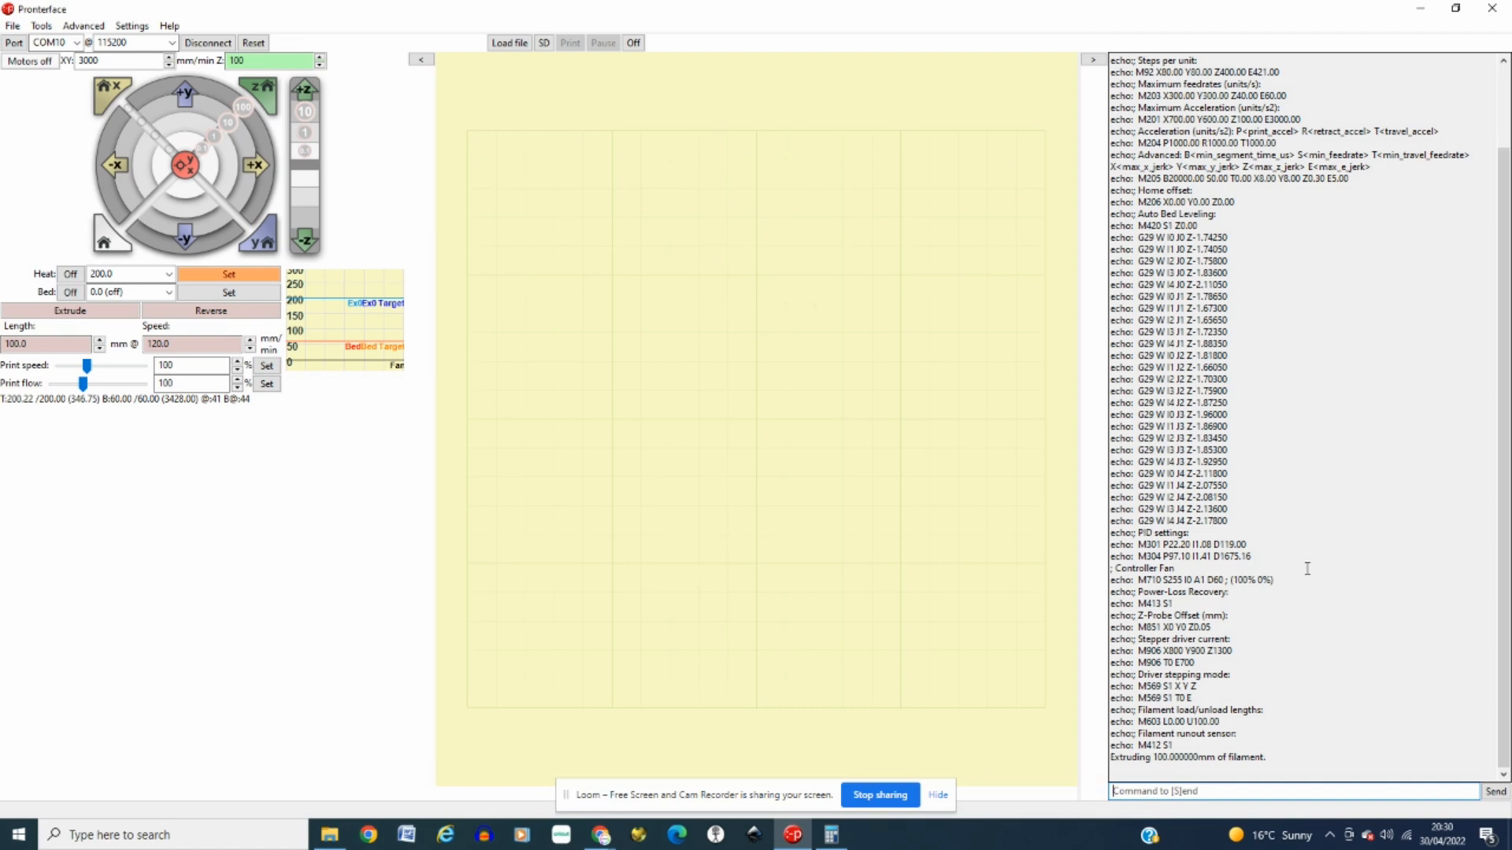
Step: Send M92 E405 to set the extruder steps per unit
text(M)
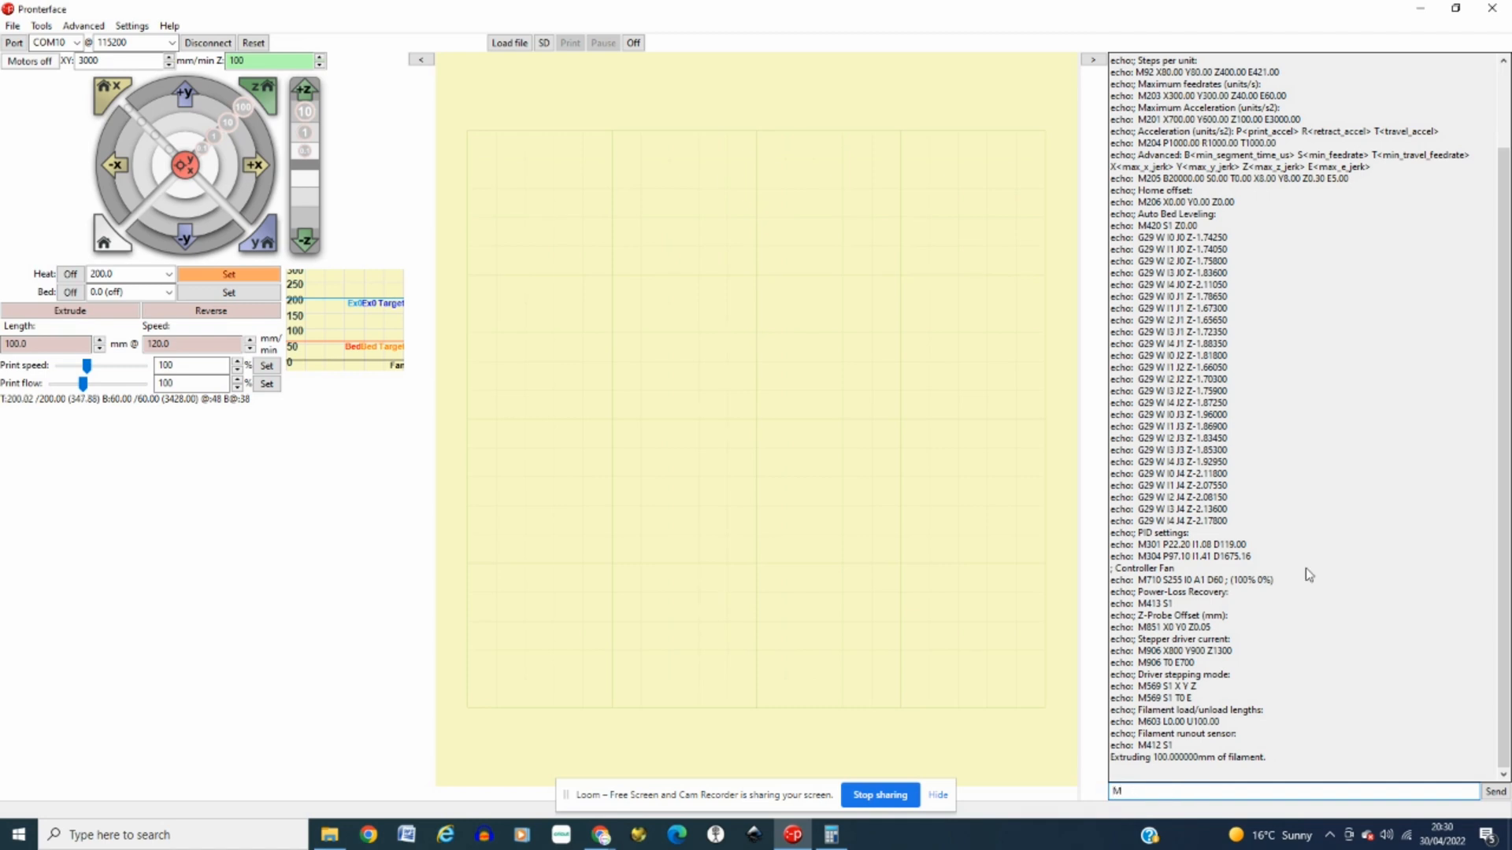
text(92)
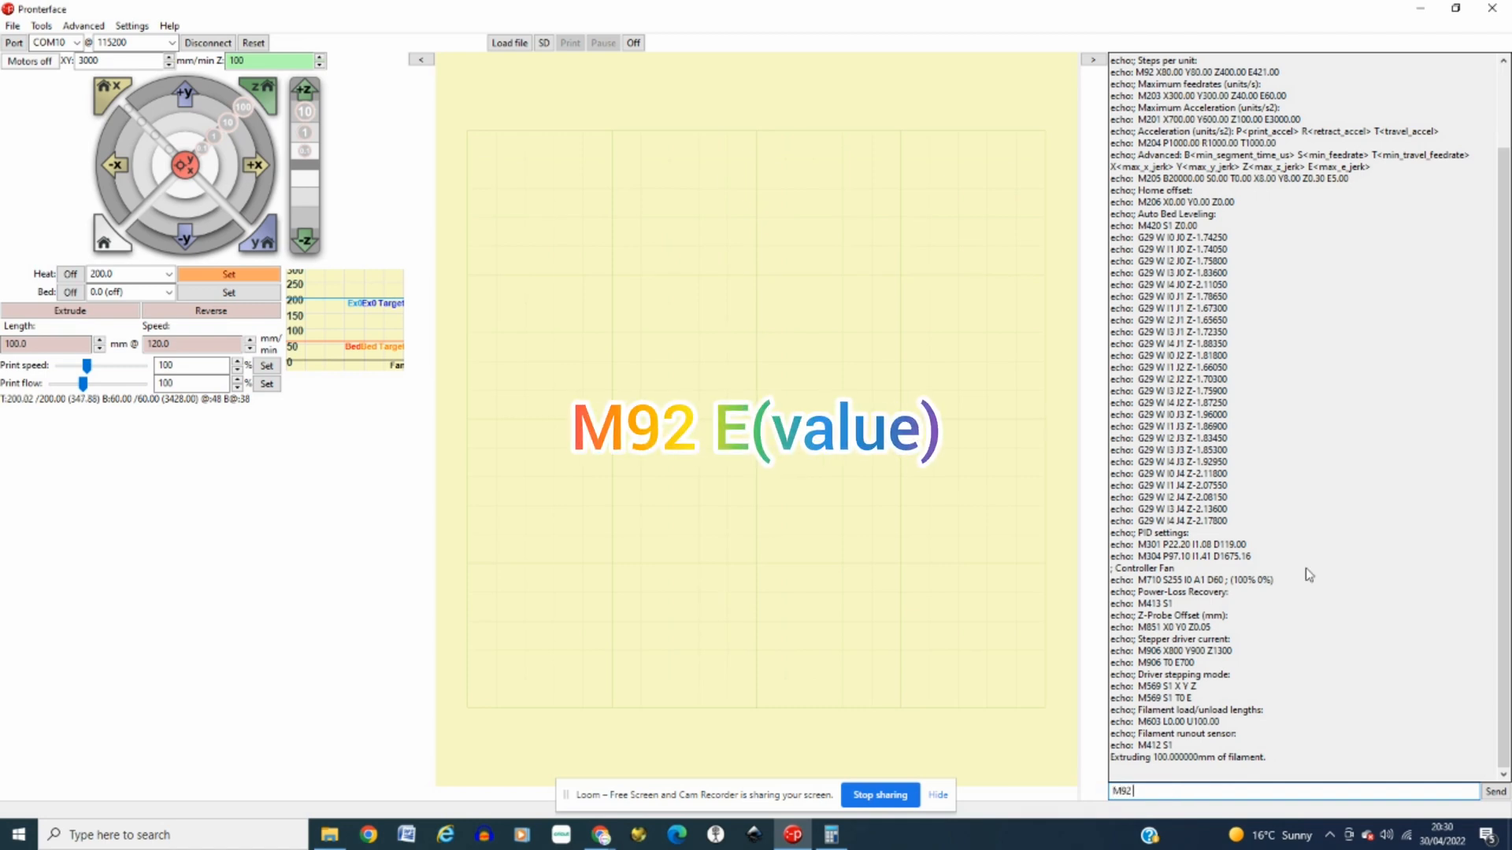
text(E)
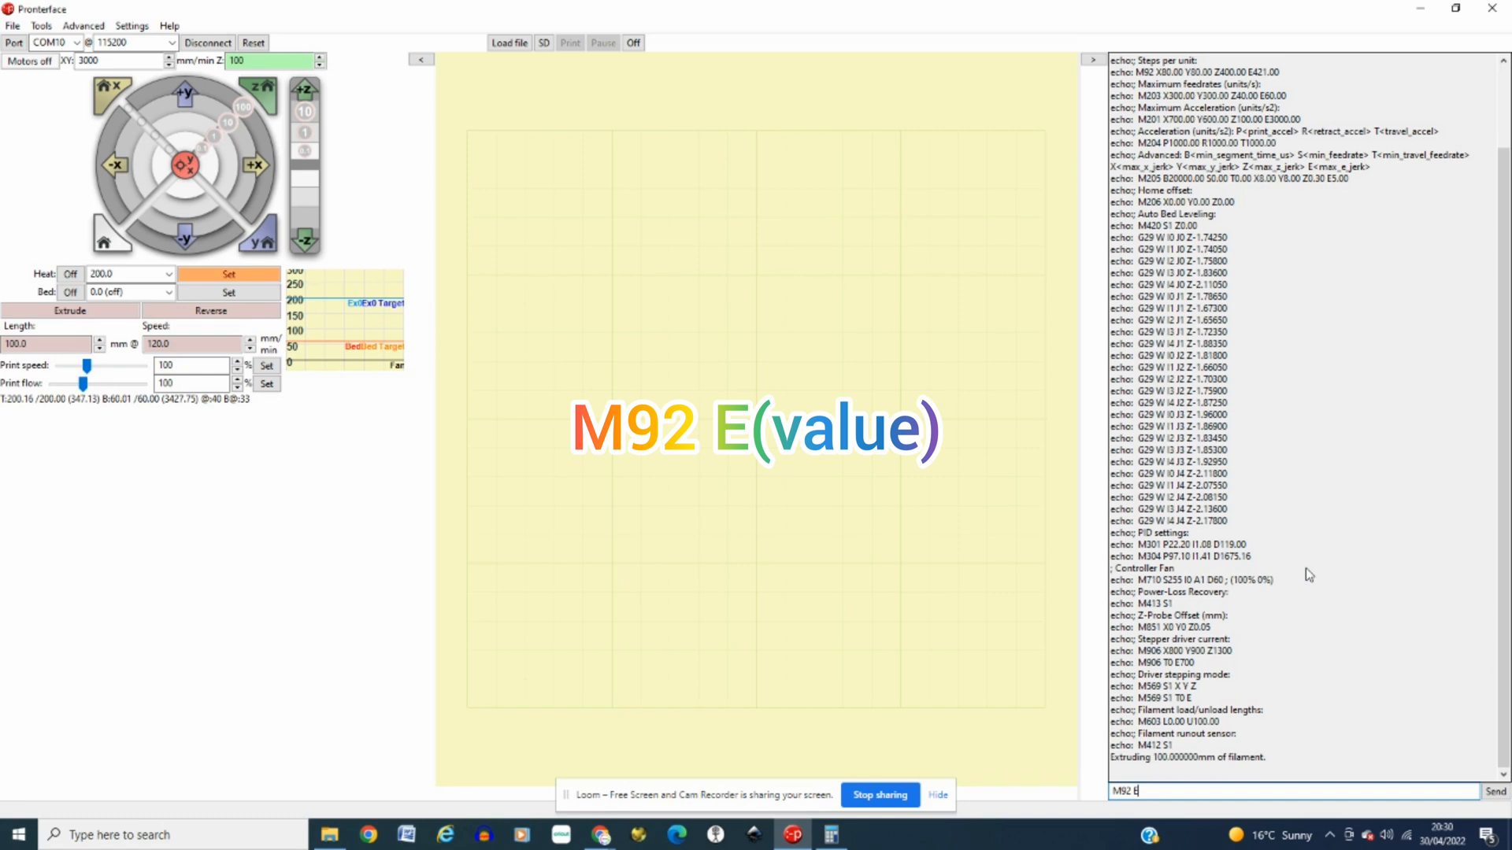
click(829, 834)
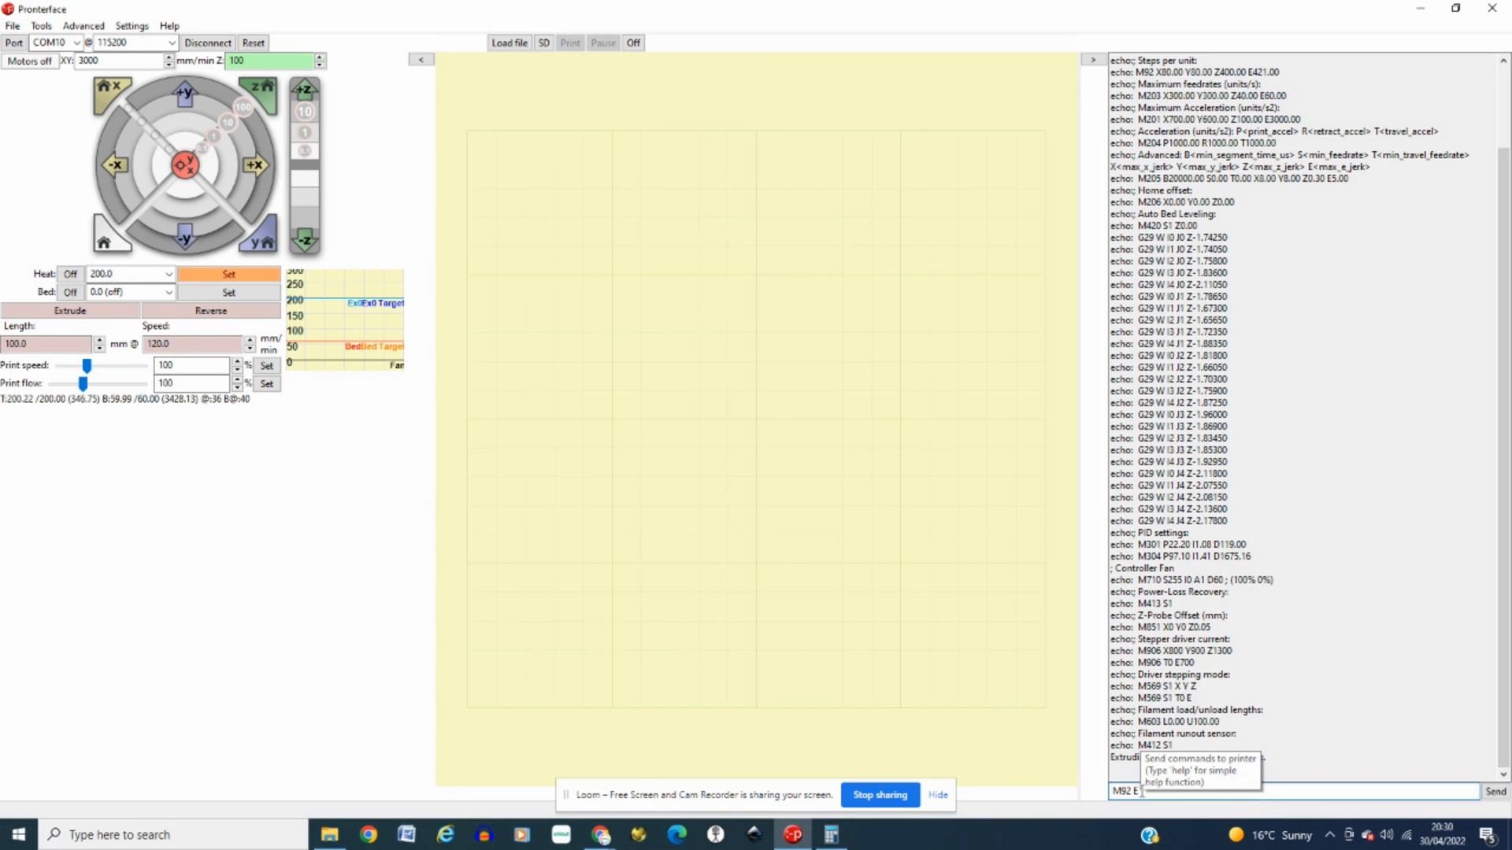
mouse_move(1143, 796)
text(405)
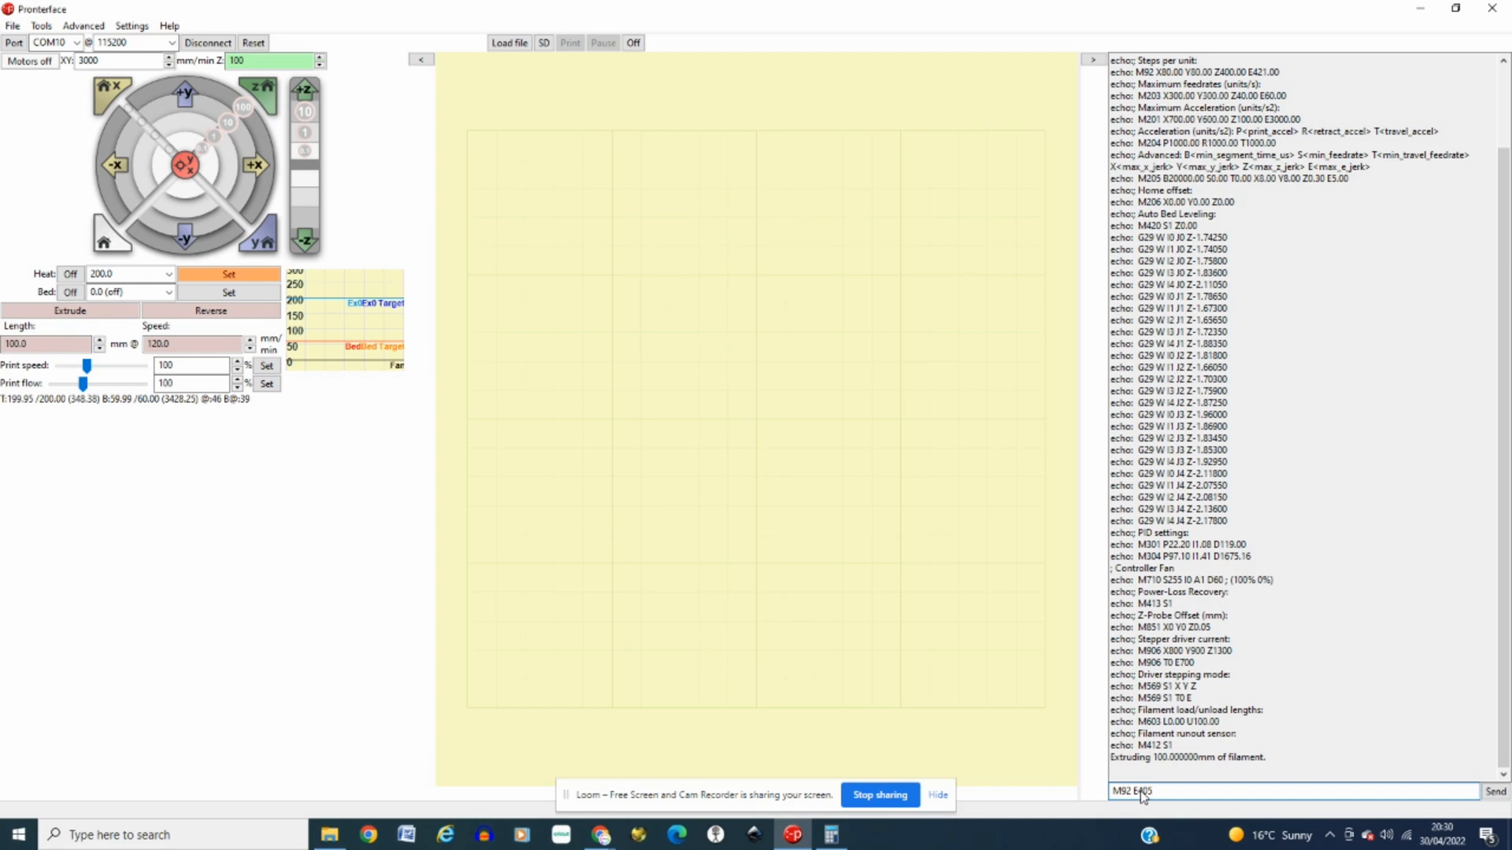
click(1493, 791)
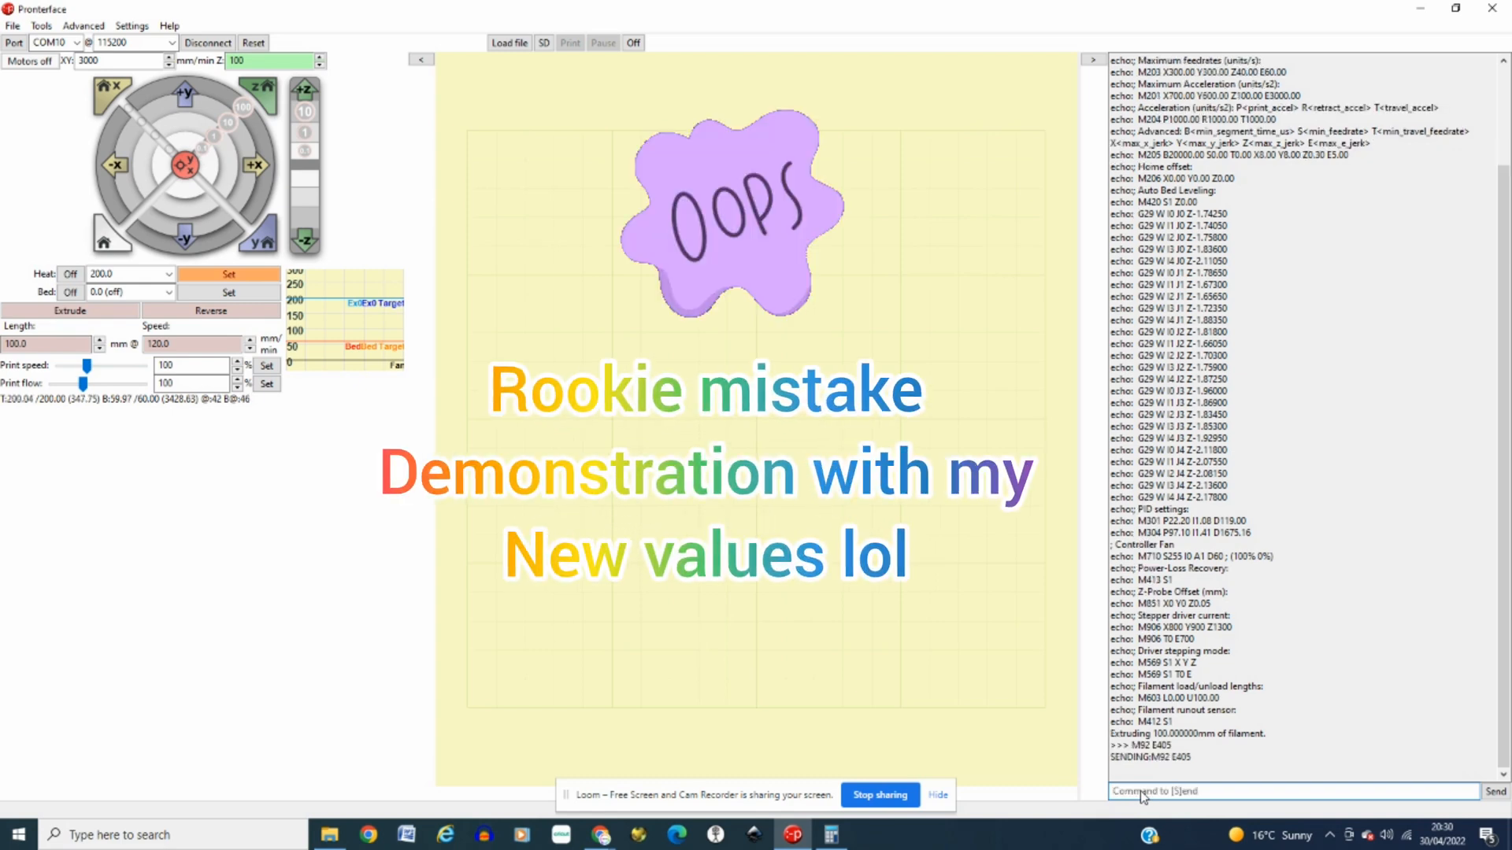
Step: Save the settings with M500 and read them back with M503
text(M3)
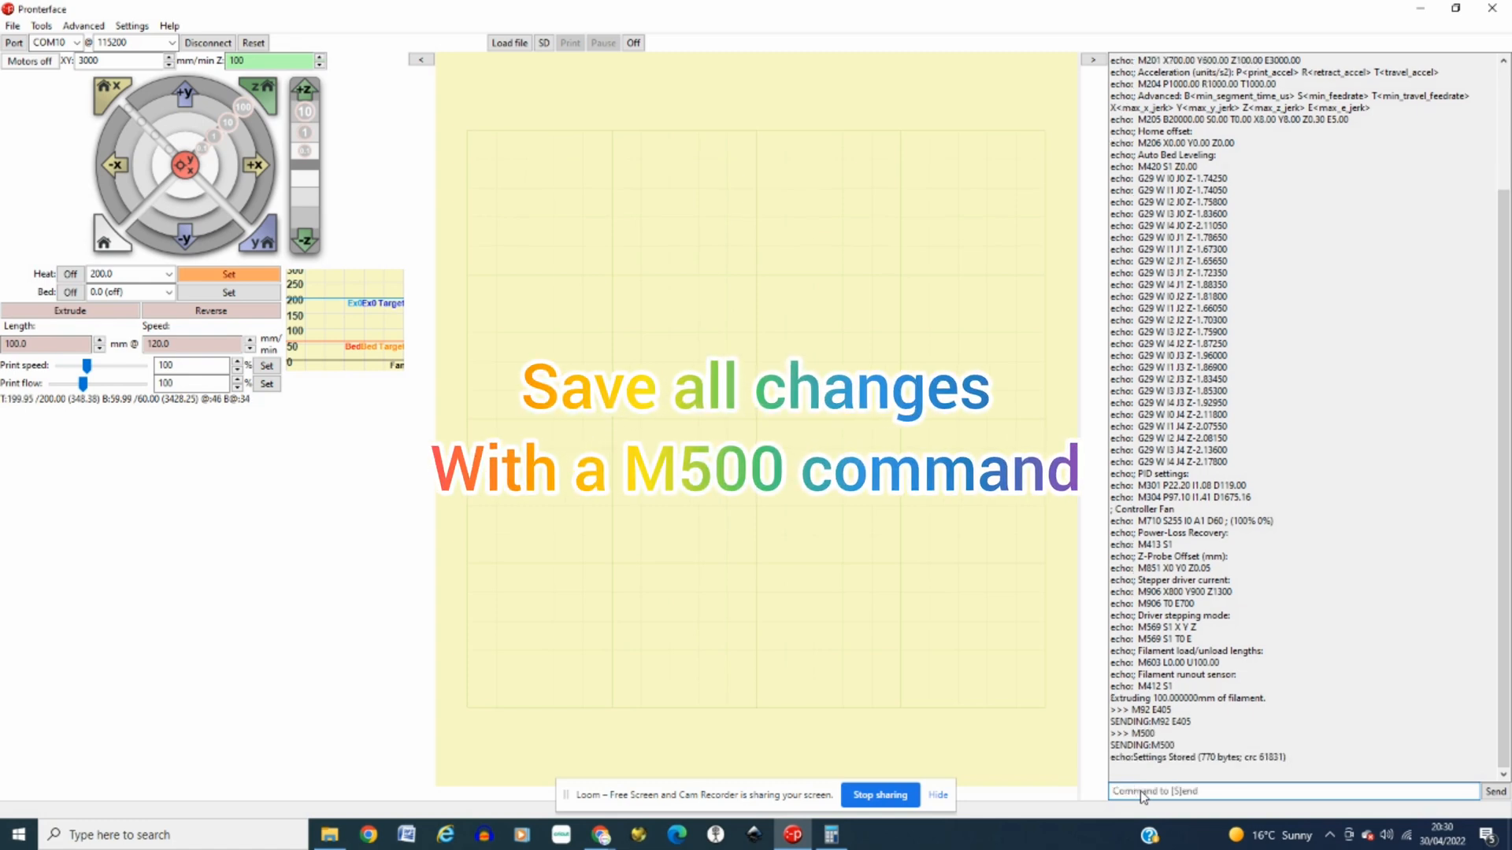
text(M)
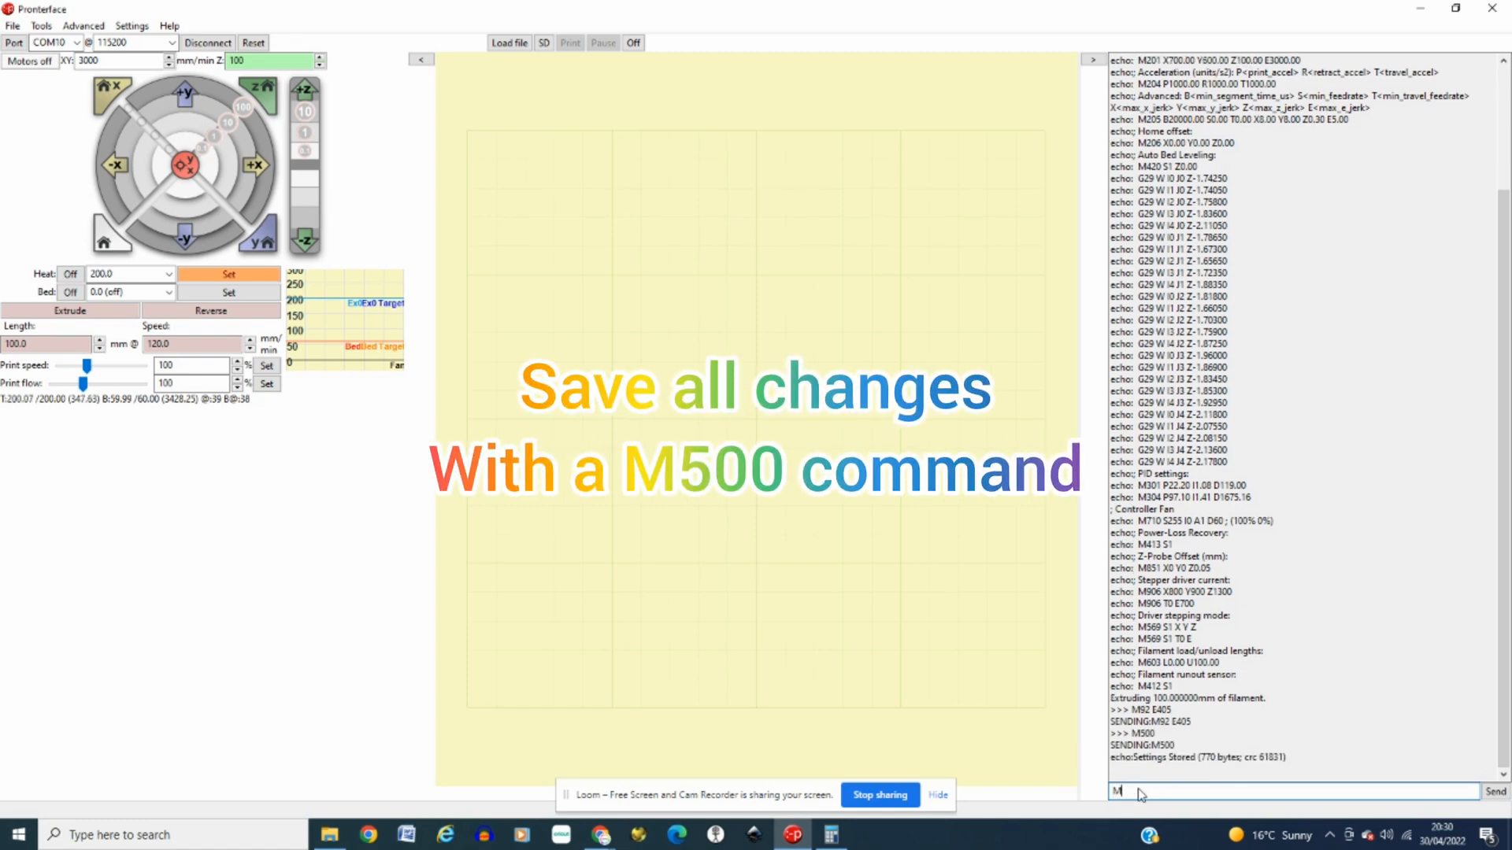
text(503)
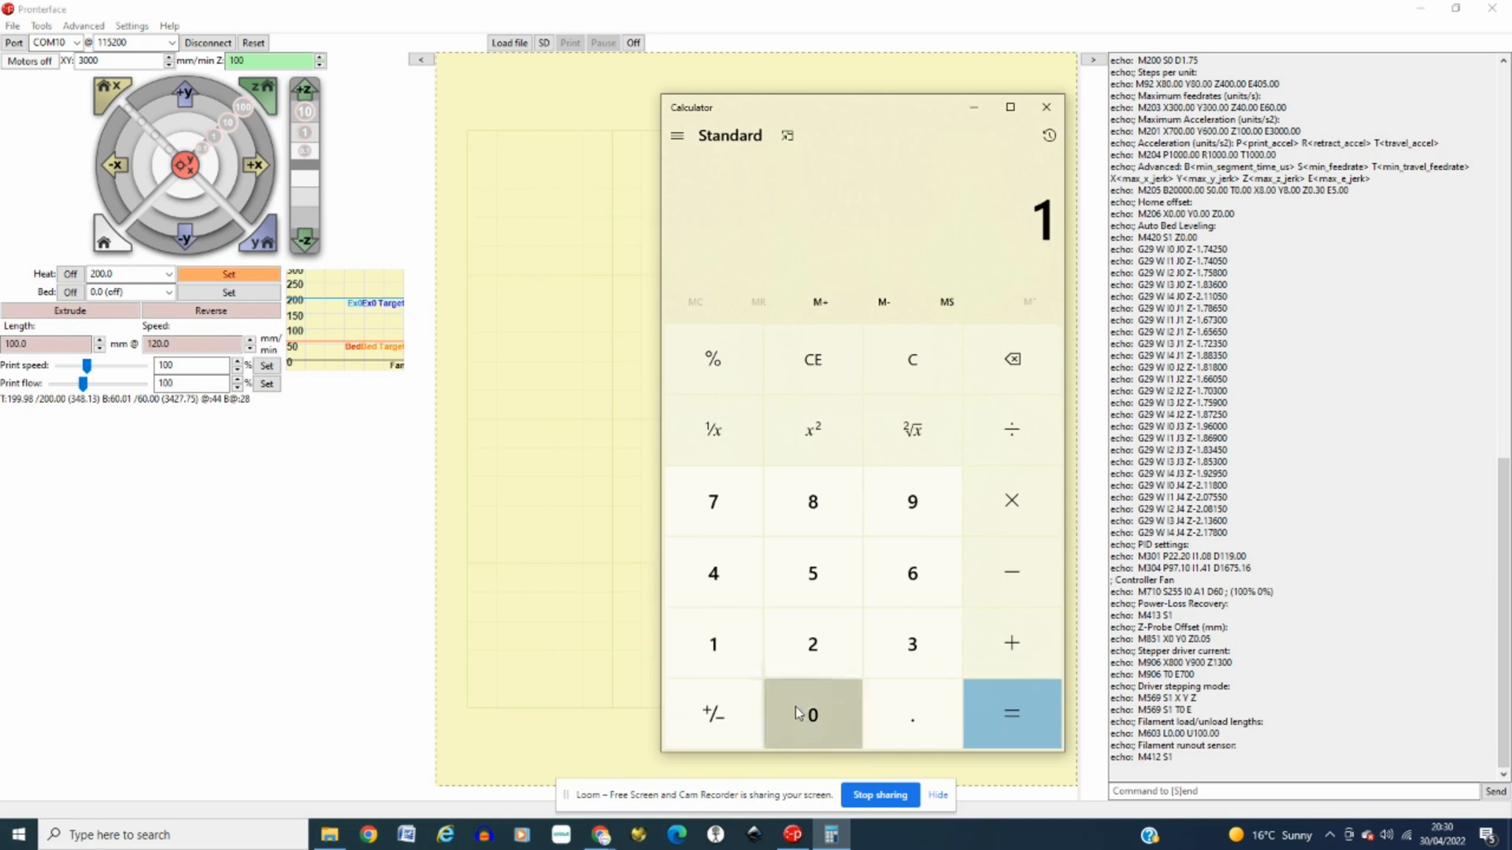
Step: Work out 100 ÷ 96 × 405 = 421.875 as the corrected E-steps value
click(813, 713)
text(96)
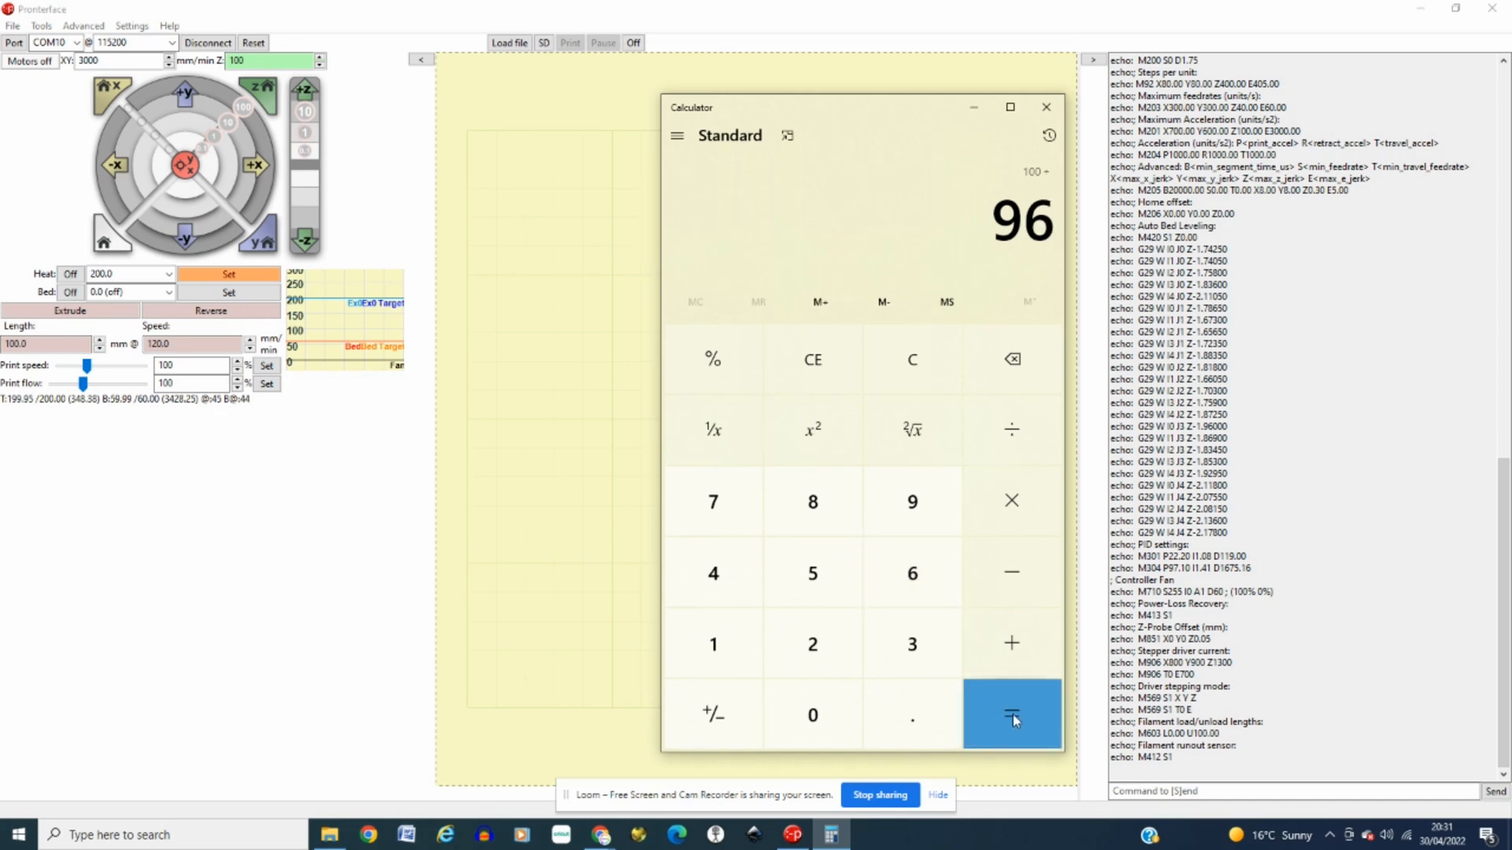
click(1011, 714)
text(4)
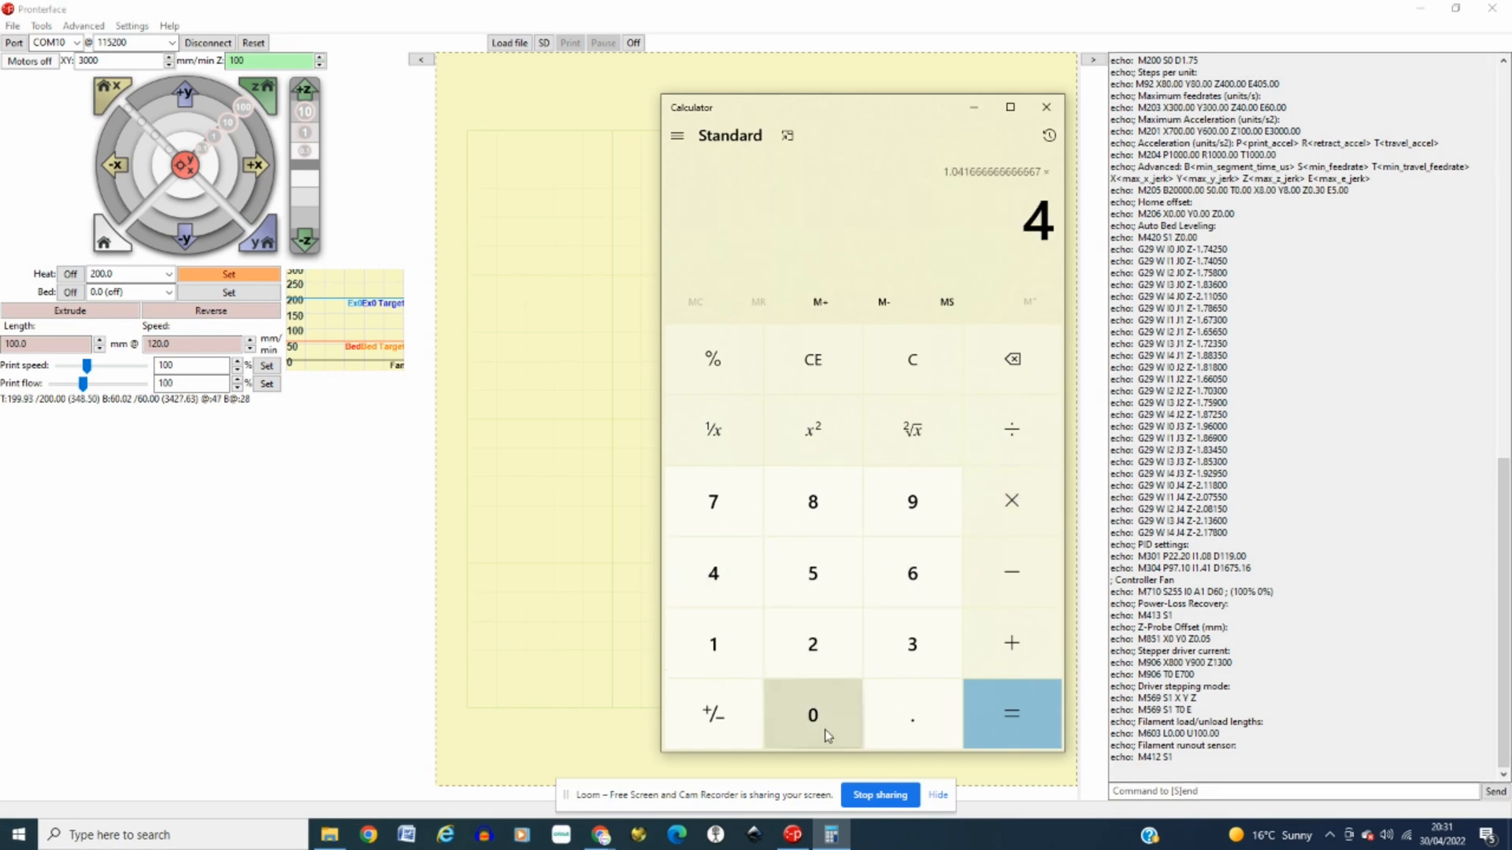
click(1011, 715)
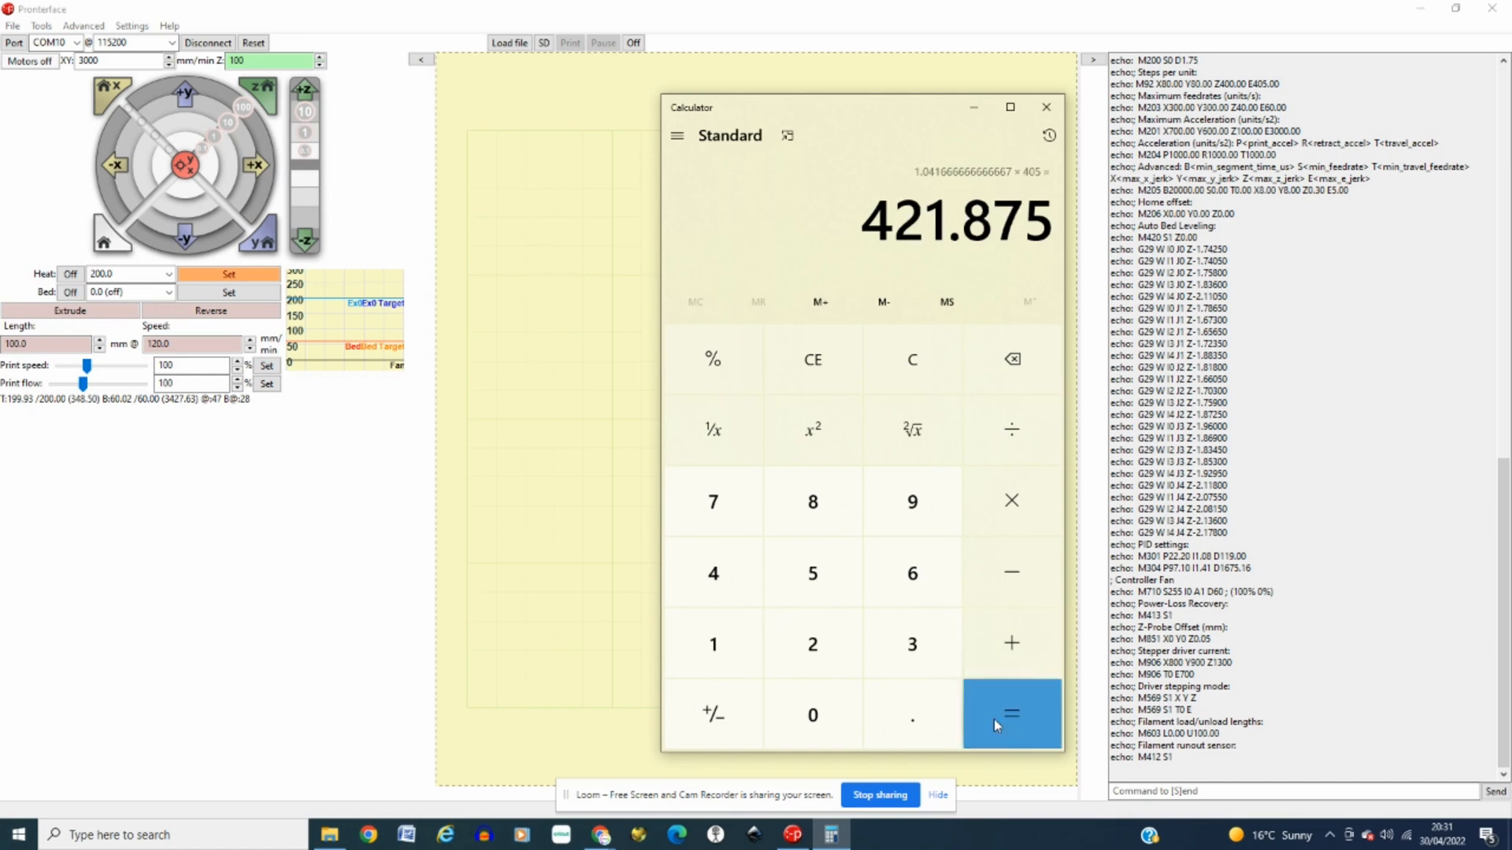
double_click(891, 222)
text(M)
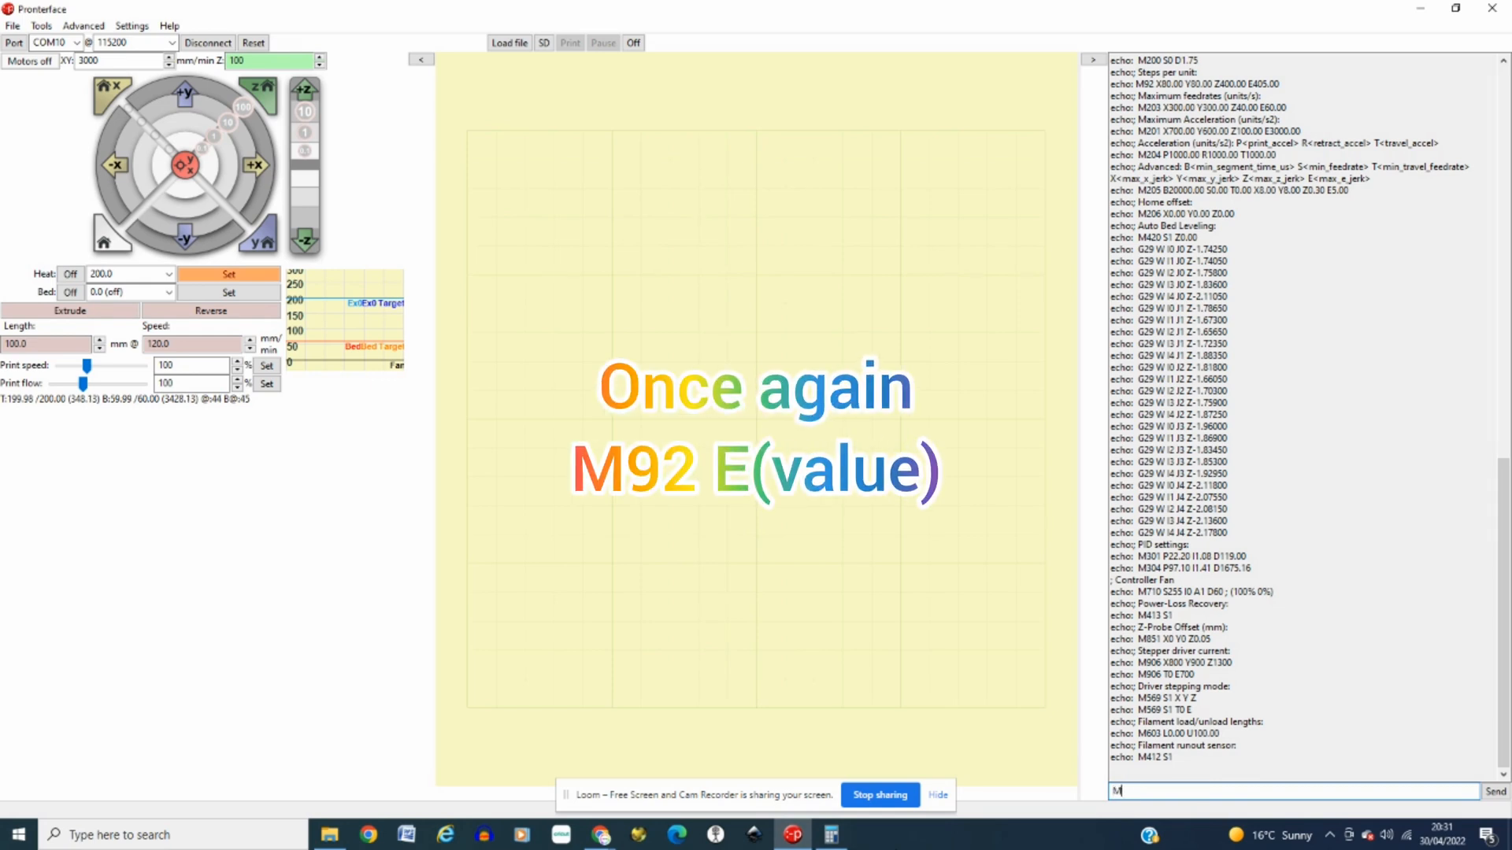
Step: Send M92 E421, save with M500, and verify E421.00 via M503
text(92)
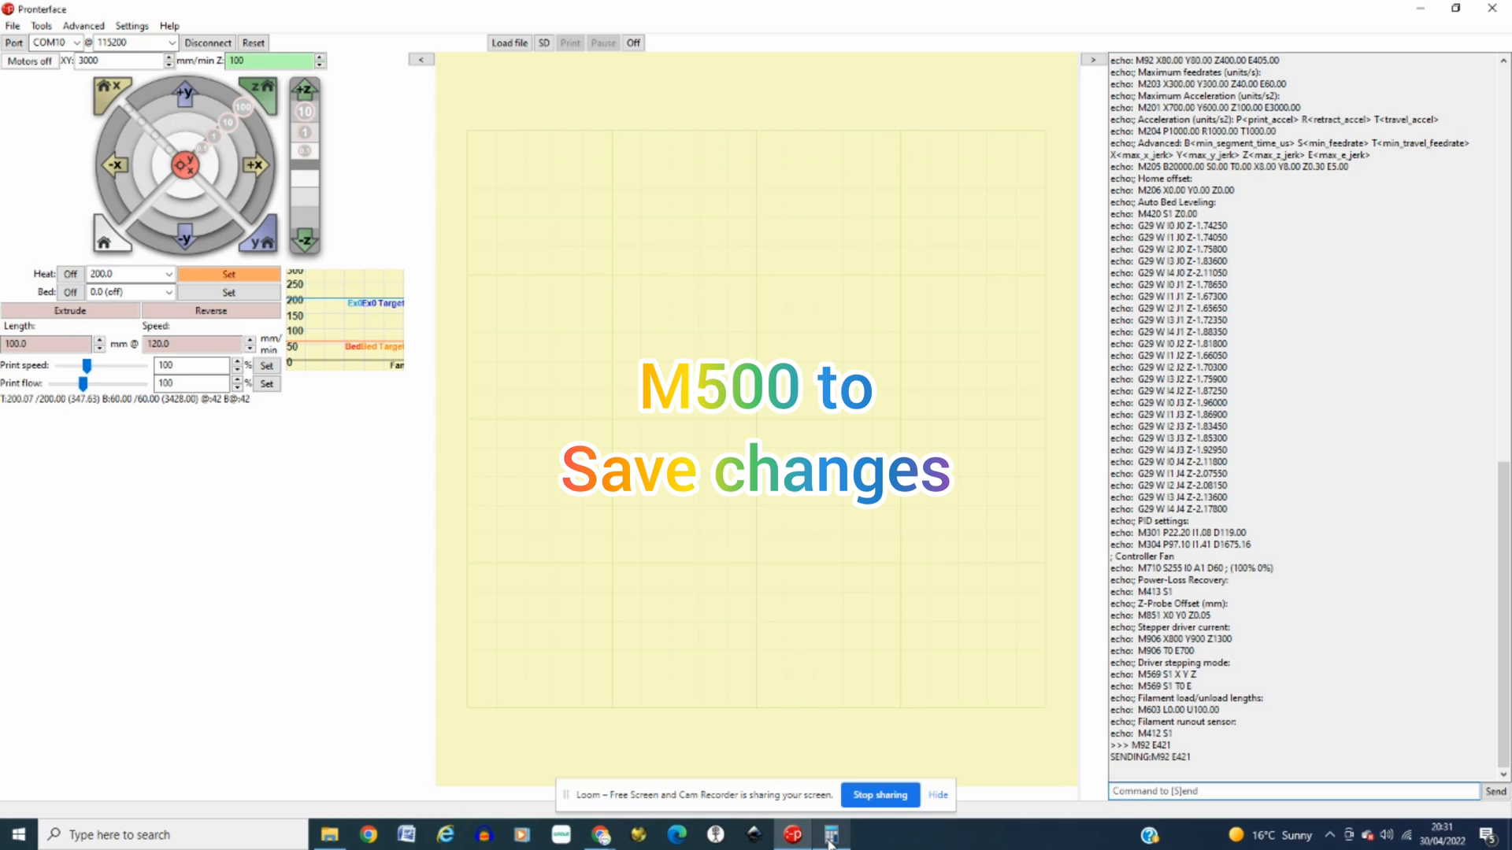
text(M5)
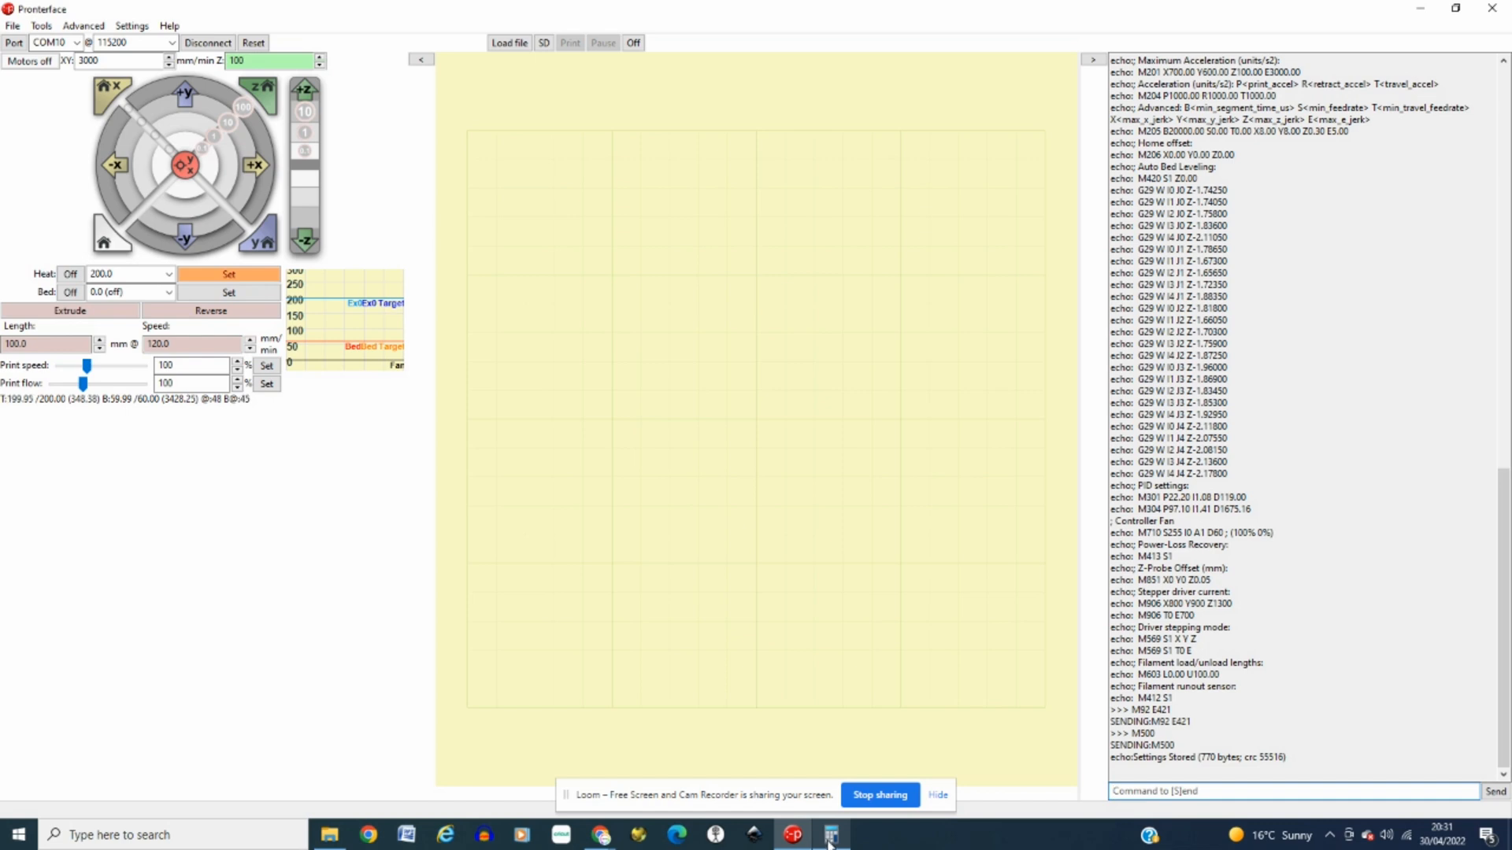
text(M503)
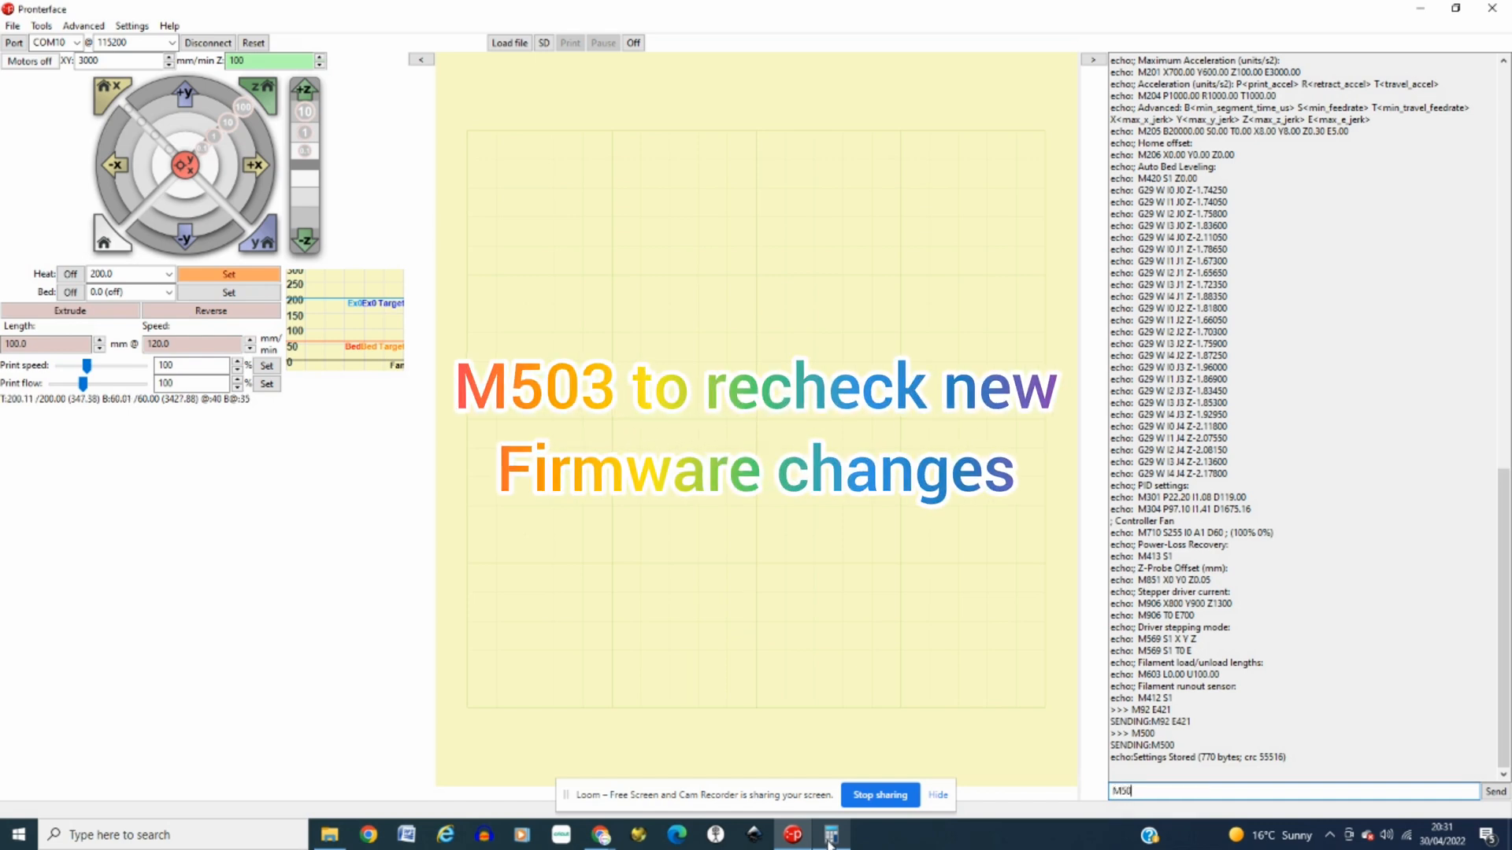
text(3)
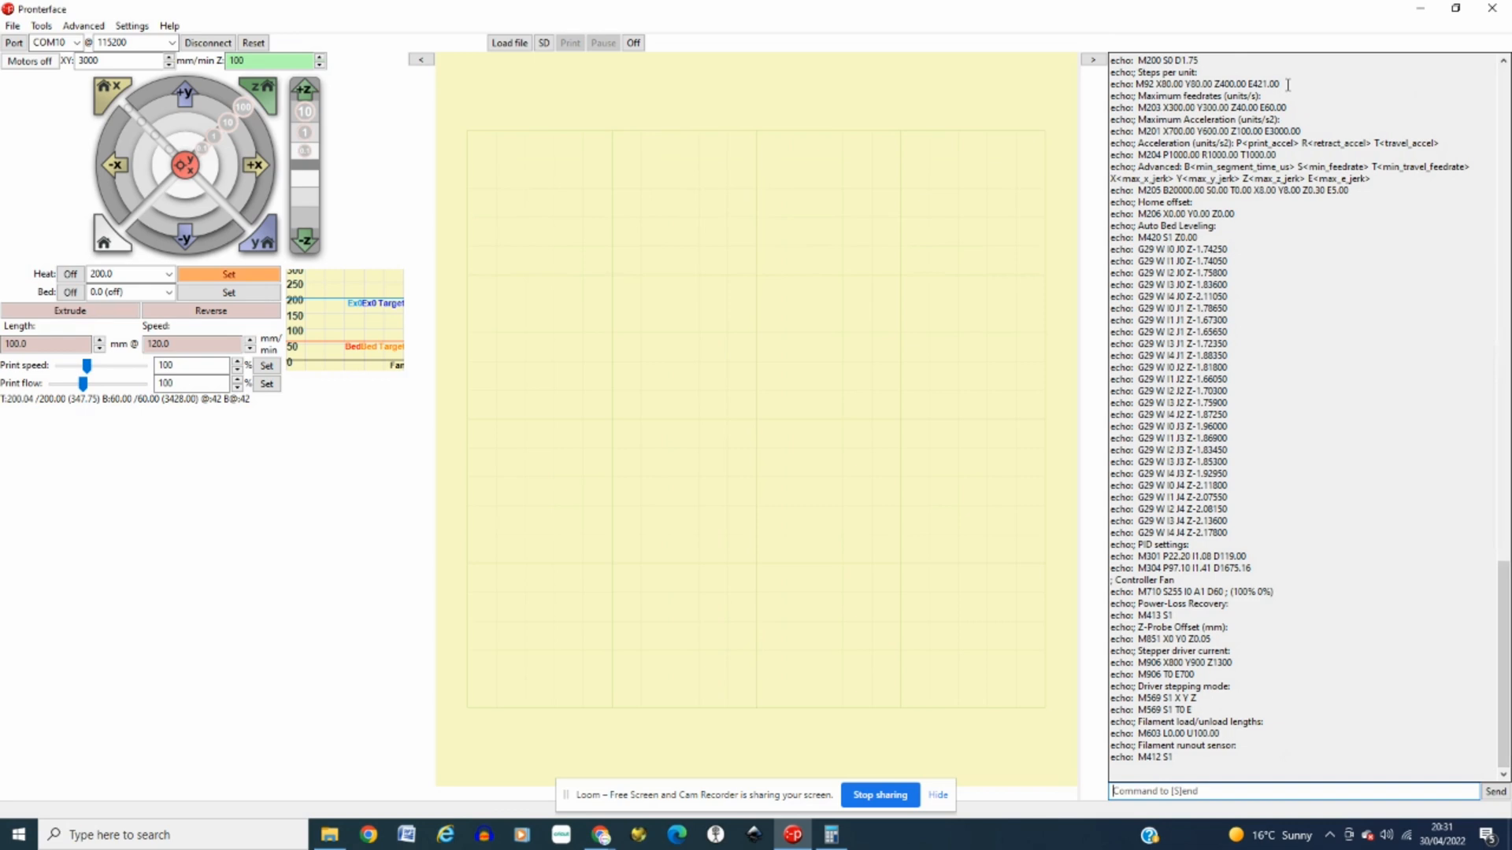
double_click(1264, 85)
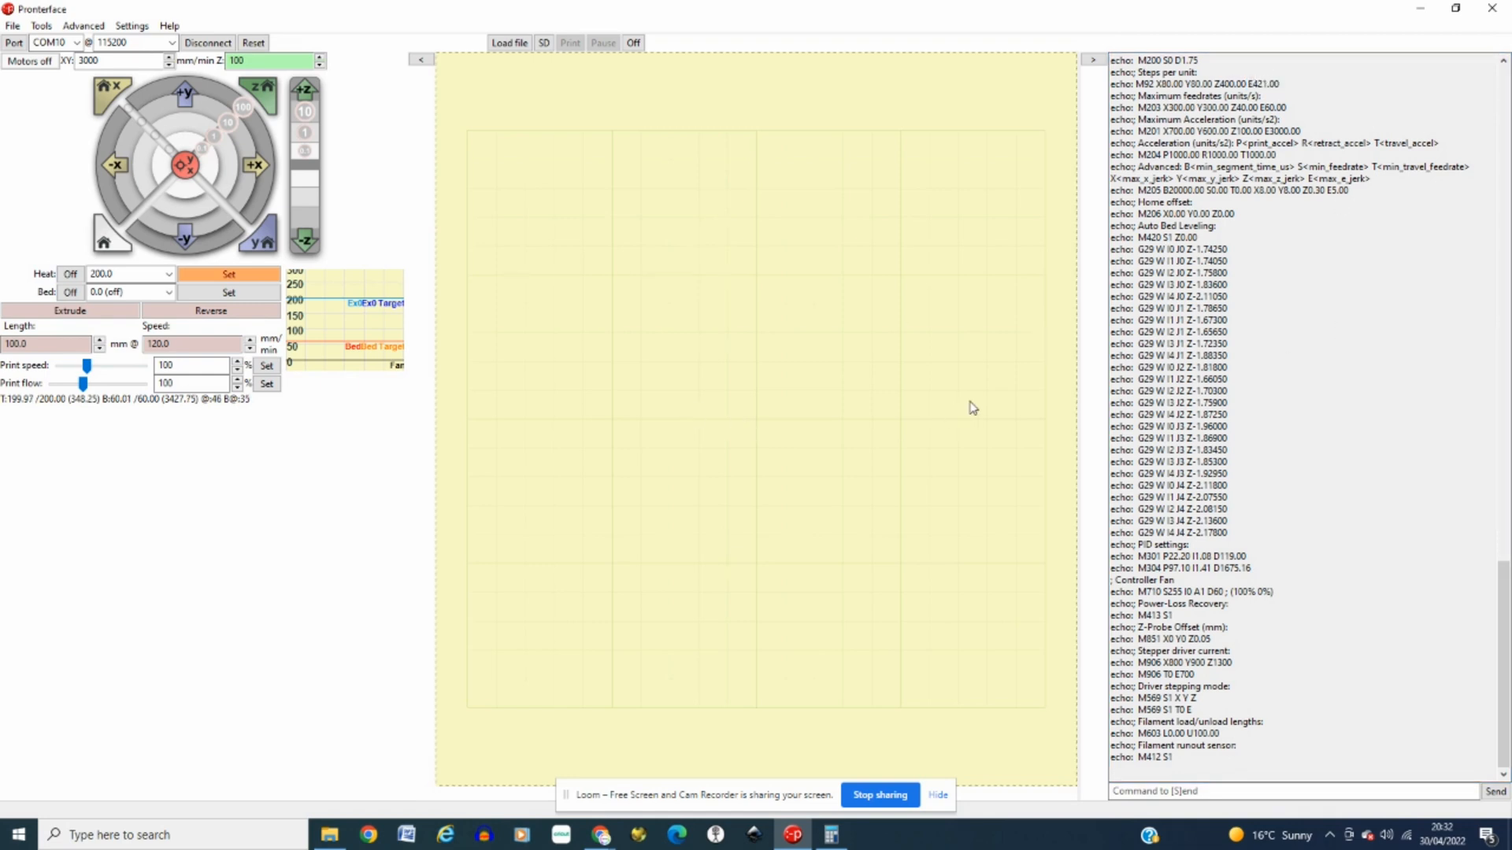
mouse_move(1103, 474)
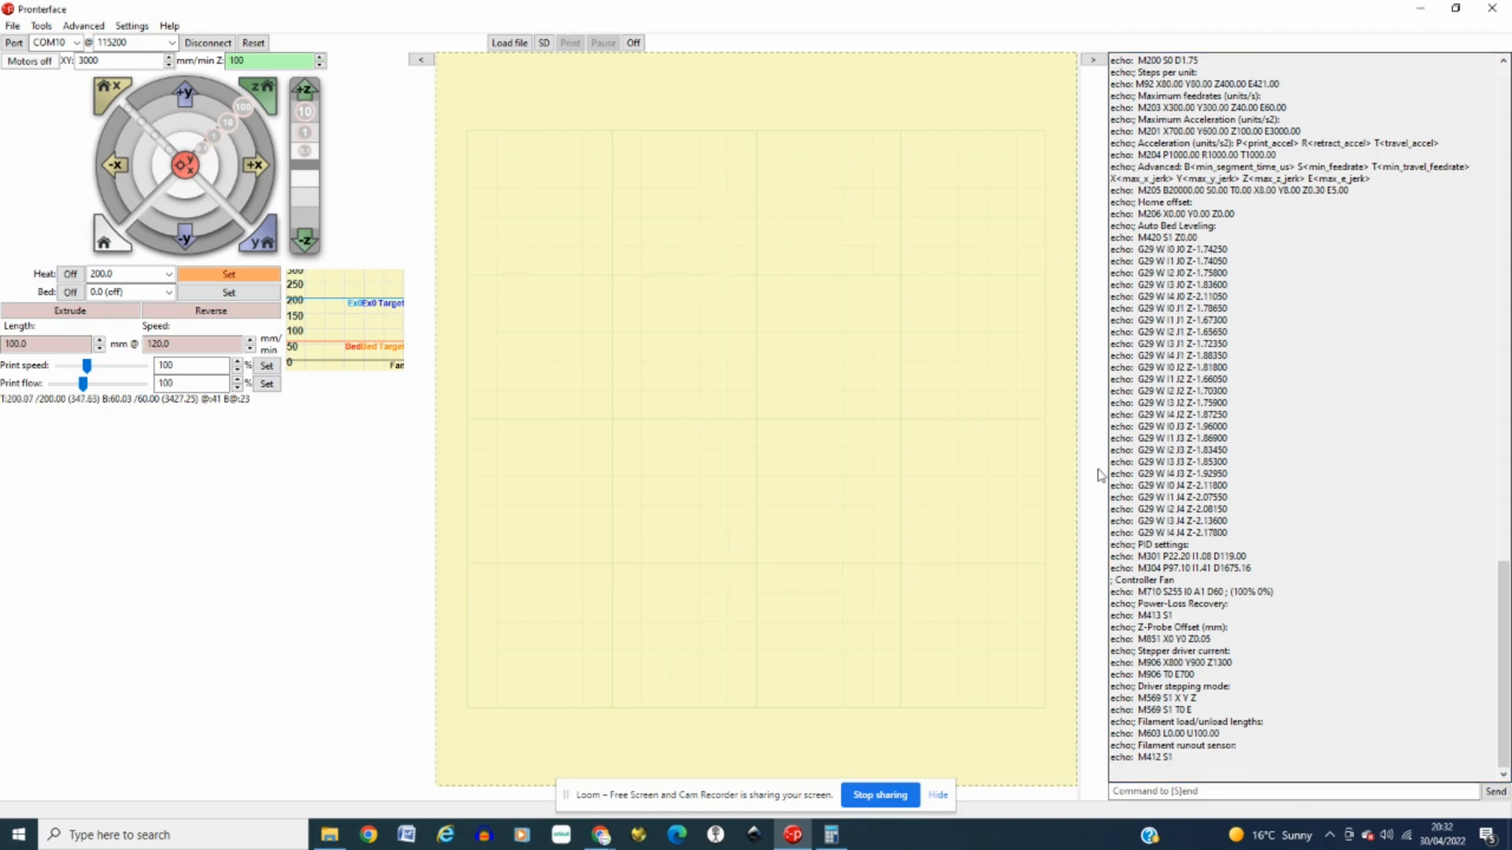
Step: Re-extrude 100 mm of filament to test the new E421 steps value
click(70, 310)
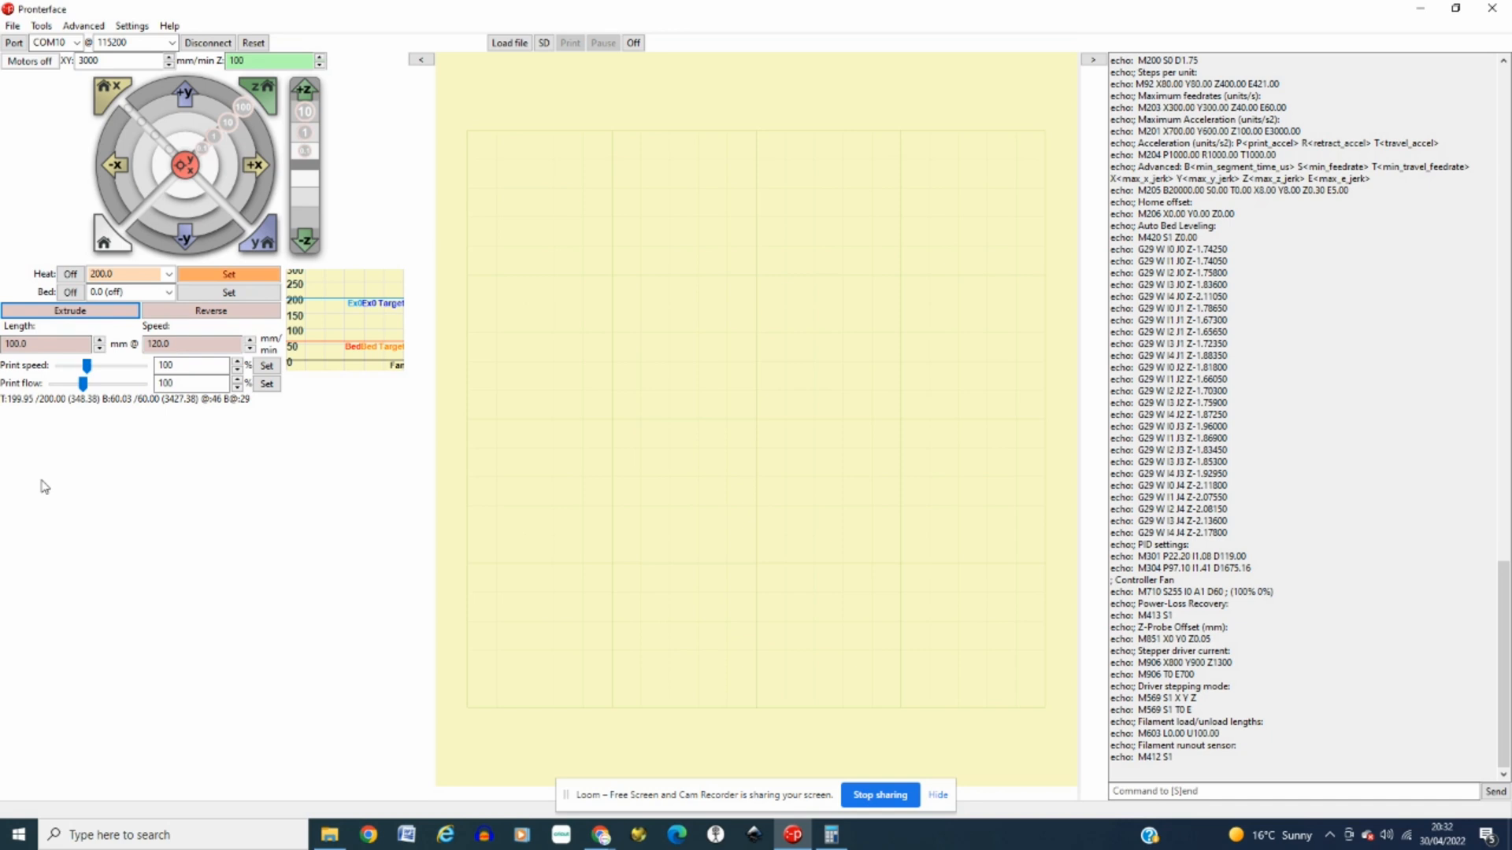
click(70, 311)
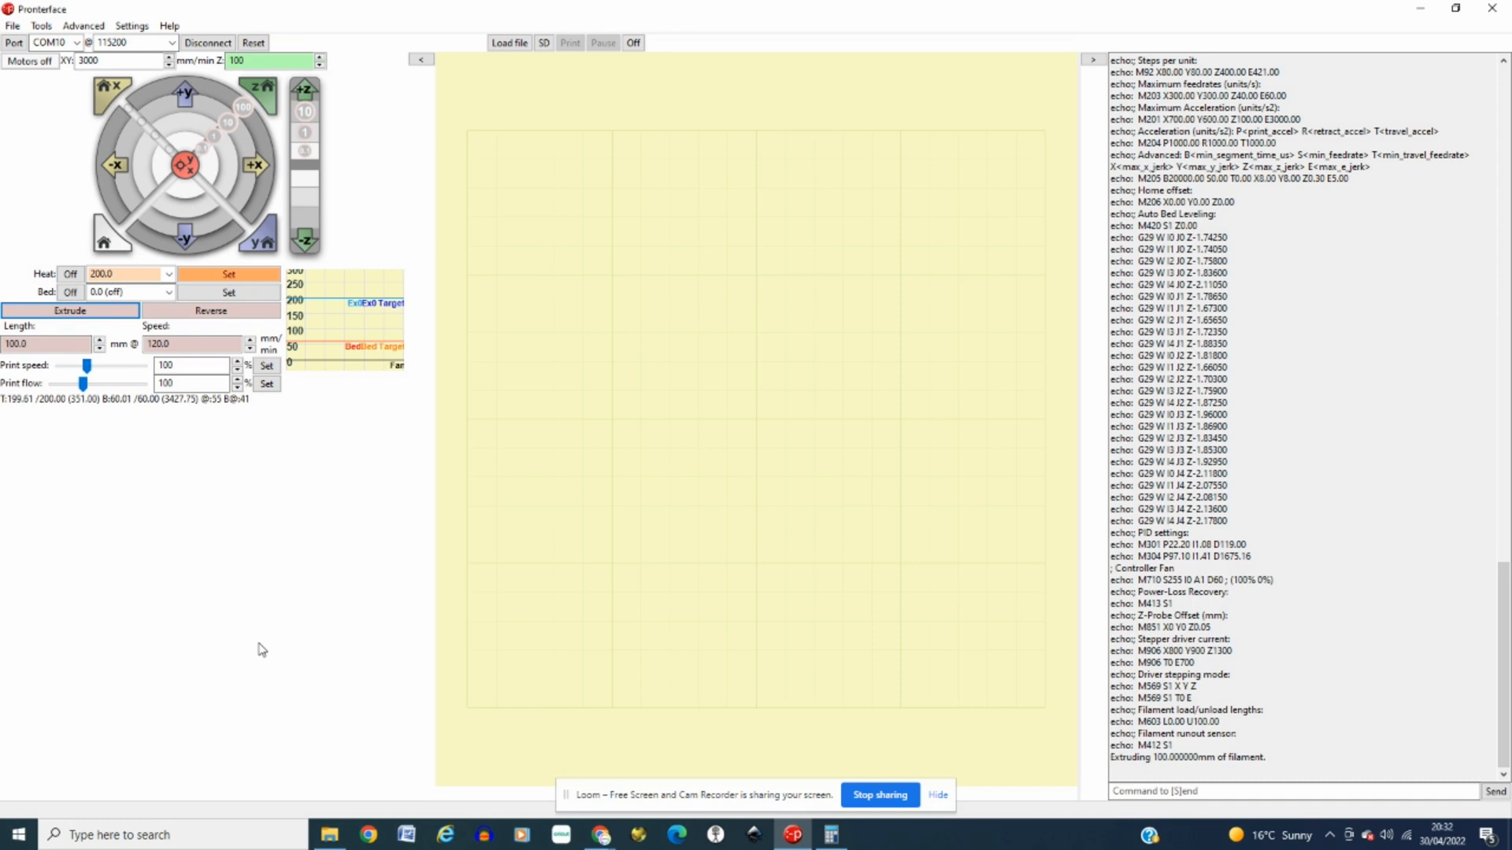
mouse_move(263, 644)
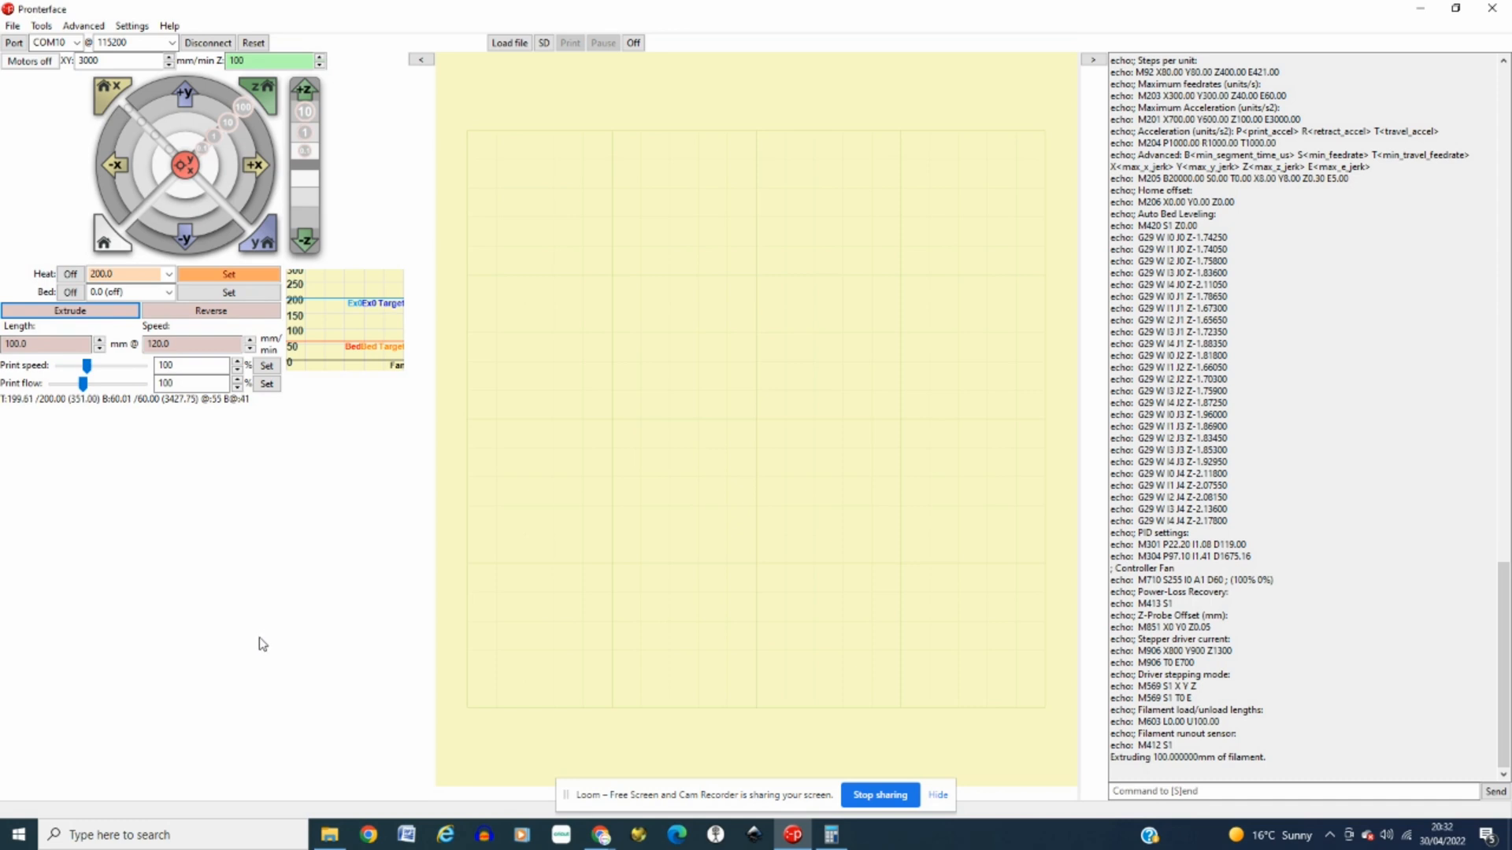
mouse_move(278, 644)
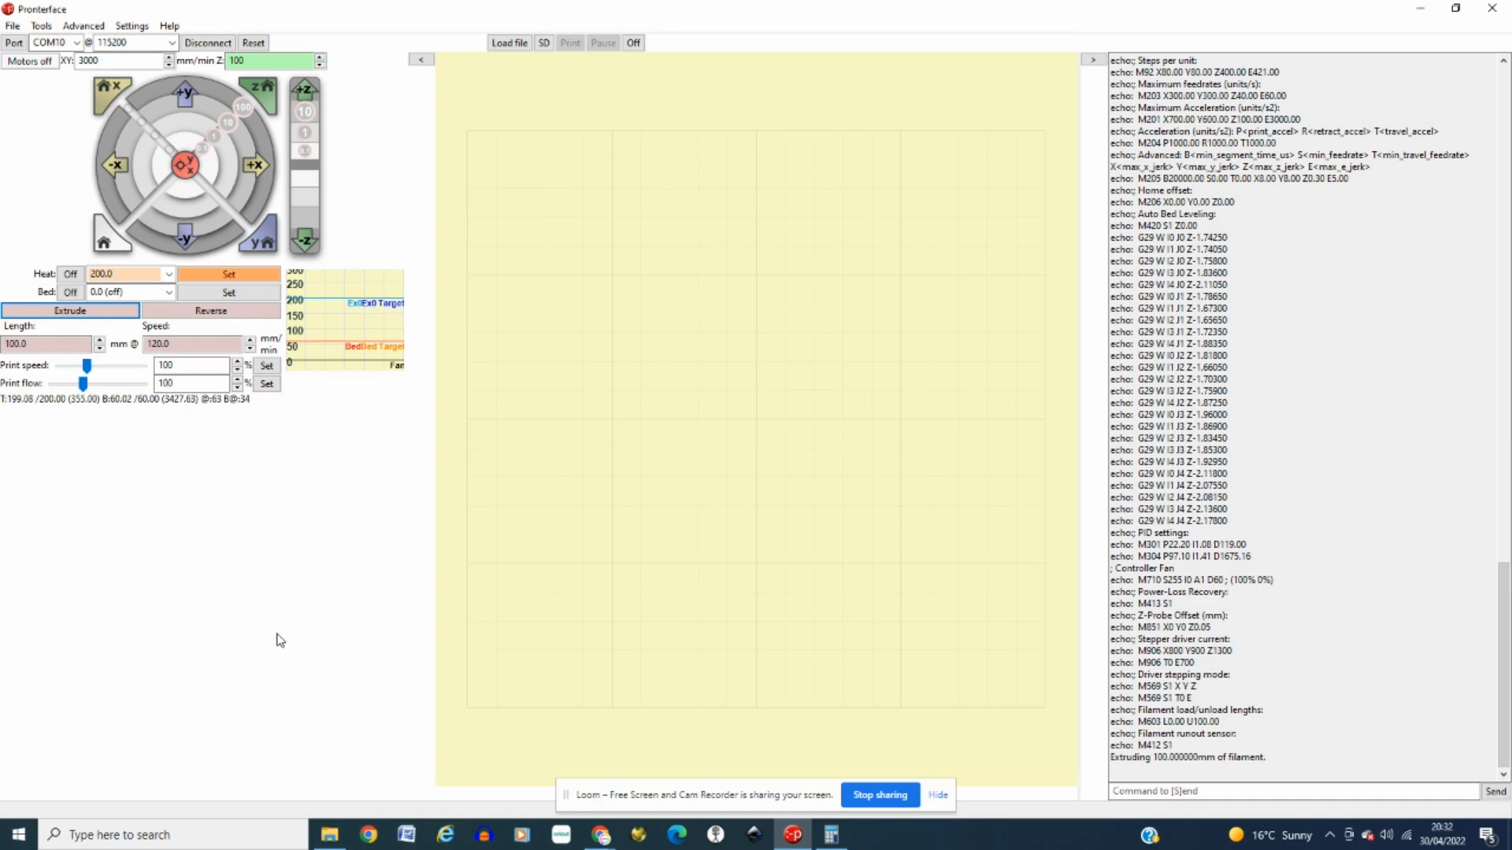
mouse_move(271, 644)
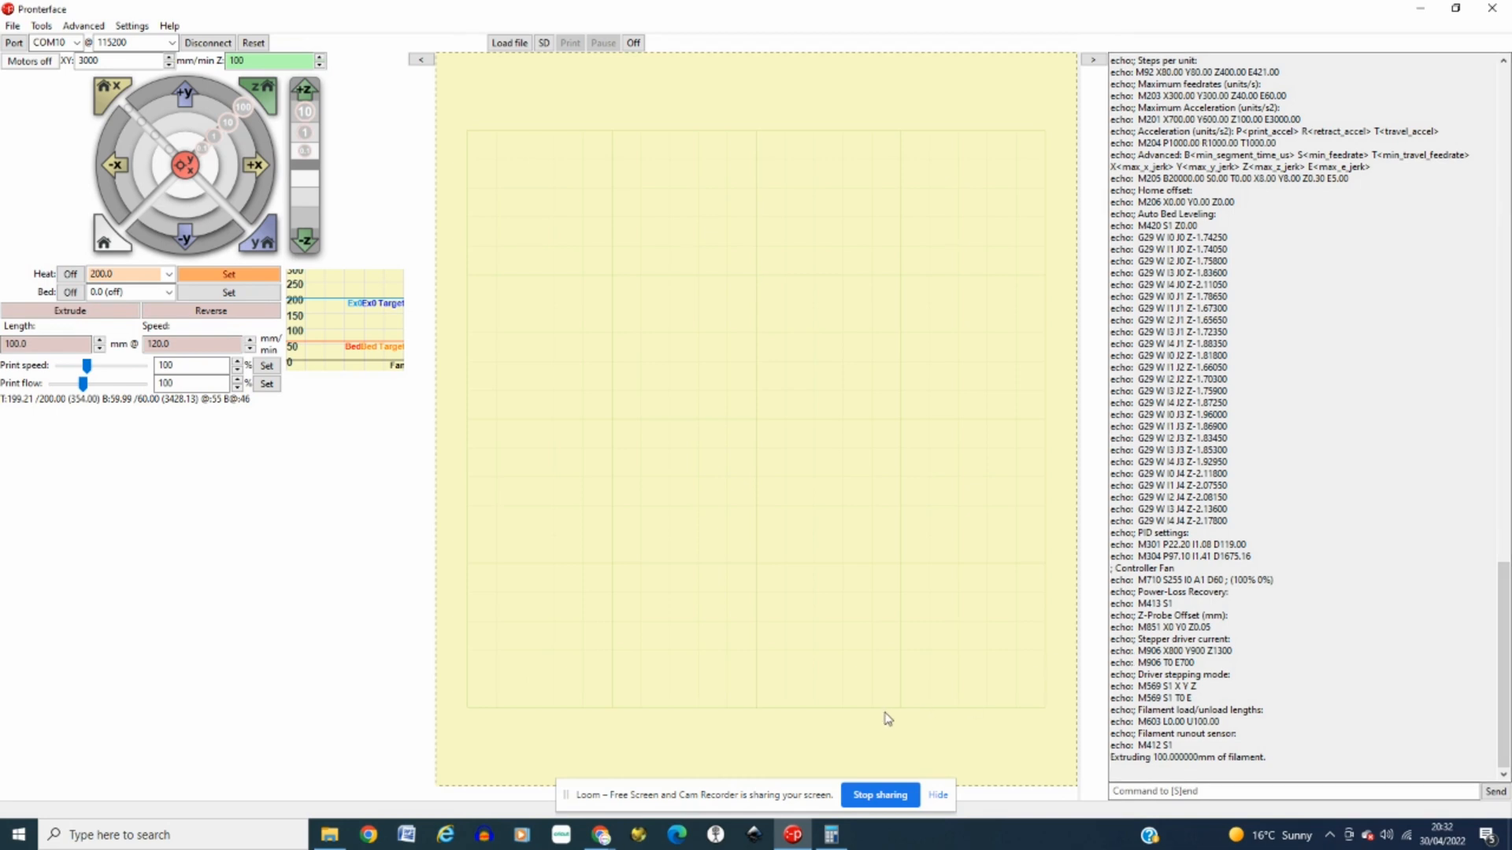
mouse_move(753, 661)
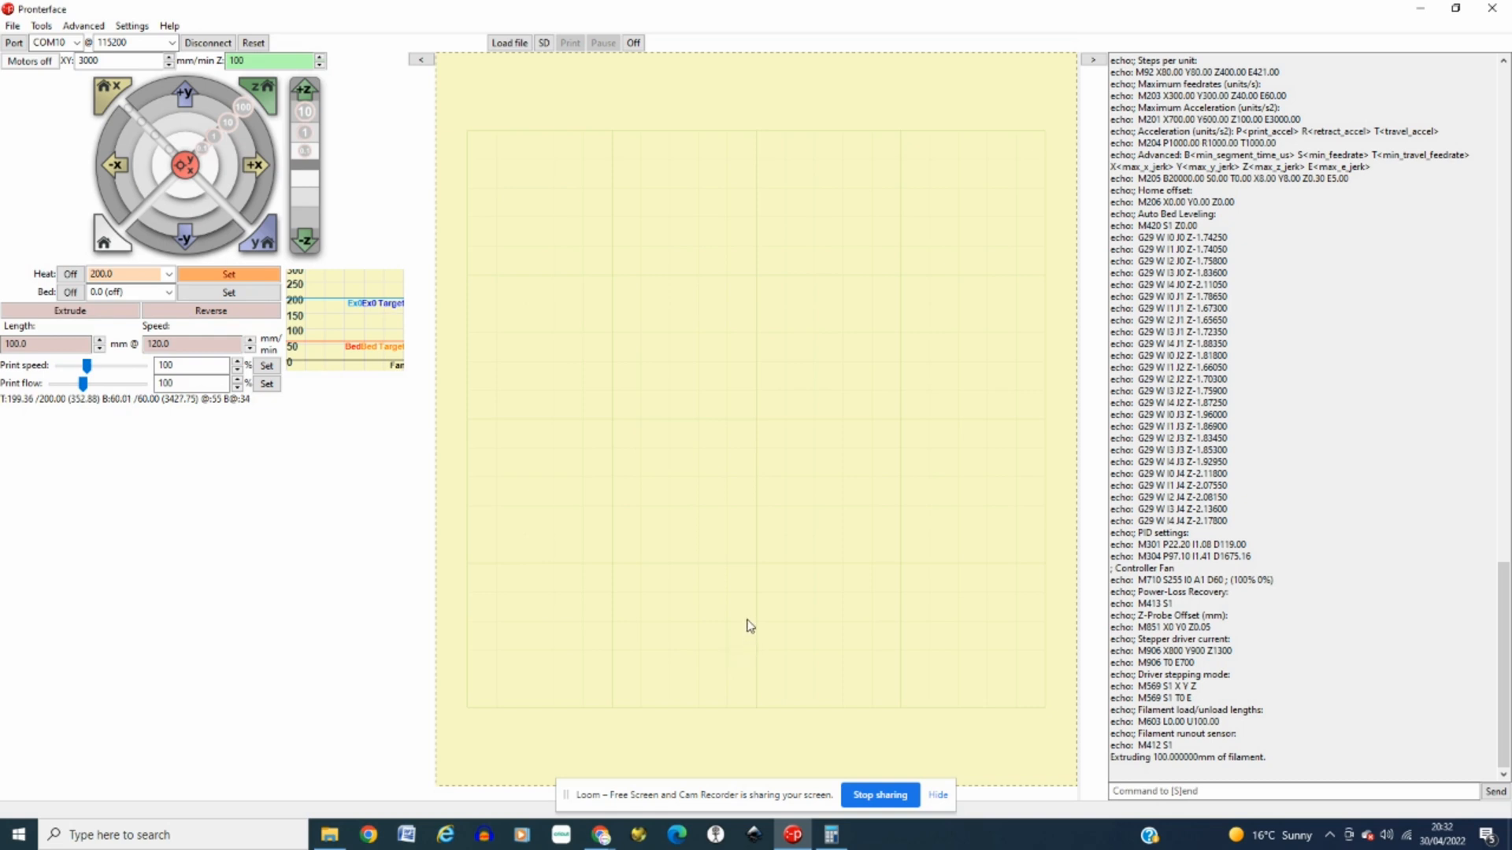
mouse_move(620, 621)
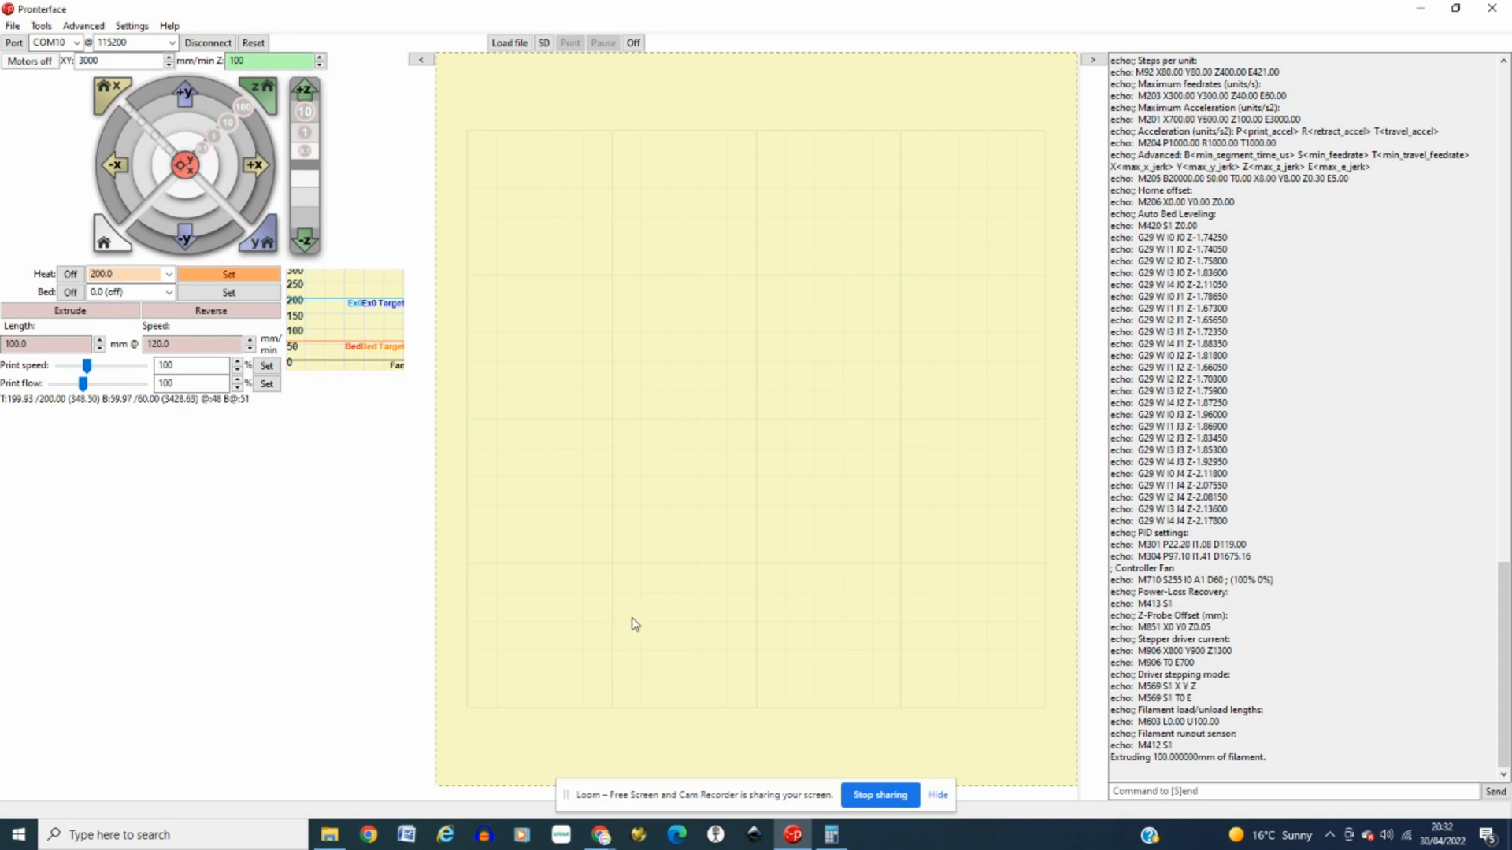
mouse_move(984, 707)
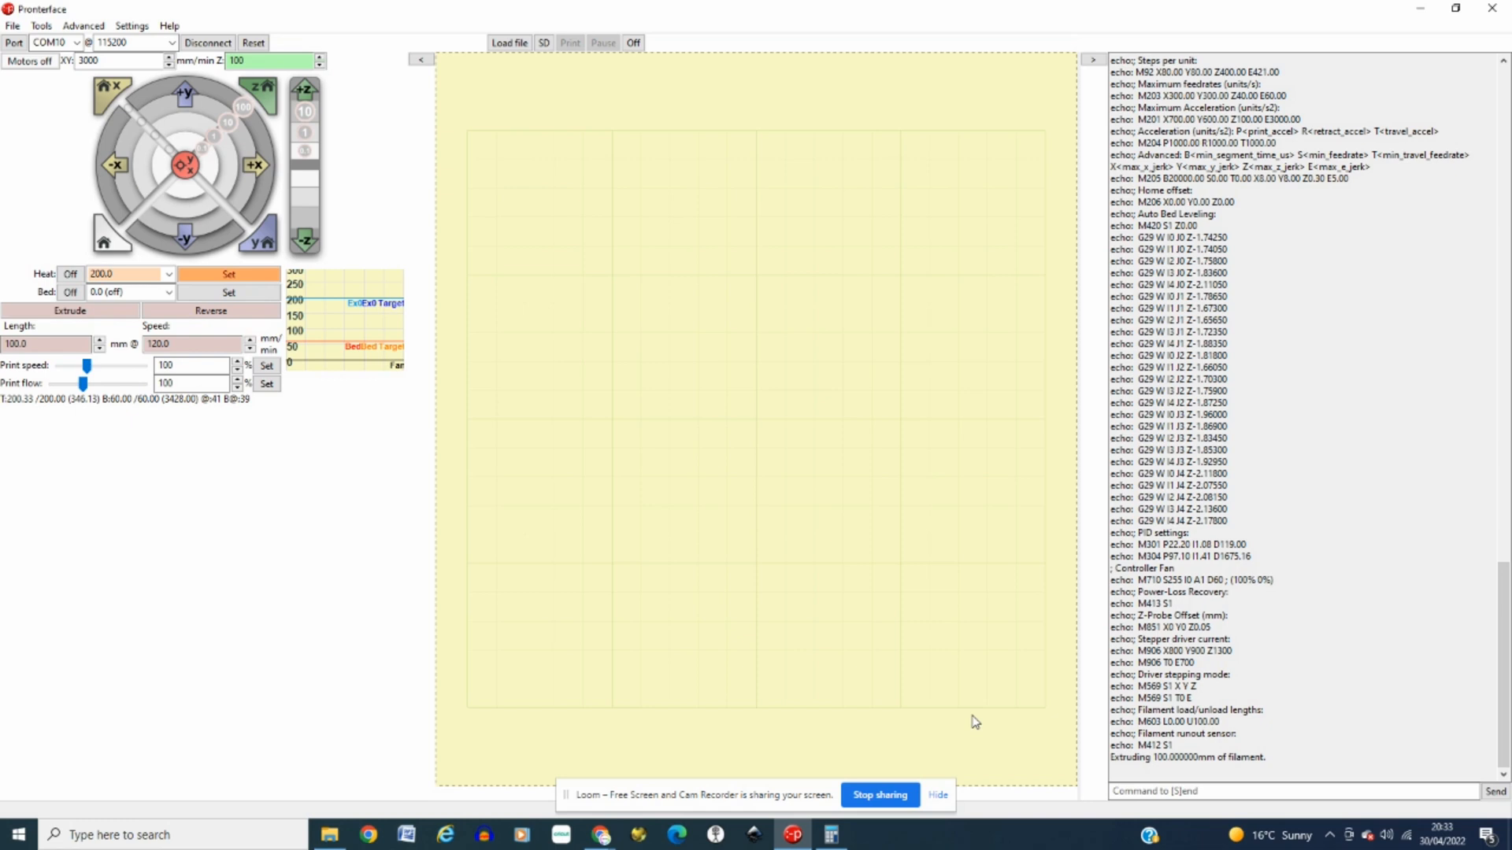
mouse_move(815, 684)
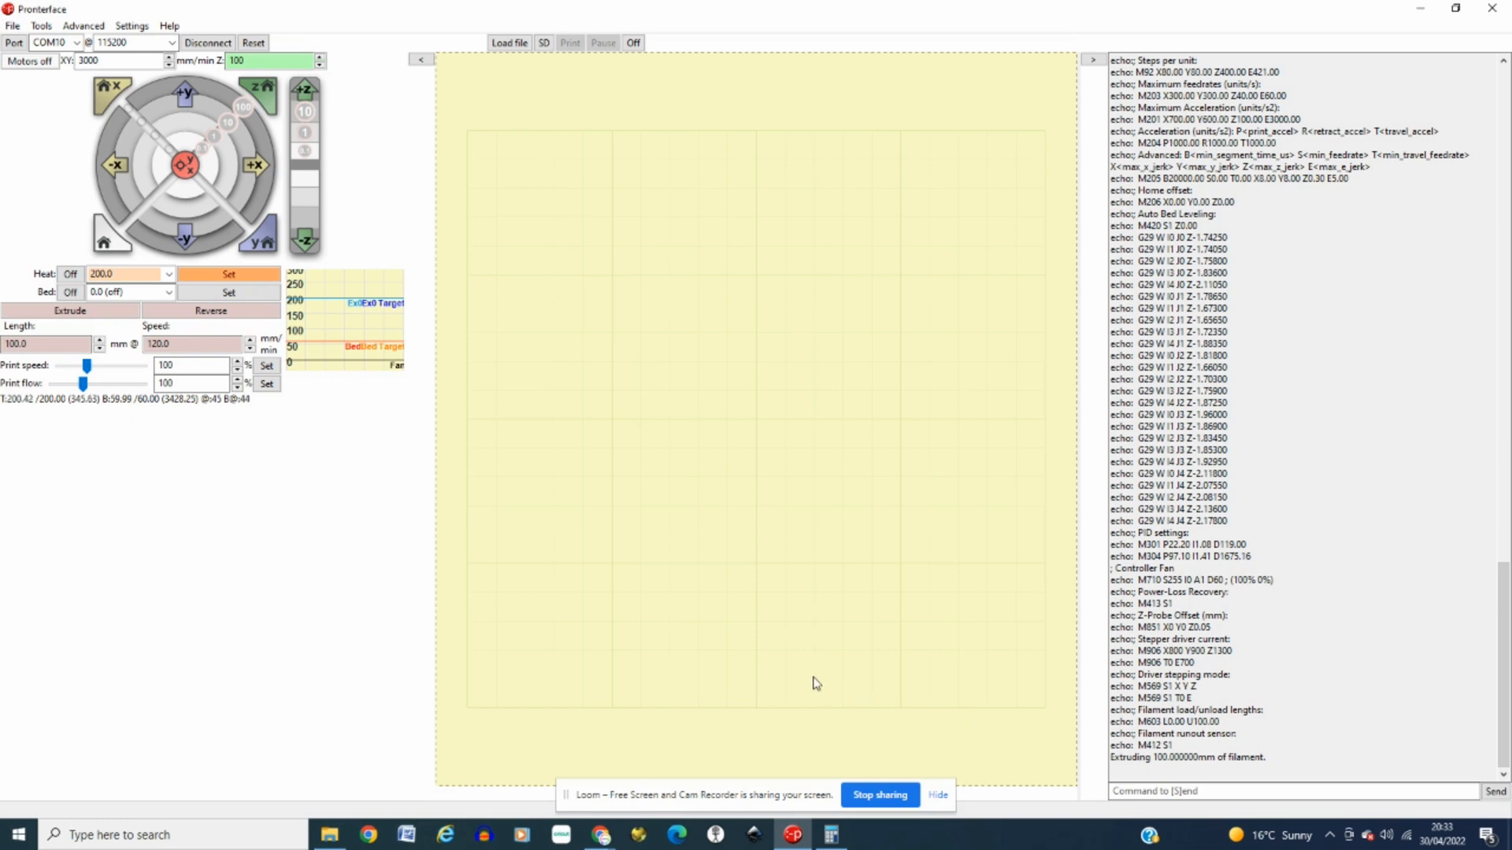
mouse_move(804, 697)
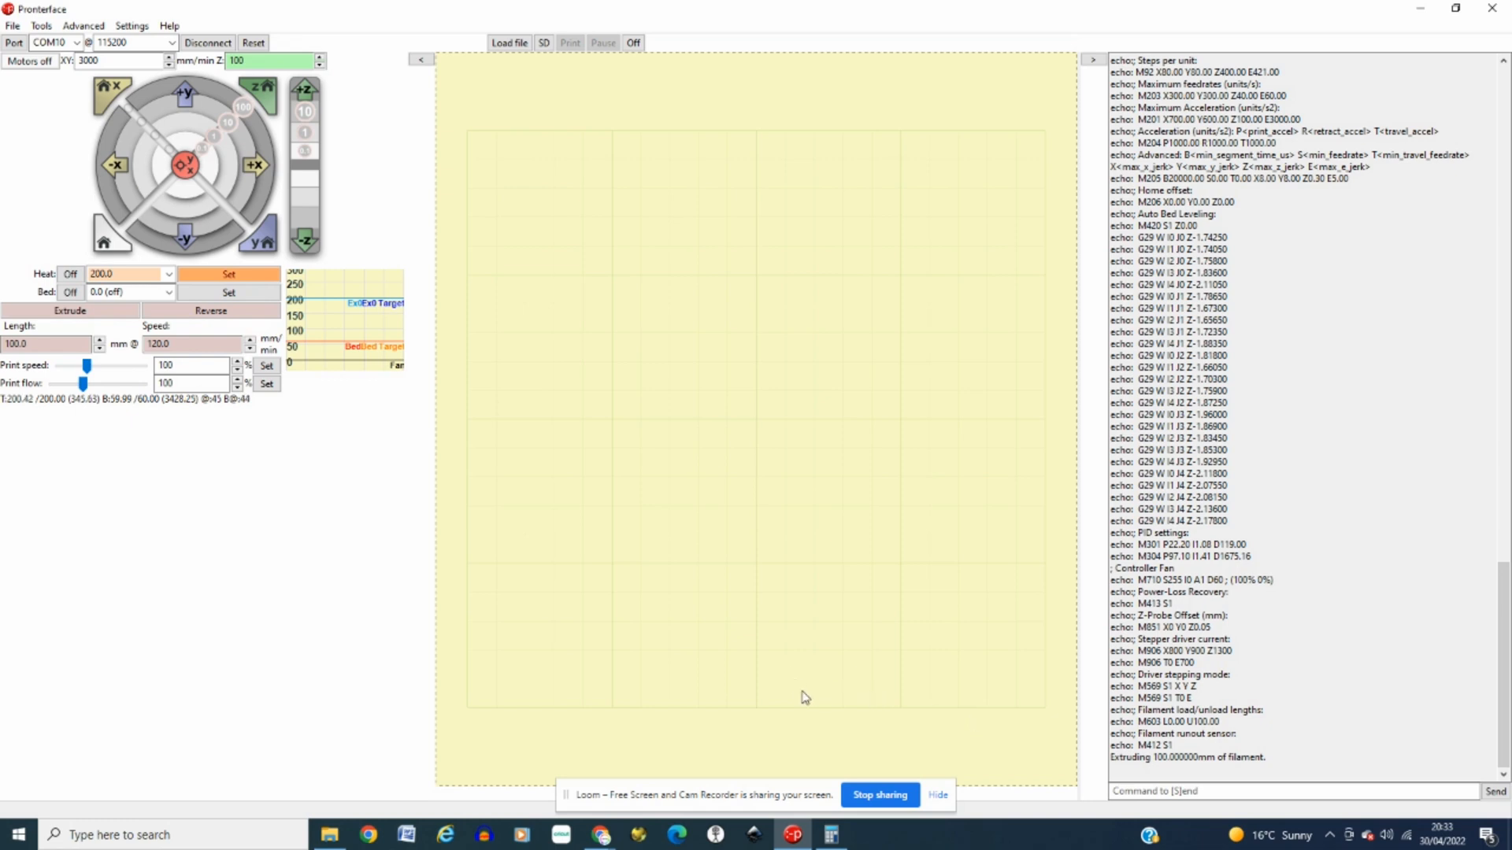
mouse_move(750, 699)
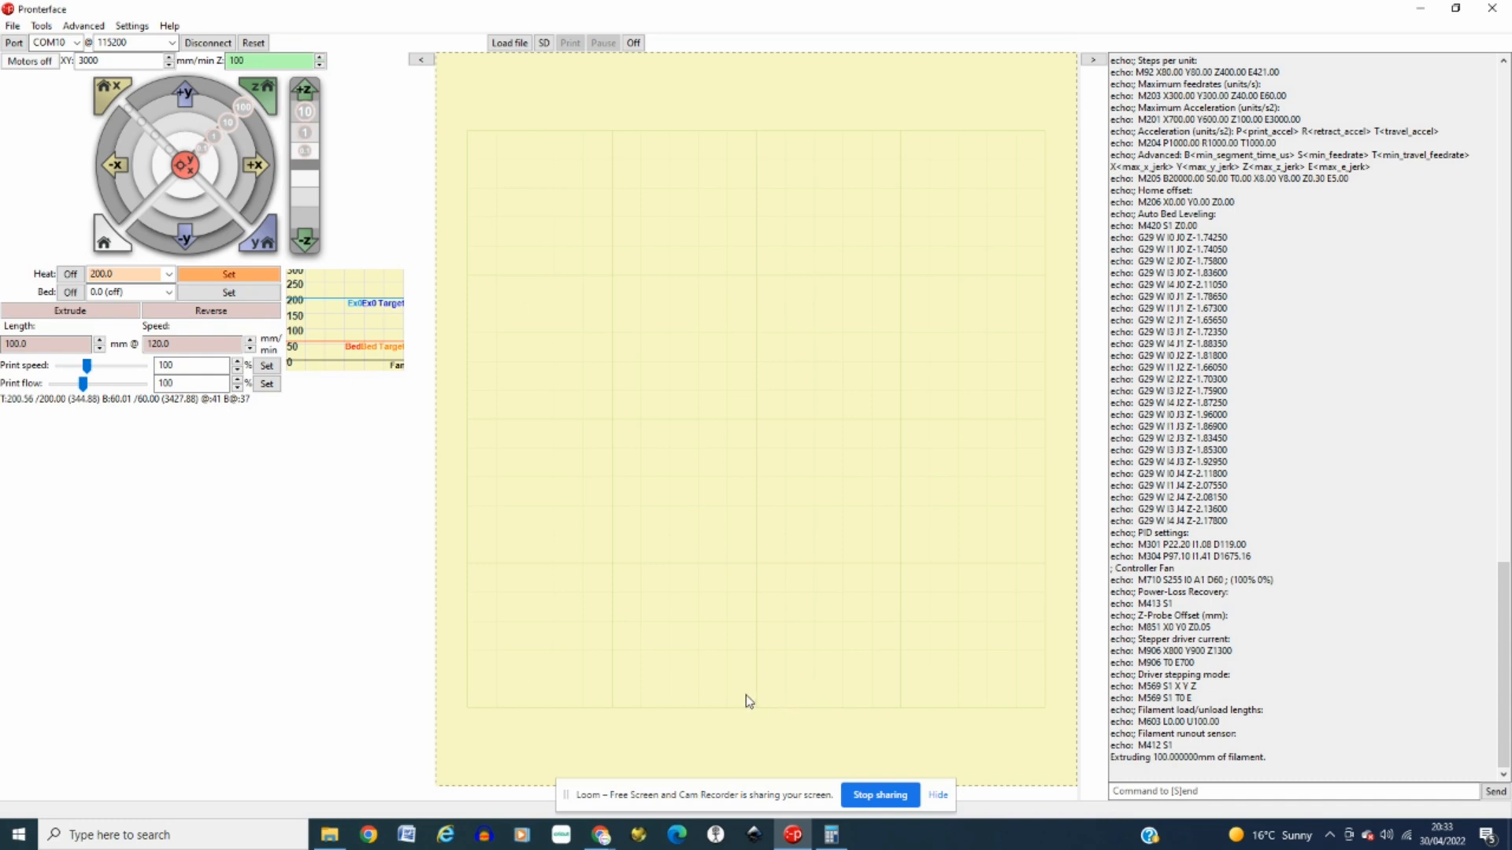
mouse_move(634, 638)
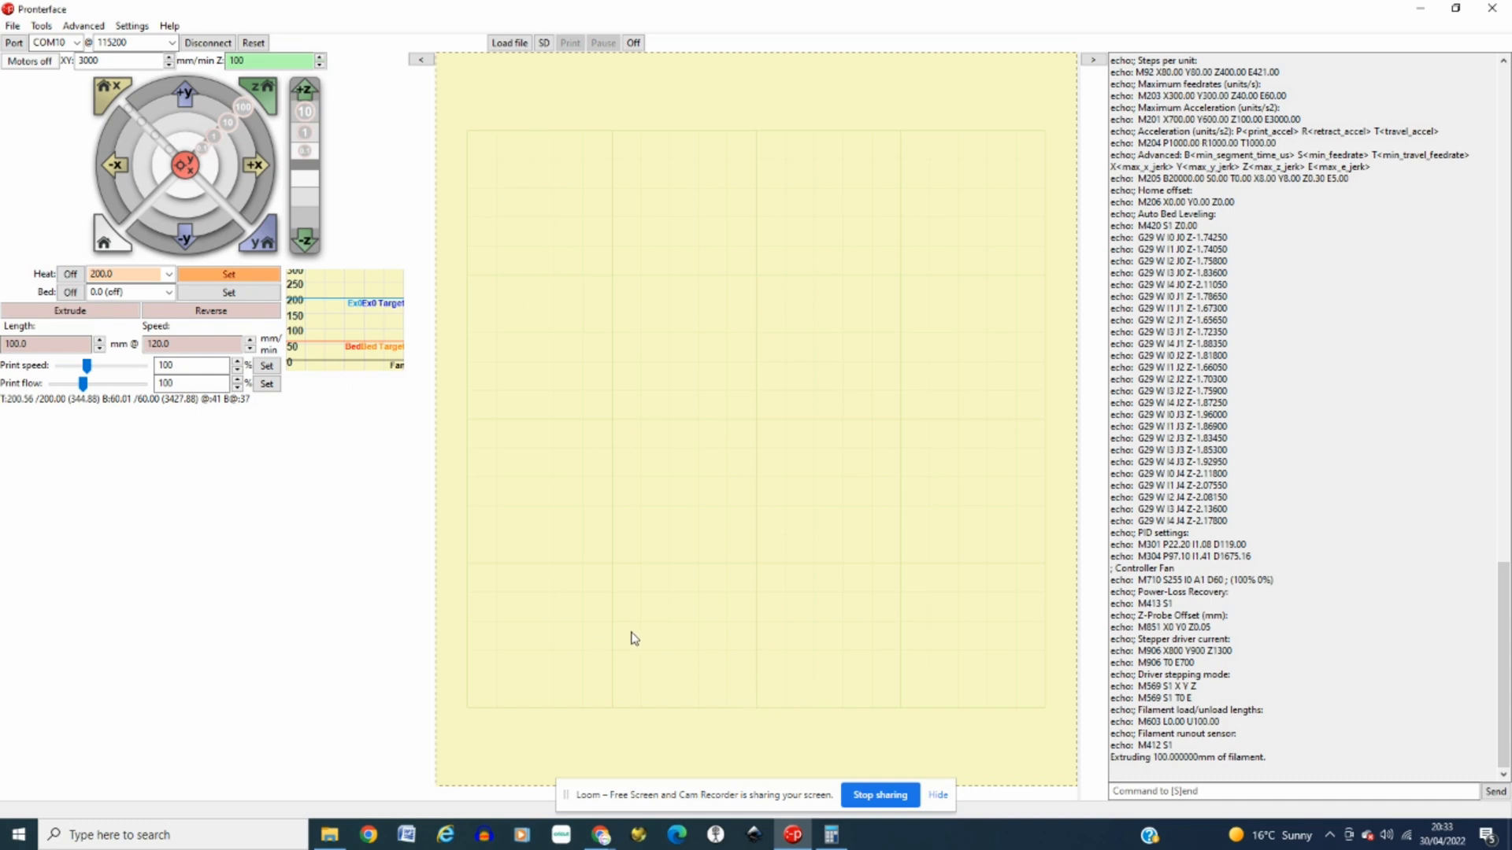
mouse_move(728, 641)
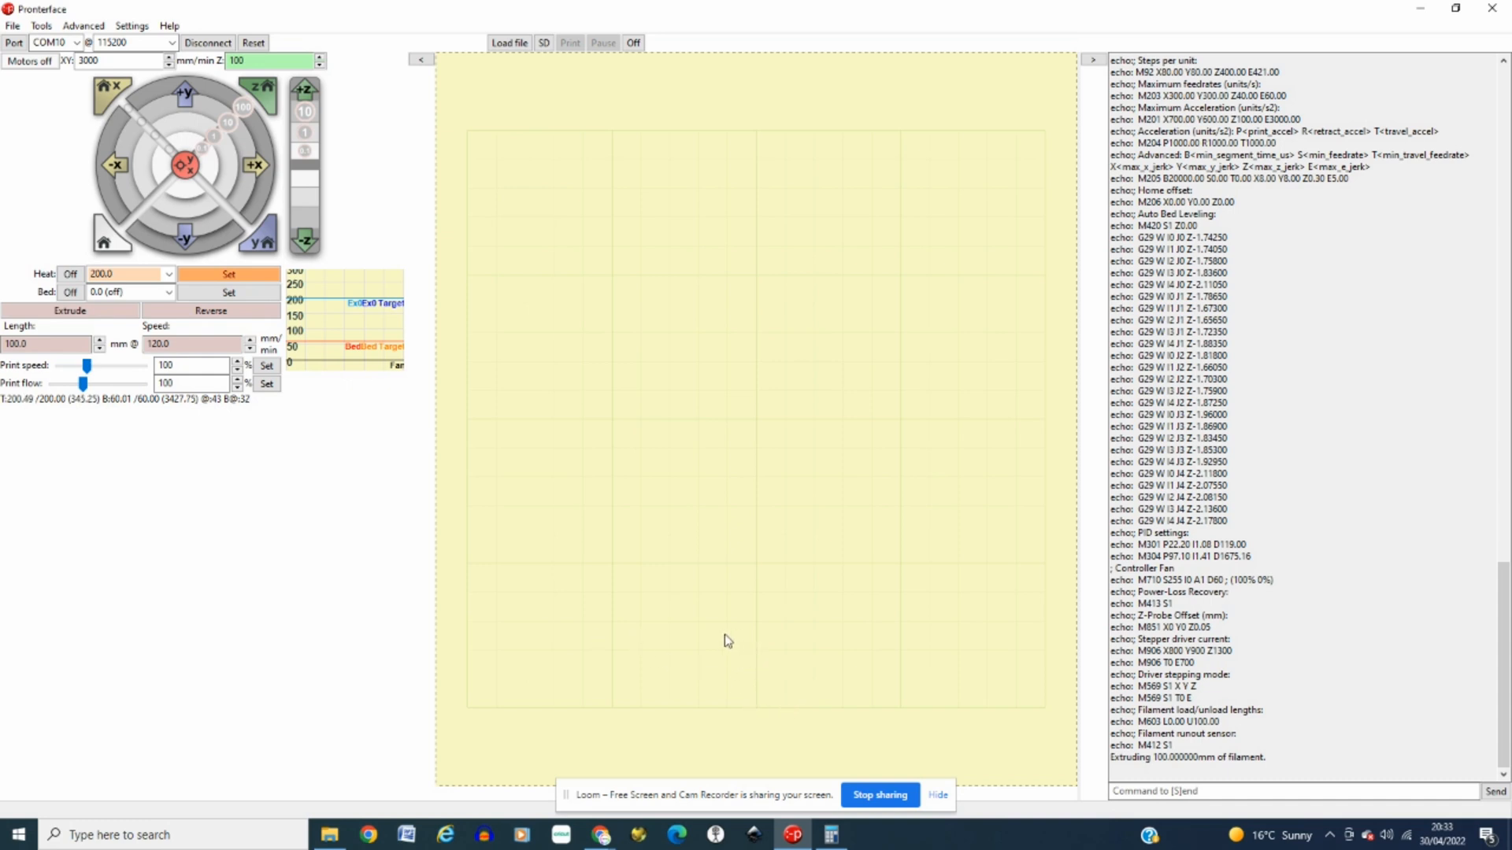